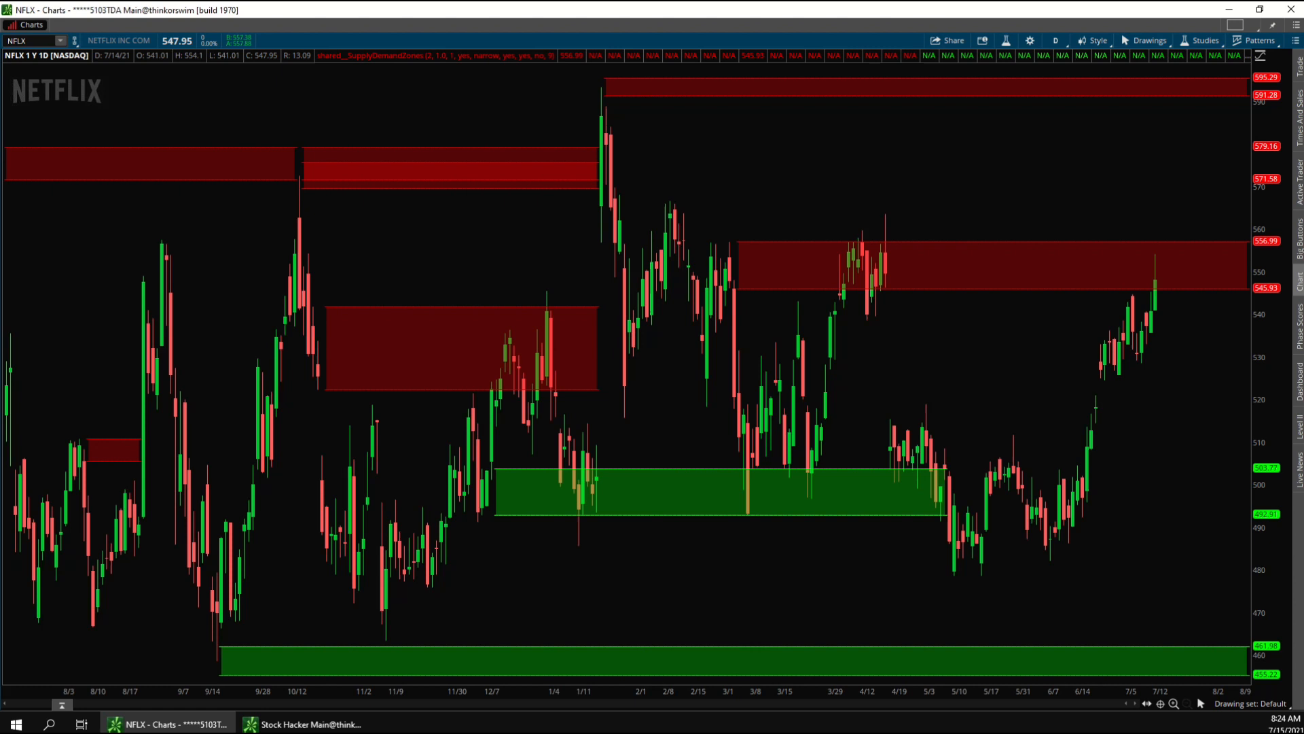
pyautogui.moveTo(664, 275)
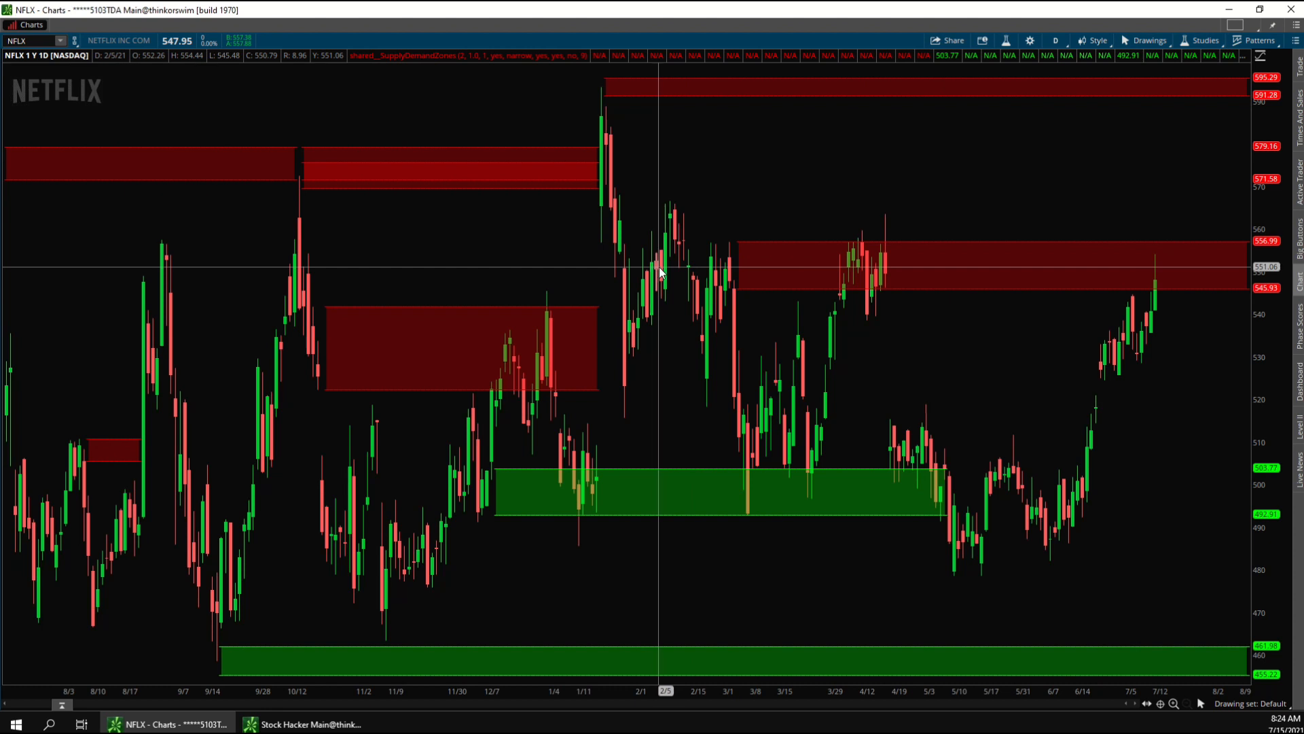
pyautogui.moveTo(659, 269)
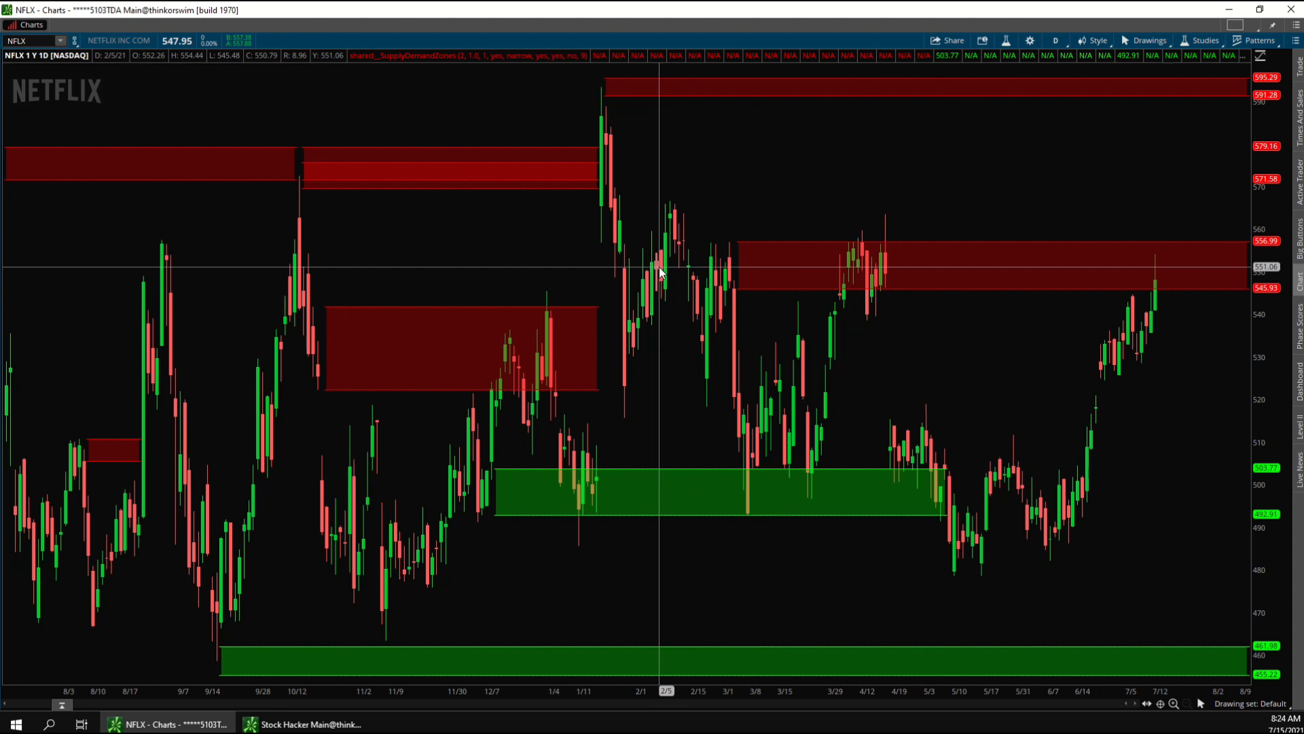
pyautogui.moveTo(674, 255)
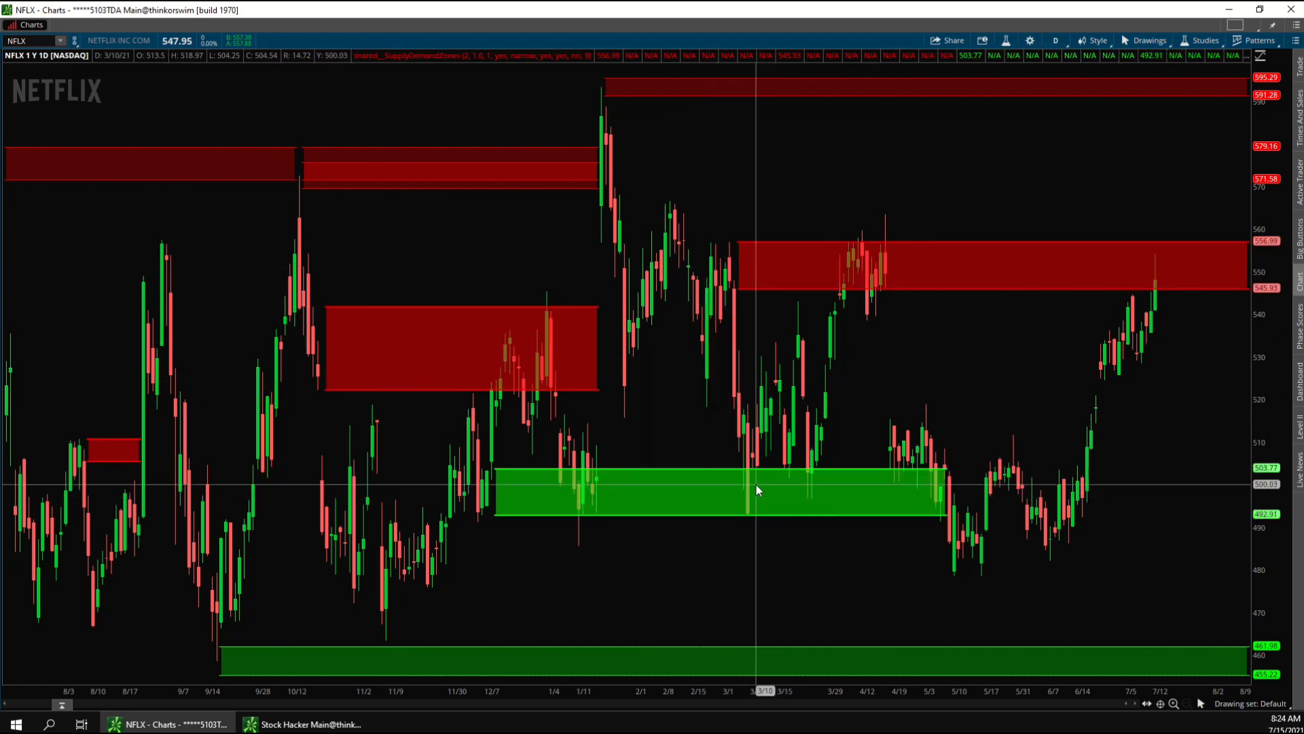
pyautogui.moveTo(766, 445)
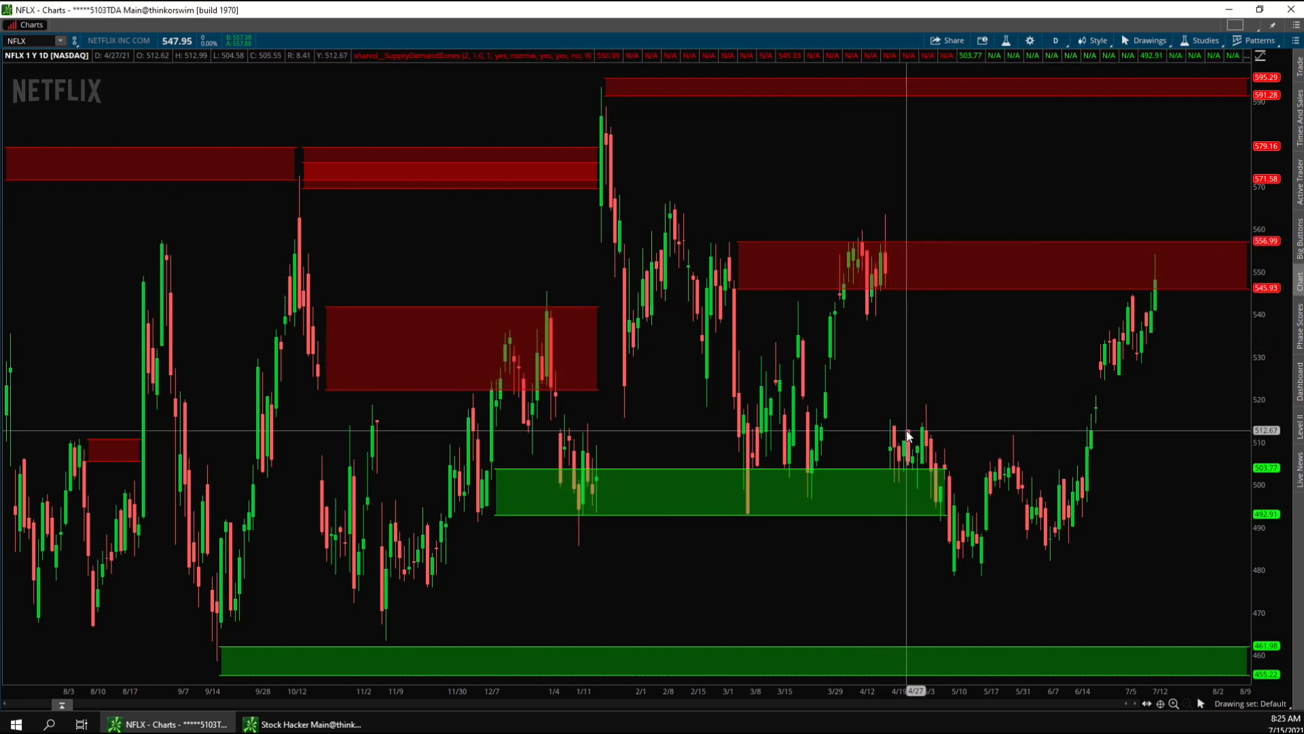
pyautogui.moveTo(981, 367)
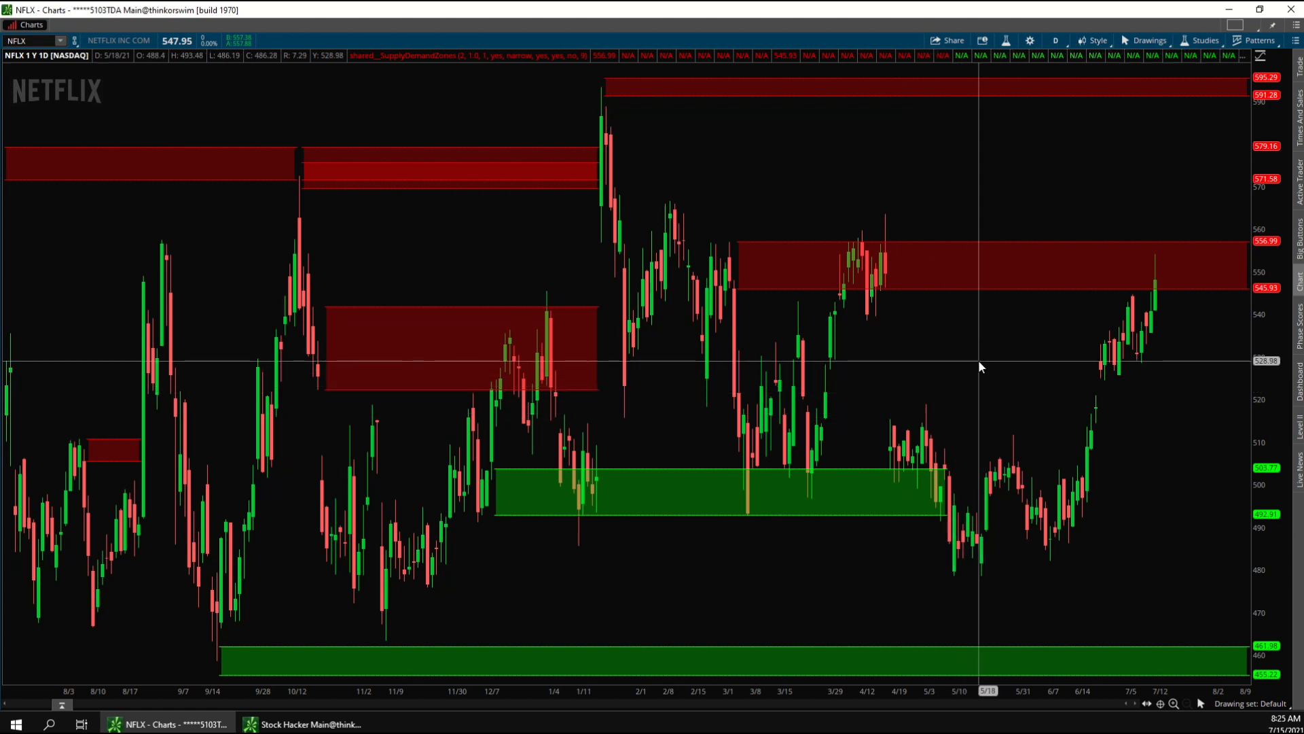
pyautogui.moveTo(977, 355)
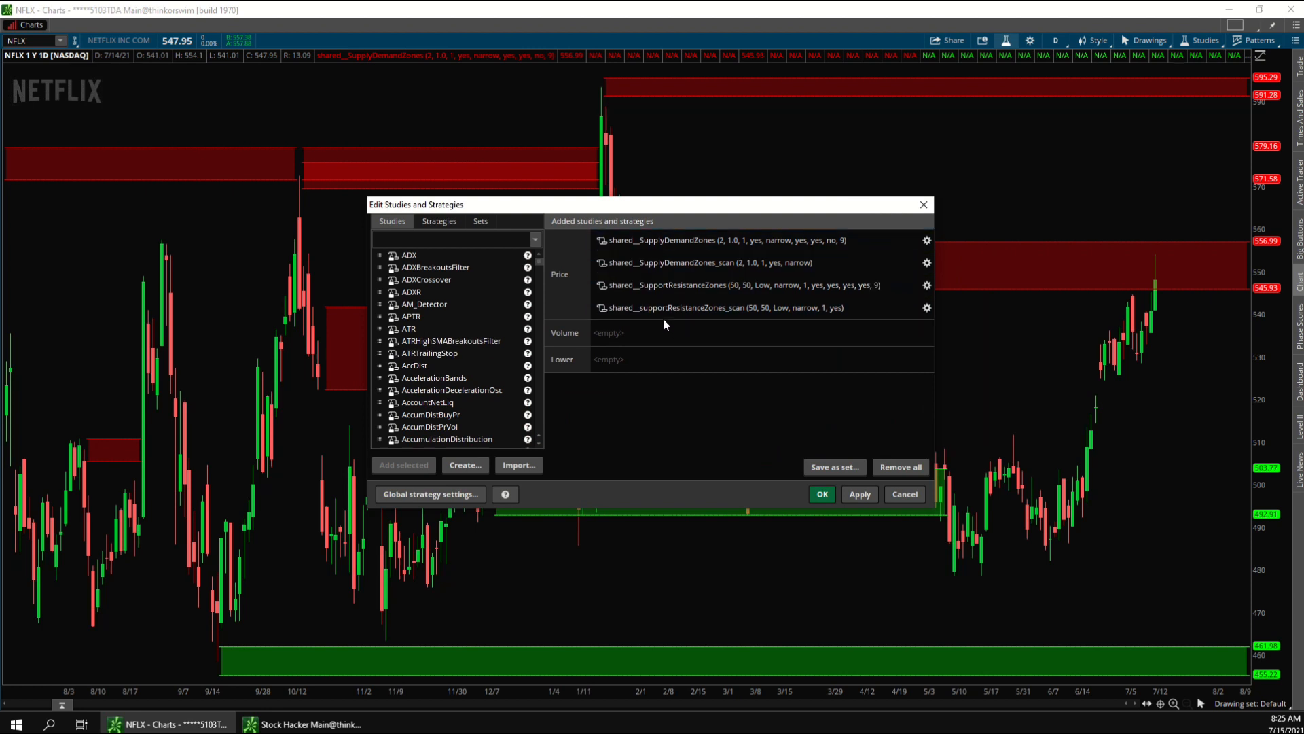
# Step: Delete the SupplyDemandZones_scan and supportResistanceZones_scan studies from the chart
pyautogui.click(707, 263)
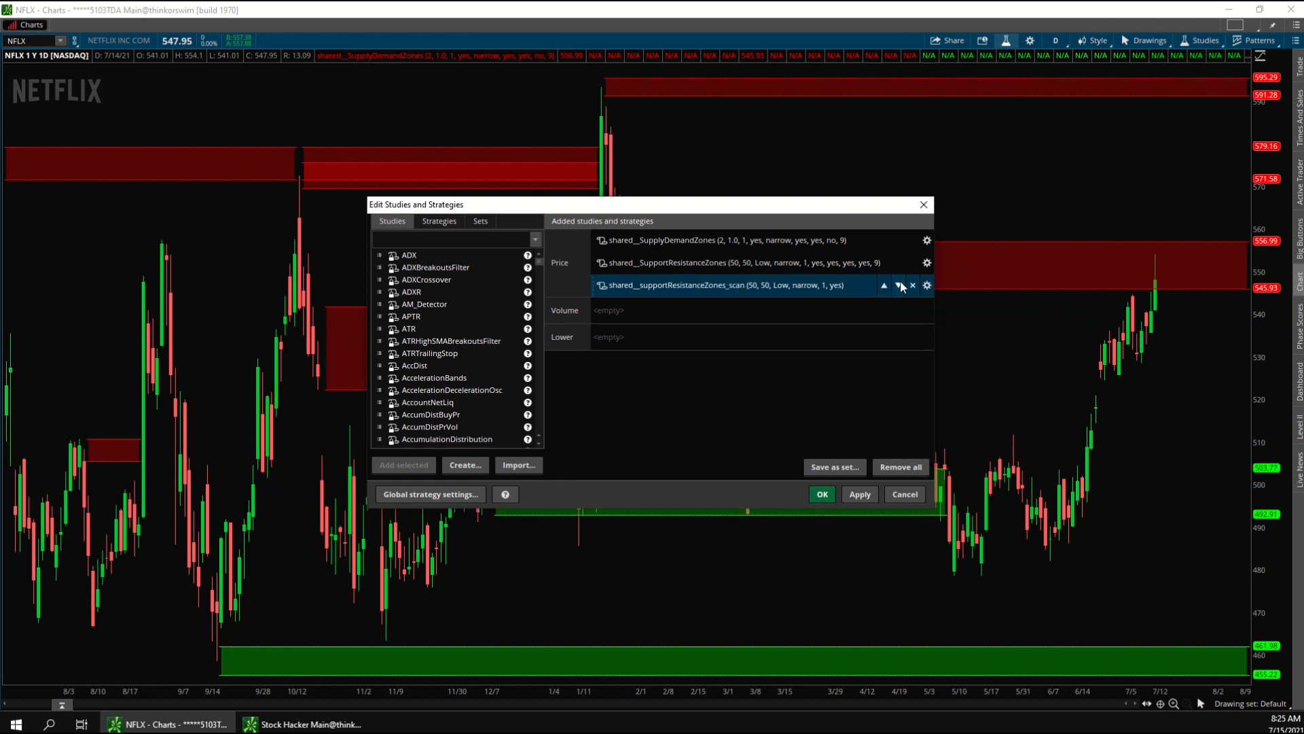
pyautogui.click(912, 285)
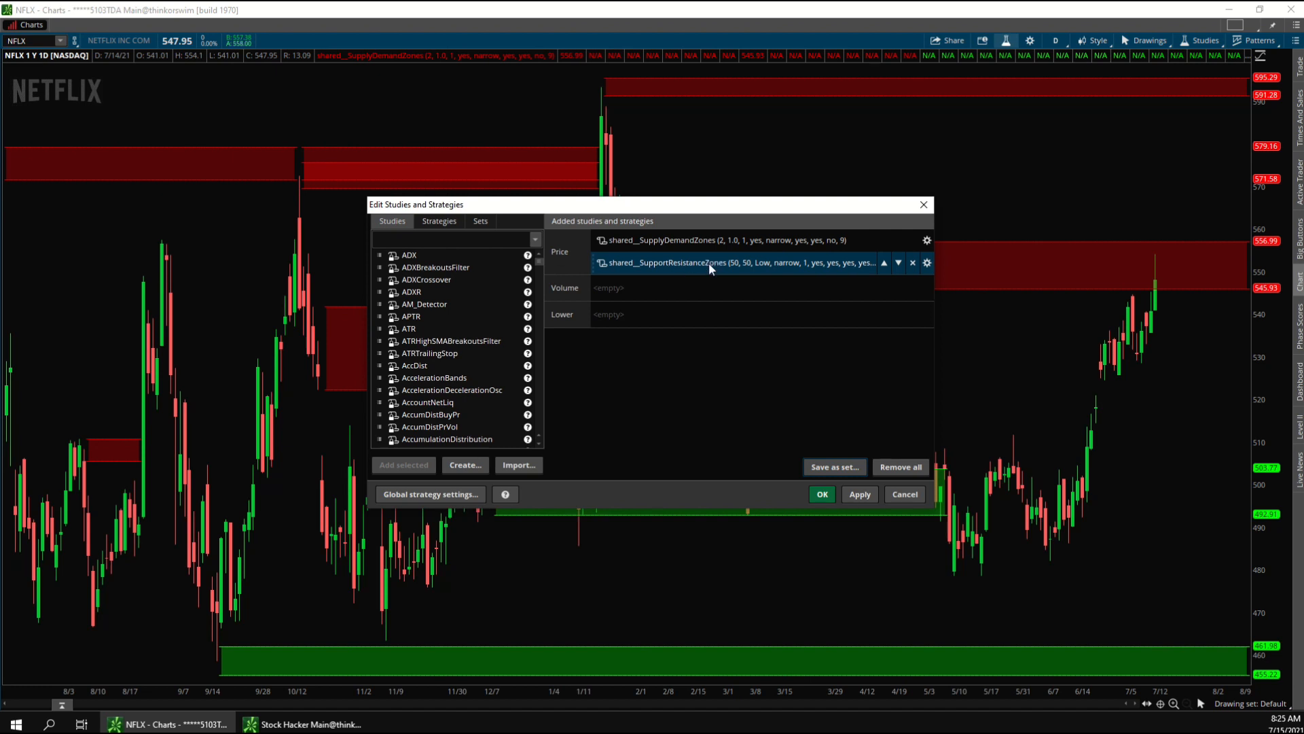
# Step: Uncheck Show study for SupplyDemandZones and confirm the study changes with OK
pyautogui.click(927, 241)
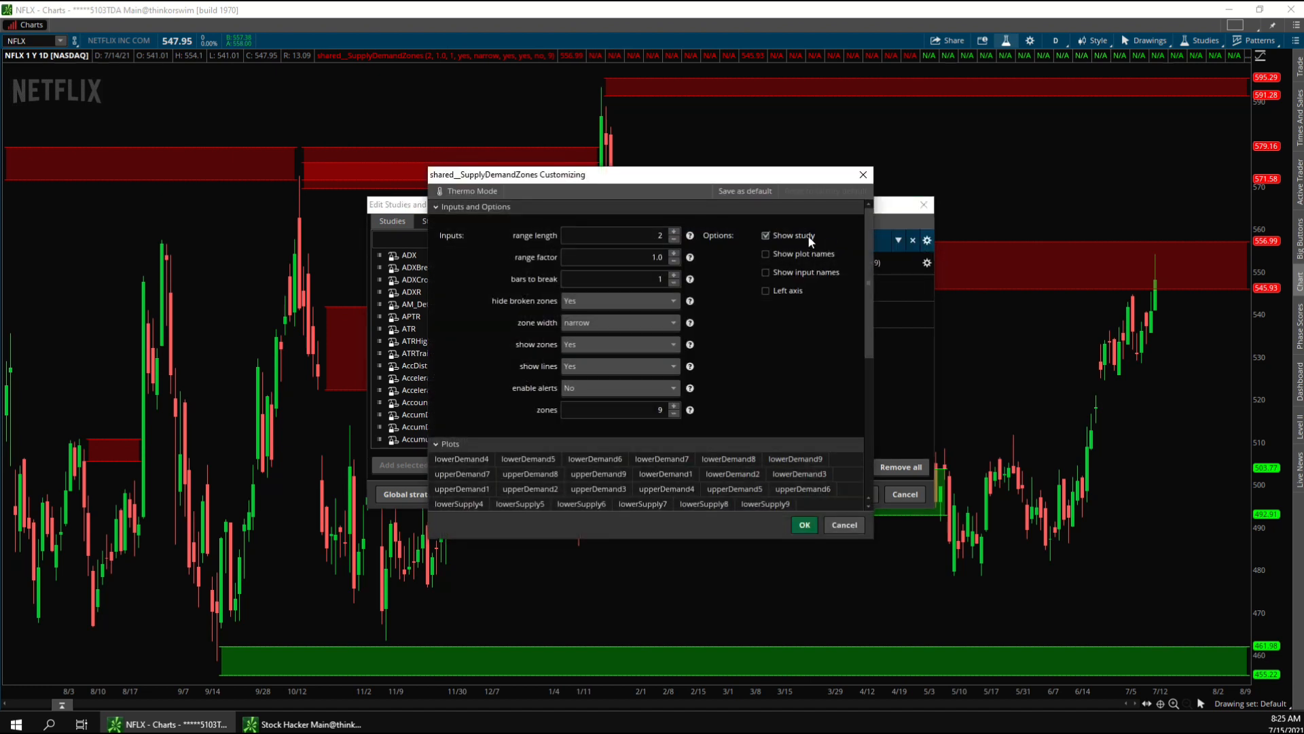
pyautogui.click(803, 526)
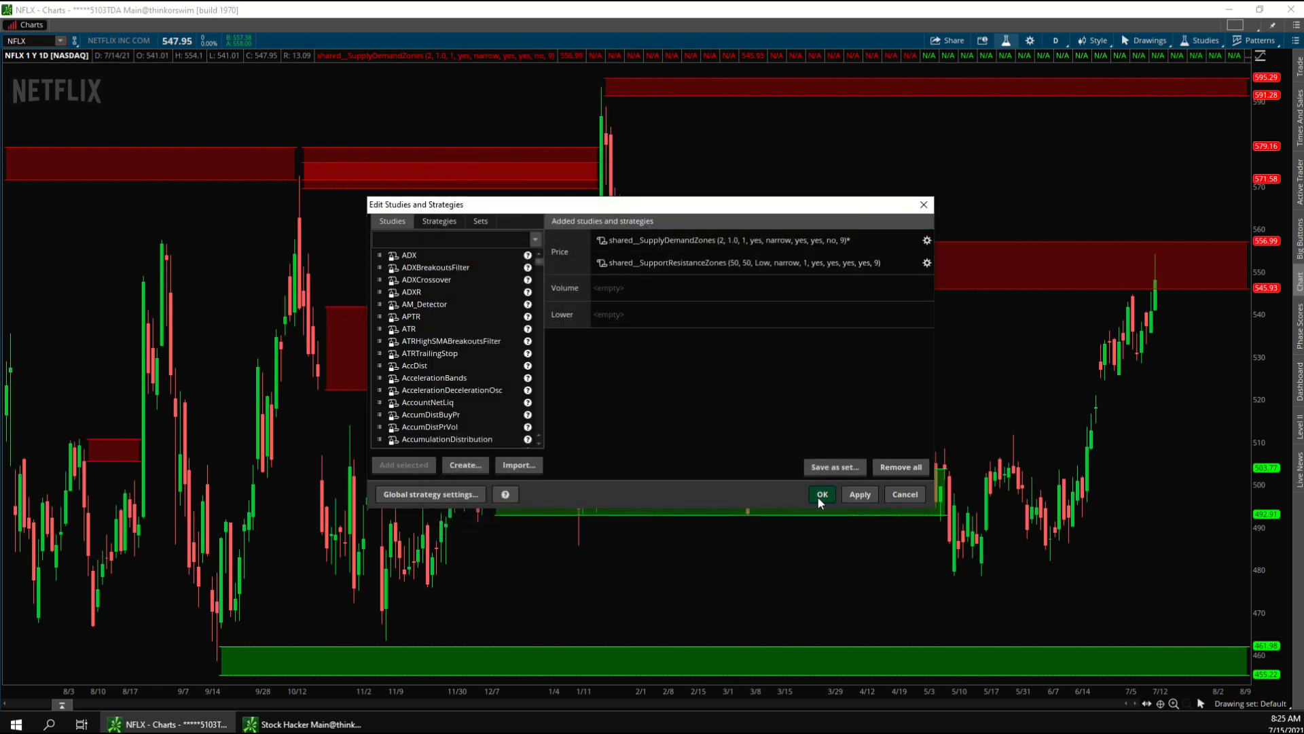
pyautogui.click(821, 494)
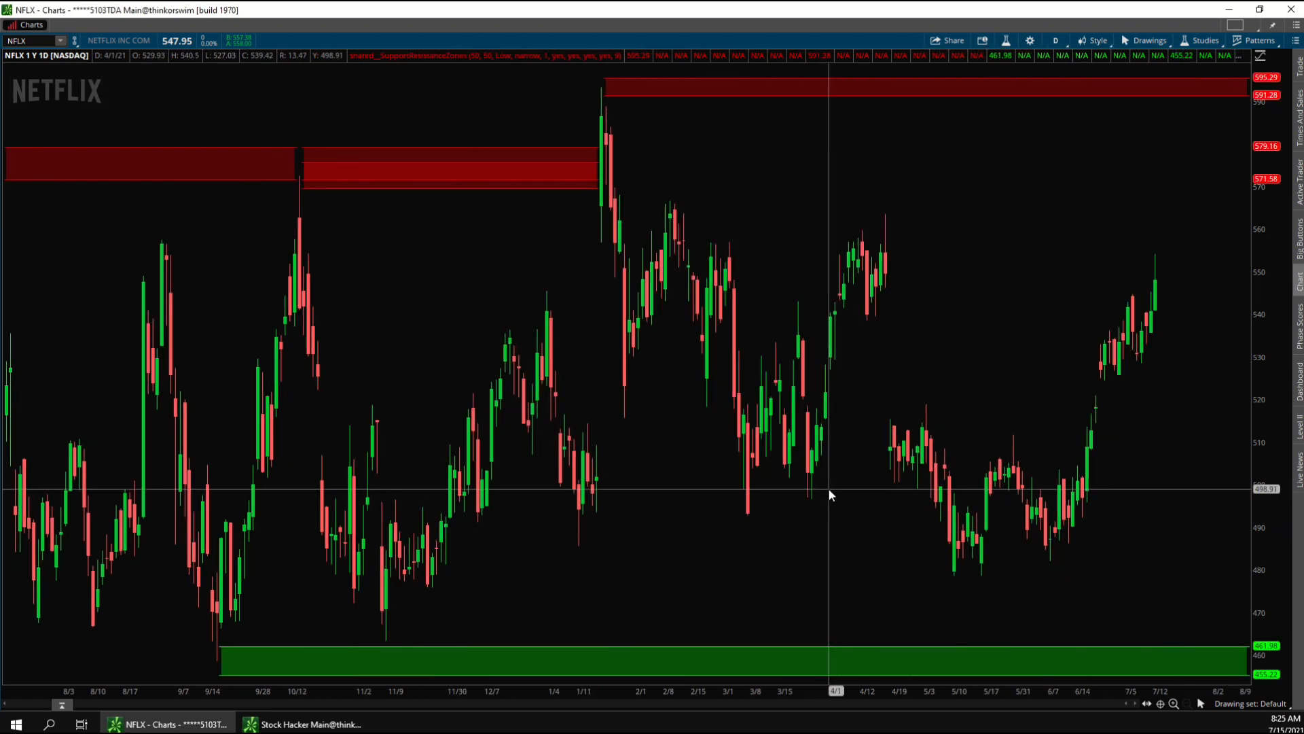
pyautogui.moveTo(802, 522)
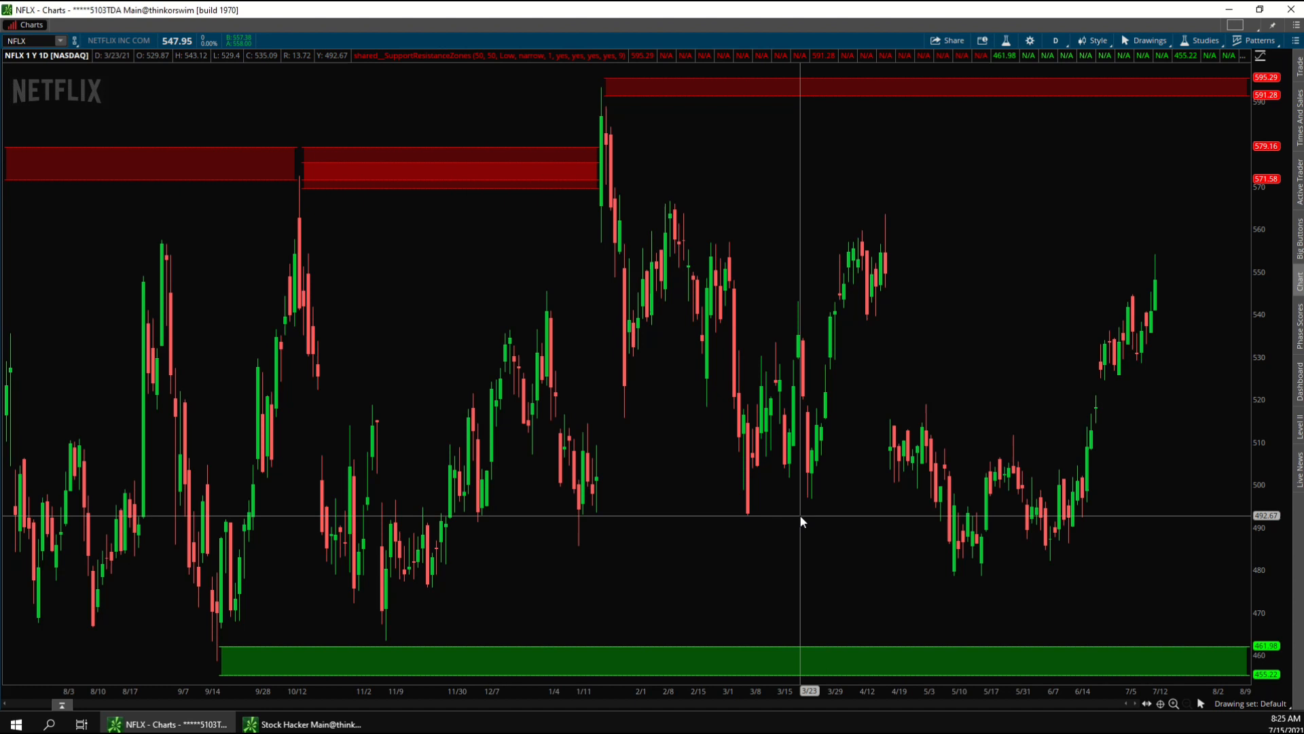
pyautogui.moveTo(166, 427)
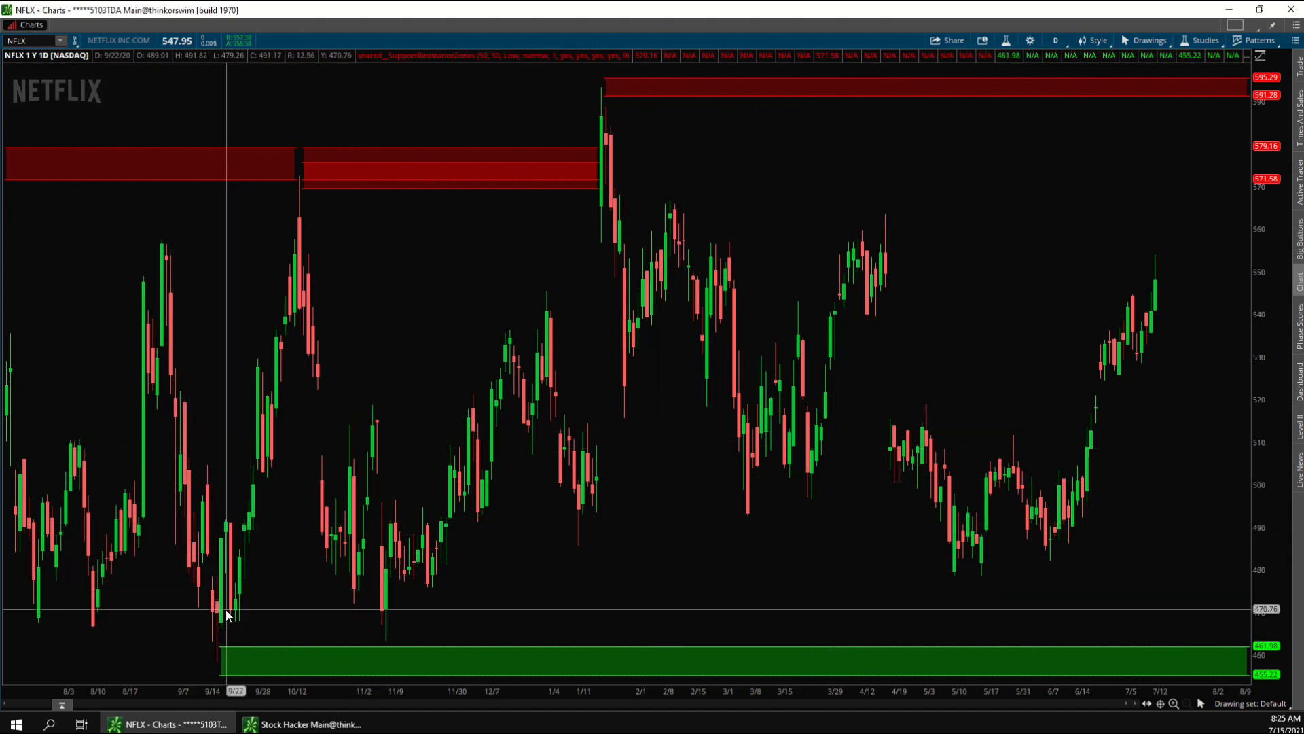
pyautogui.moveTo(262, 479)
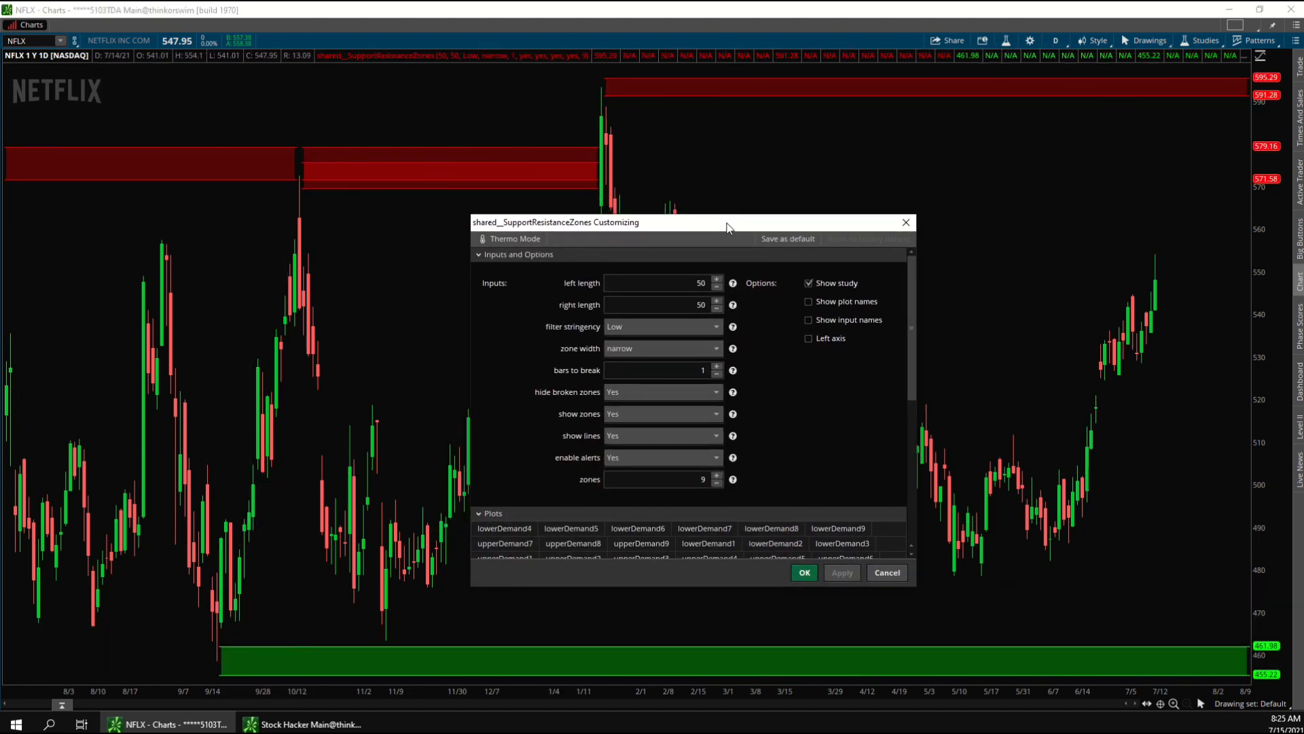
pyautogui.moveTo(575, 299)
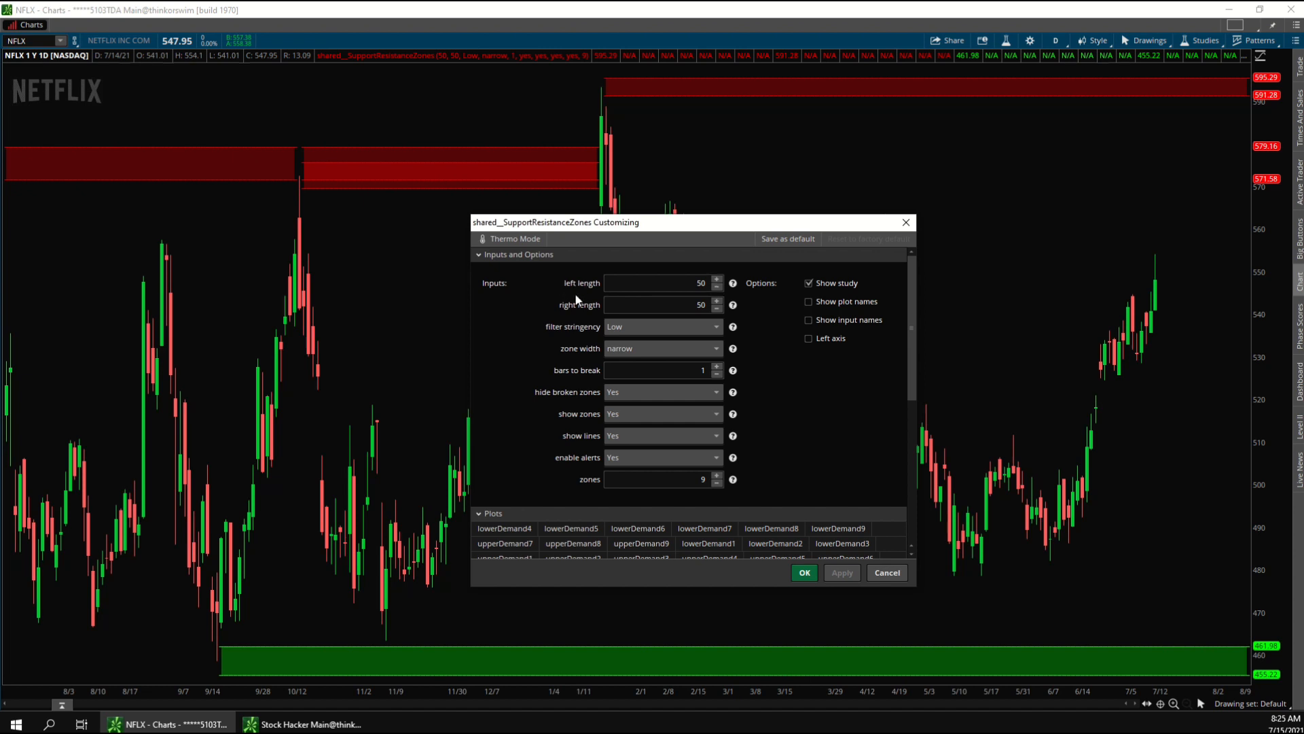
pyautogui.moveTo(577, 314)
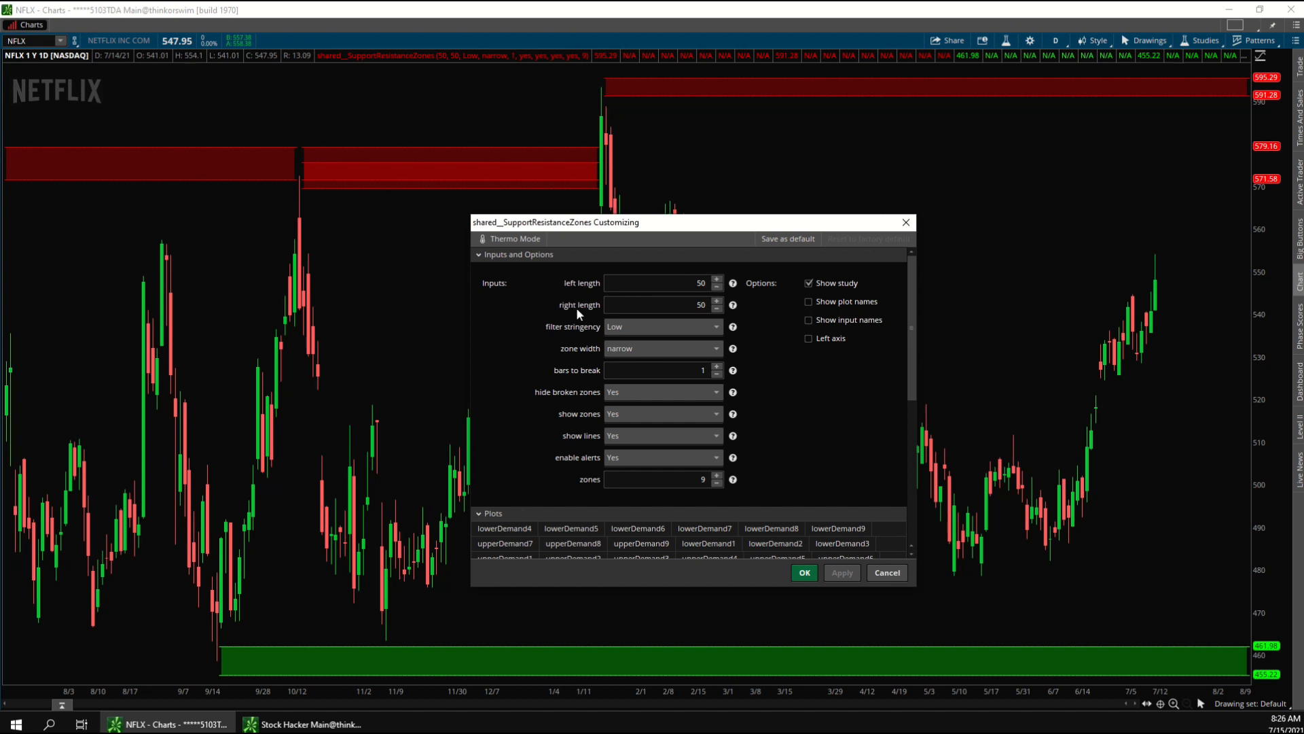
pyautogui.moveTo(53, 567)
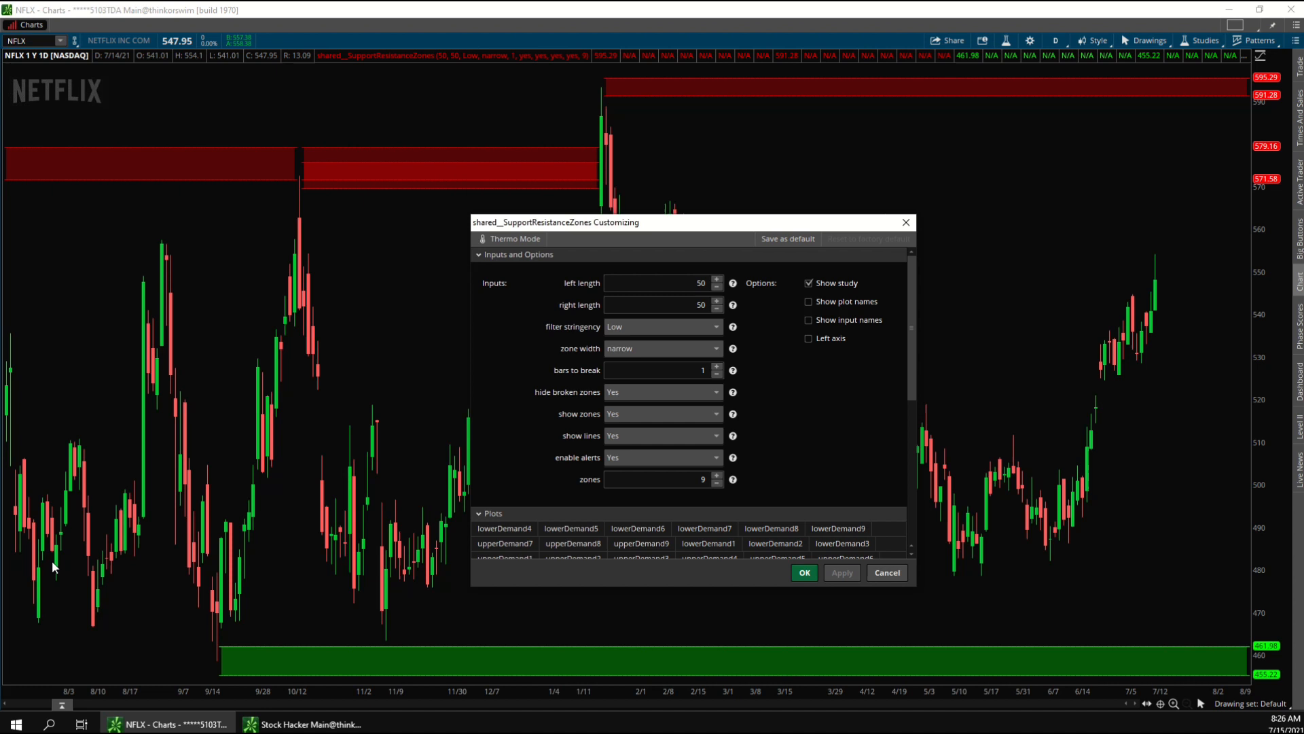
pyautogui.moveTo(340, 604)
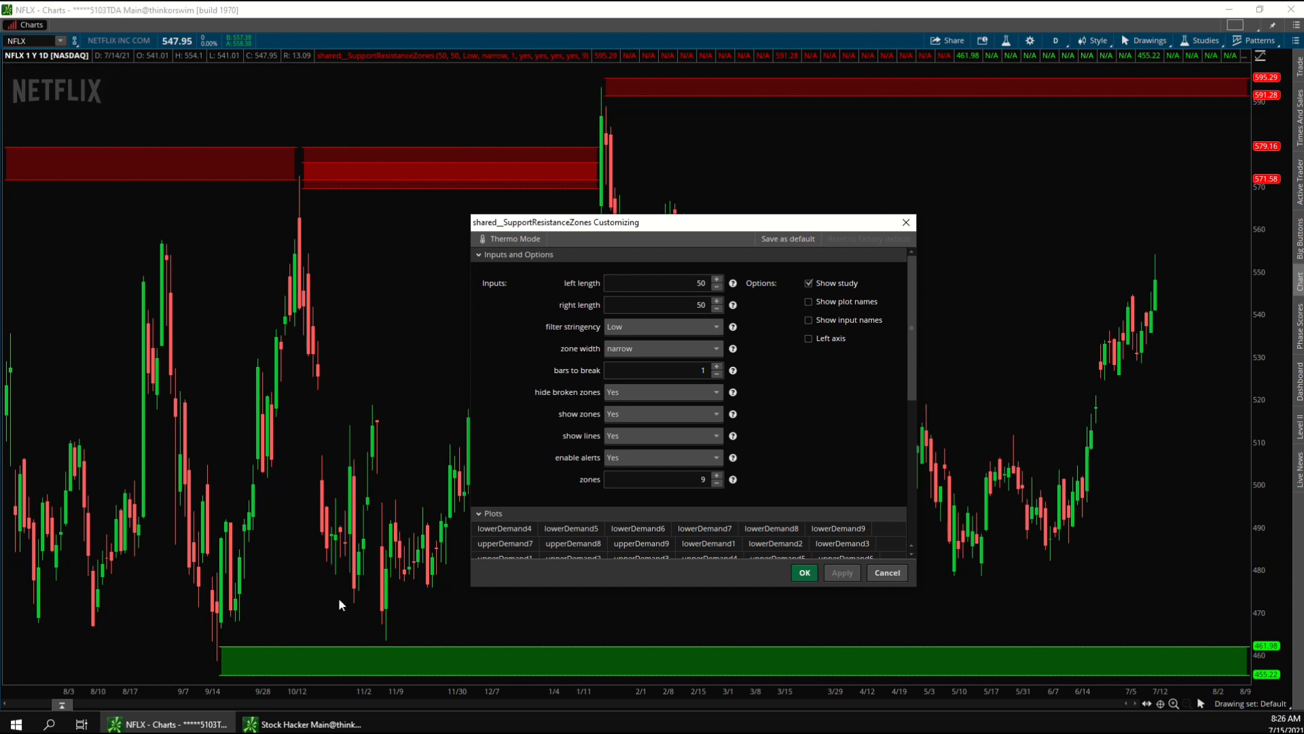
pyautogui.moveTo(746, 315)
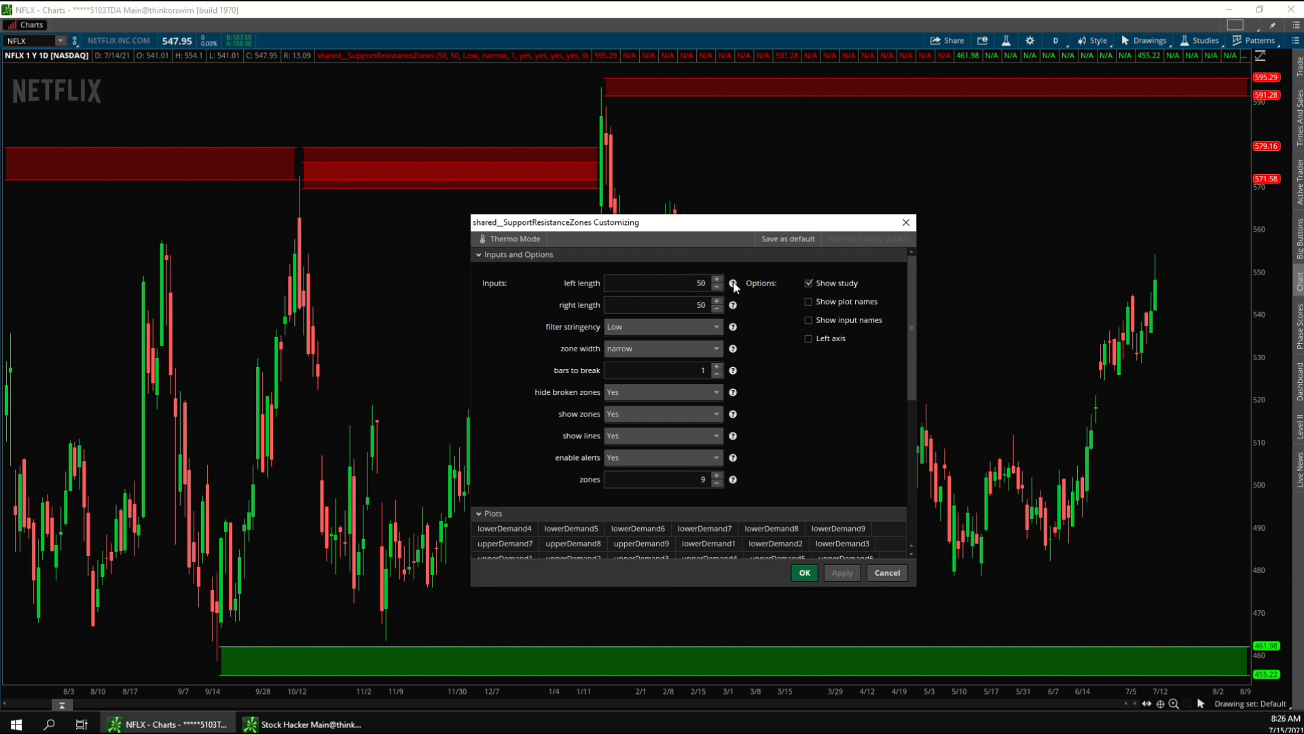
pyautogui.moveTo(732, 282)
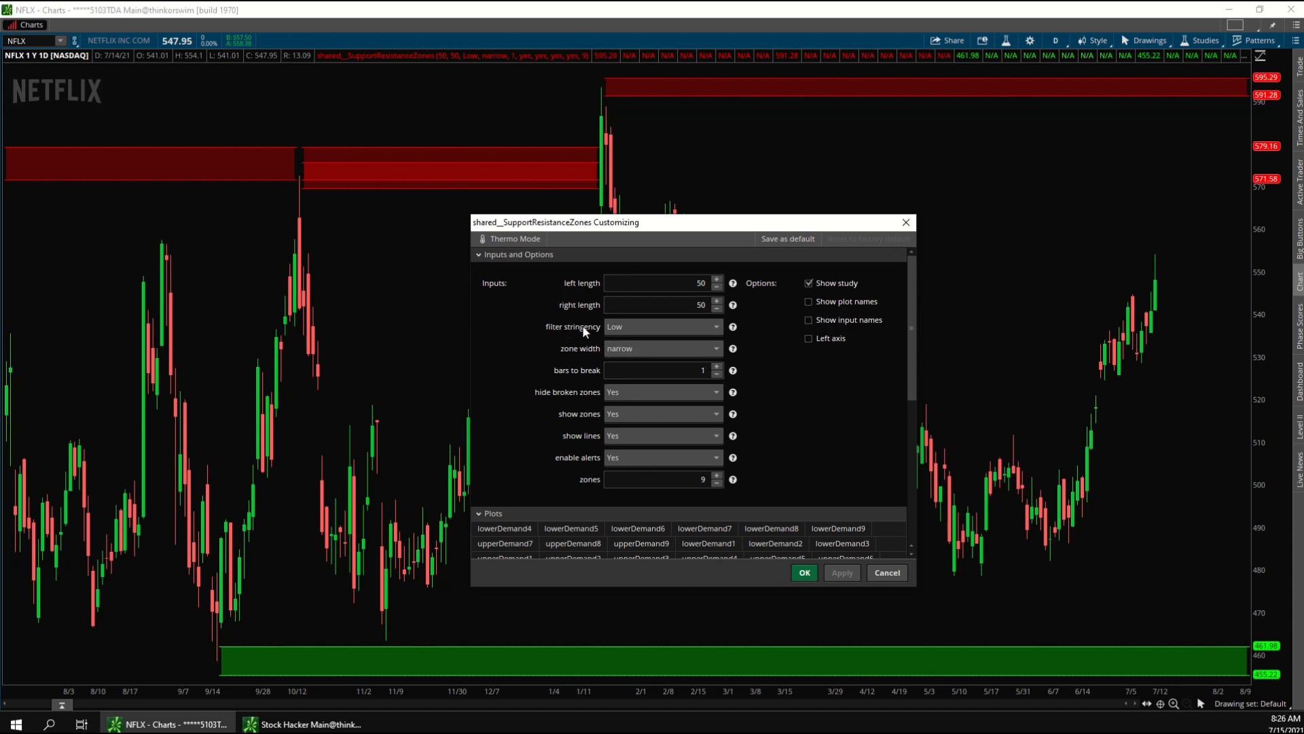
# Step: Change the SupportResistanceZones filter stringency dropdown to High
pyautogui.click(661, 326)
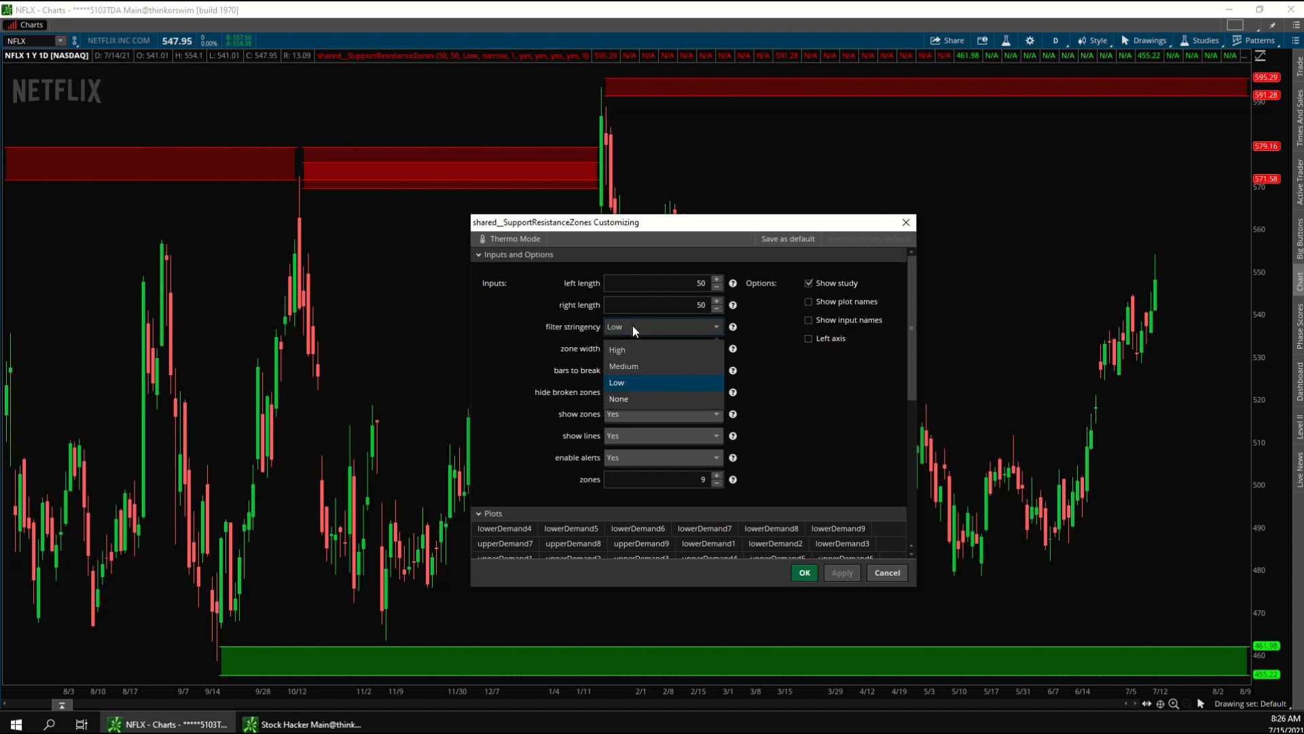
pyautogui.moveTo(634, 398)
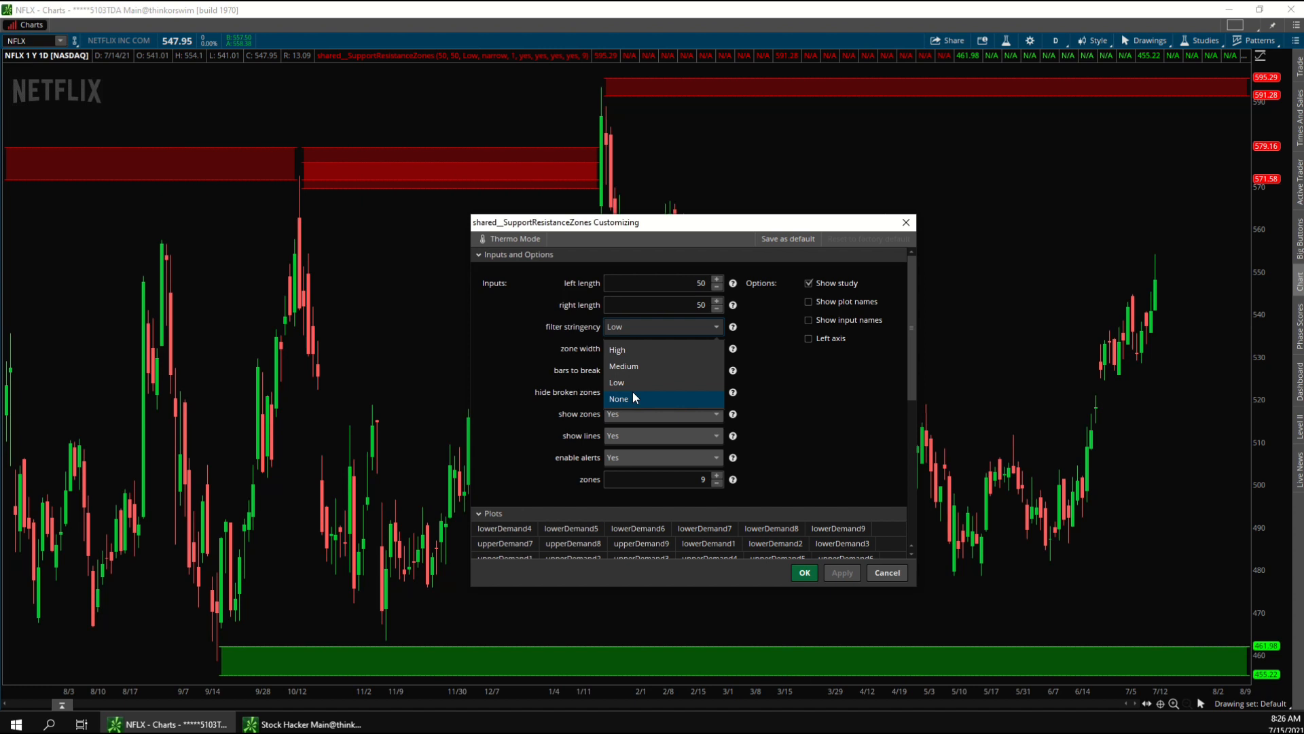
pyautogui.click(616, 348)
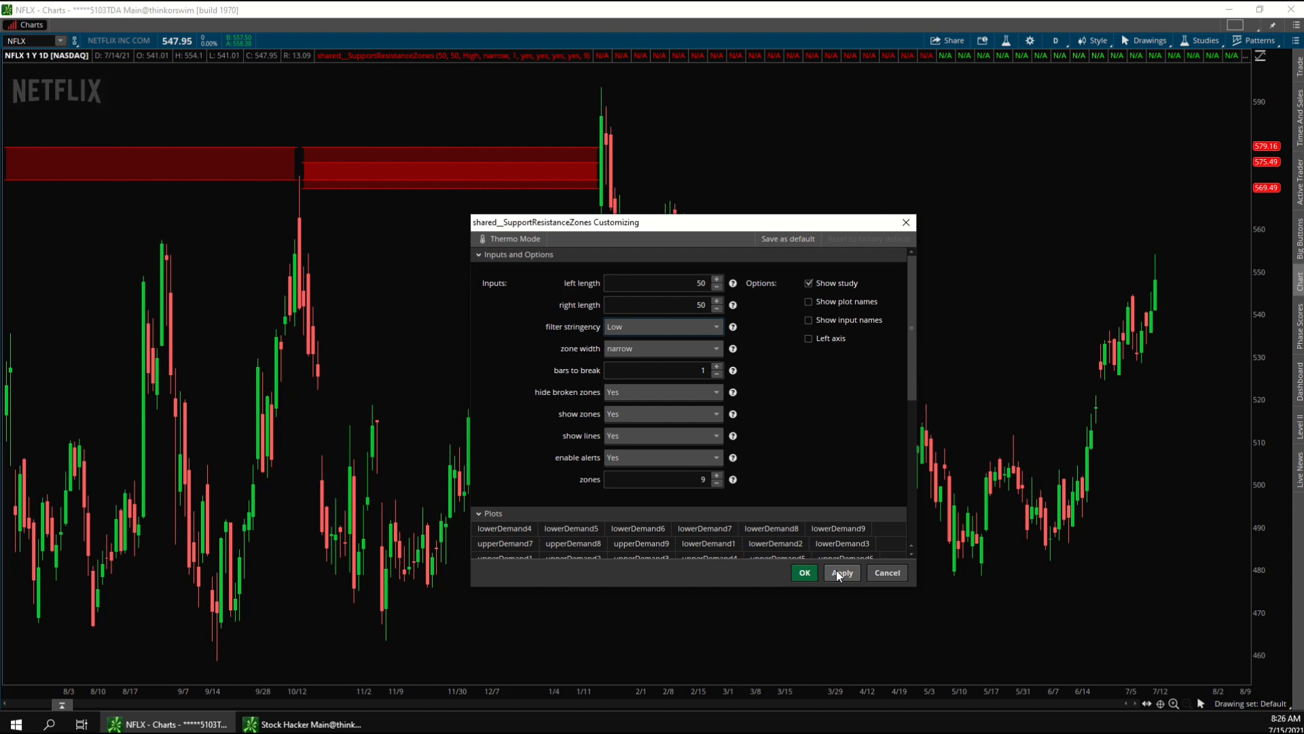
pyautogui.click(841, 572)
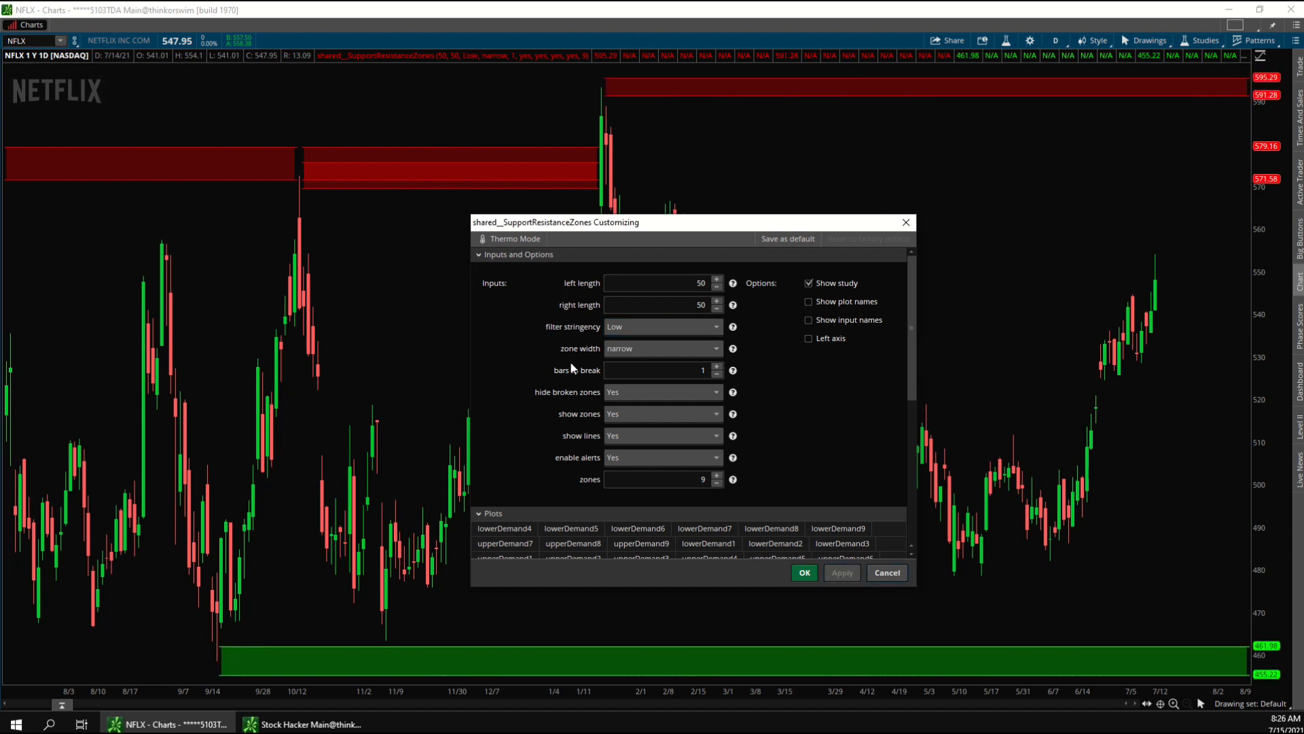
pyautogui.click(661, 348)
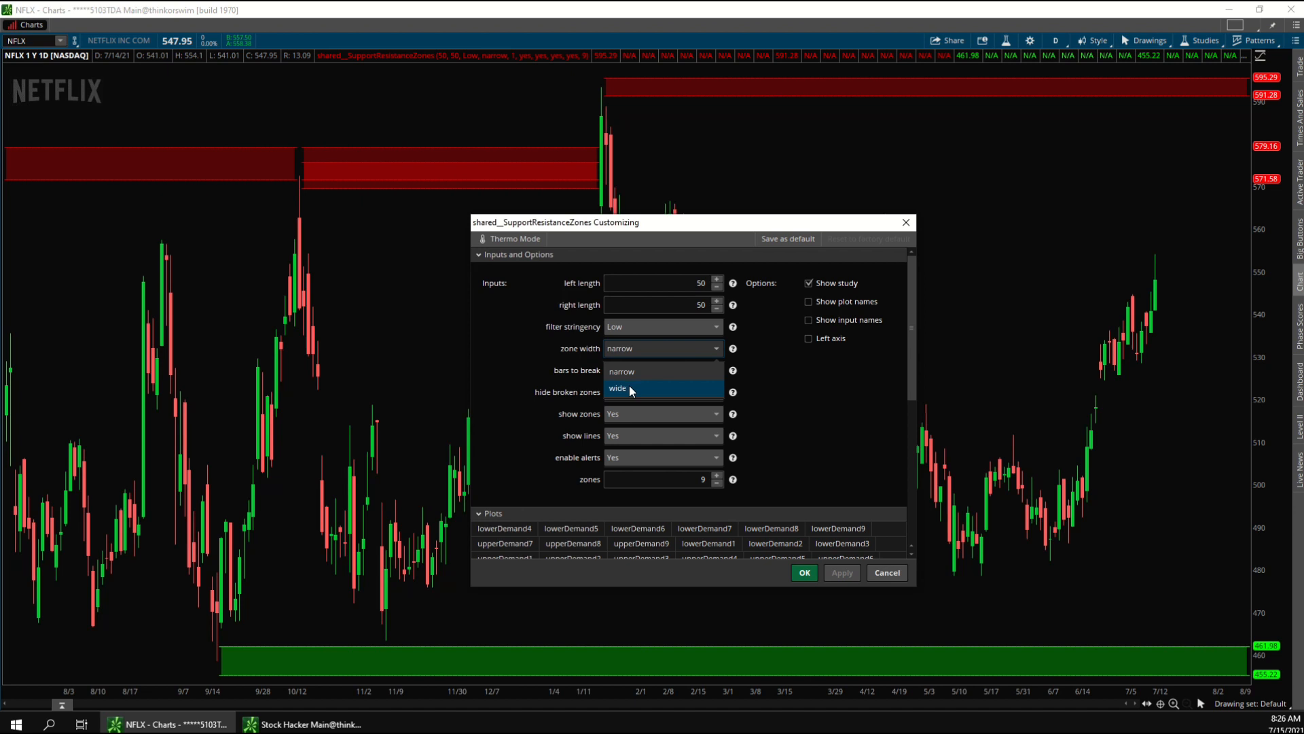
pyautogui.click(619, 388)
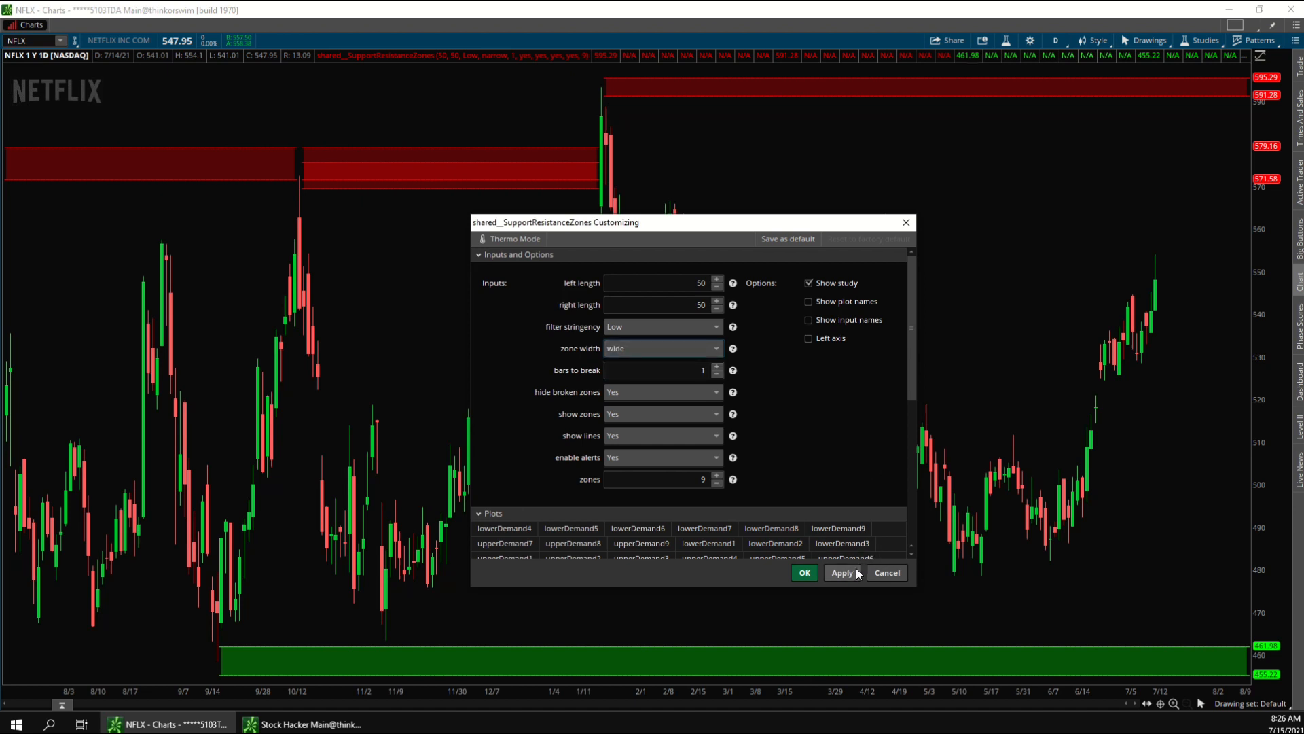
pyautogui.click(841, 572)
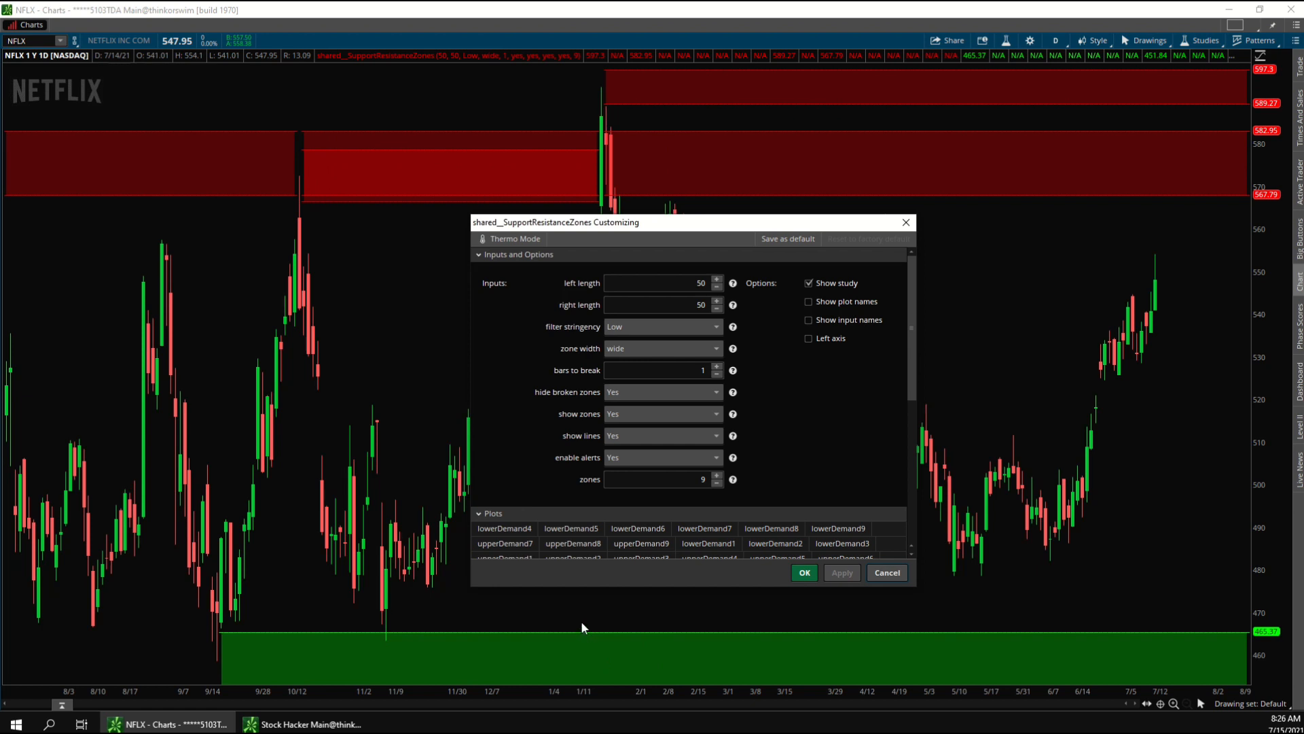
pyautogui.moveTo(574, 375)
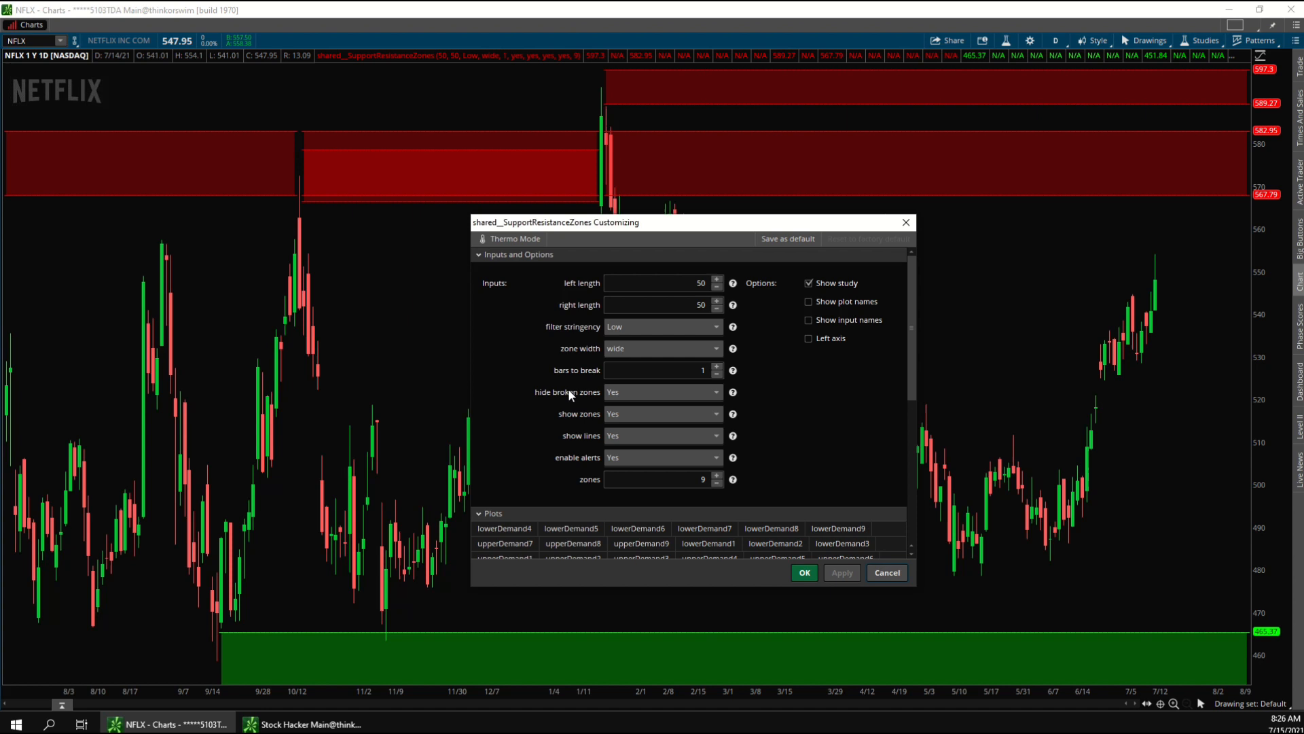
pyautogui.moveTo(555, 415)
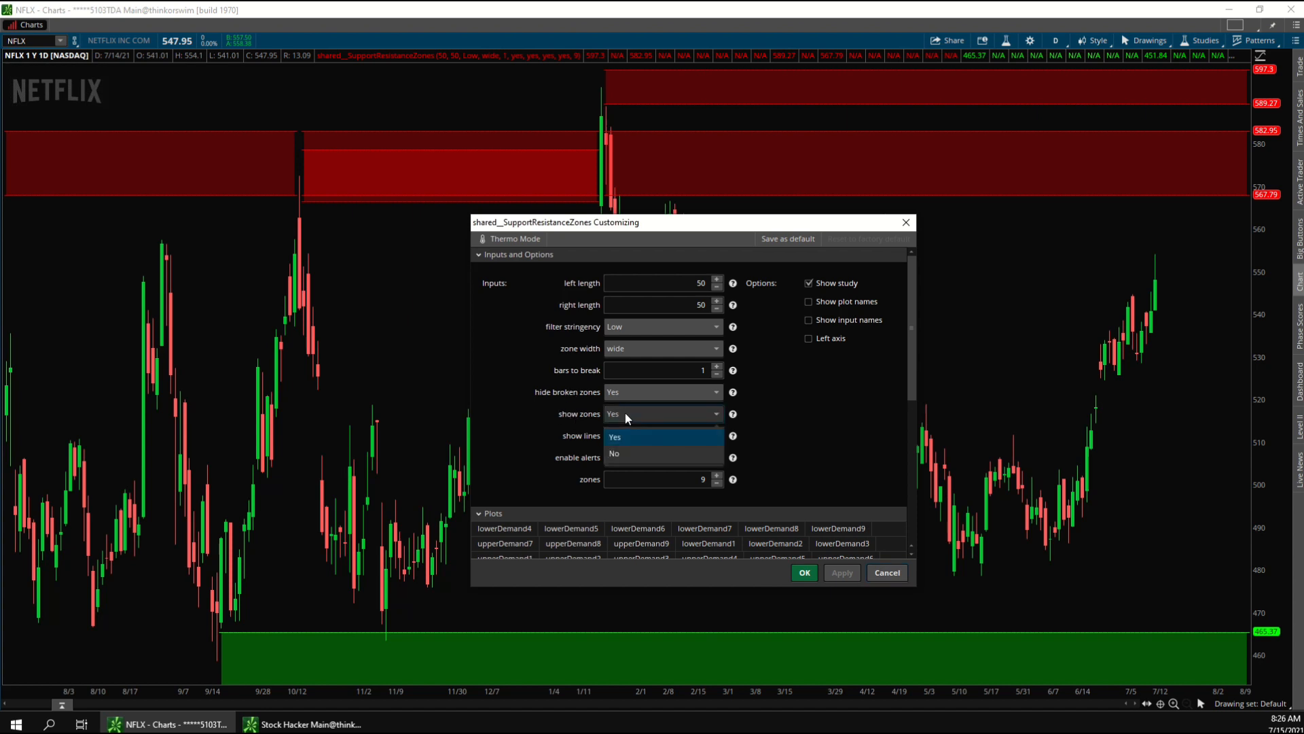
# Step: Toggle show zones off and back on, leaving show lines set to No, and apply
pyautogui.click(615, 453)
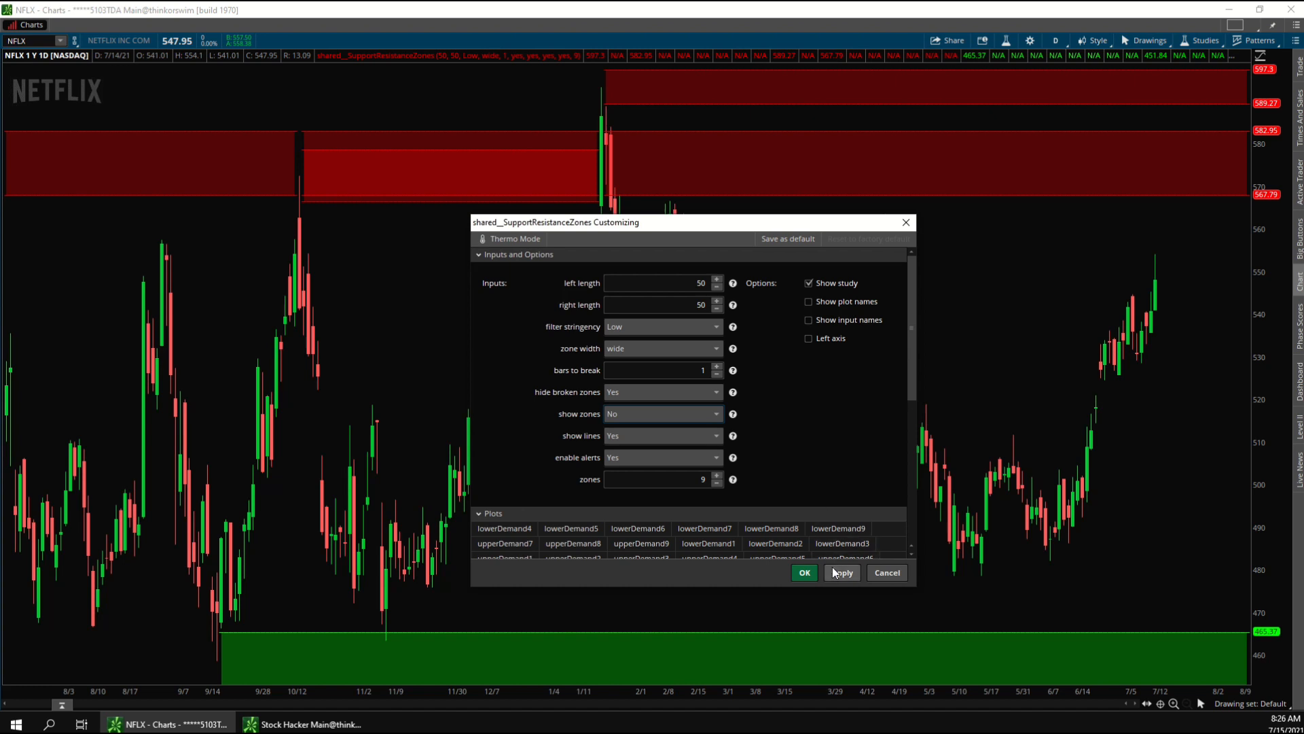
pyautogui.click(842, 572)
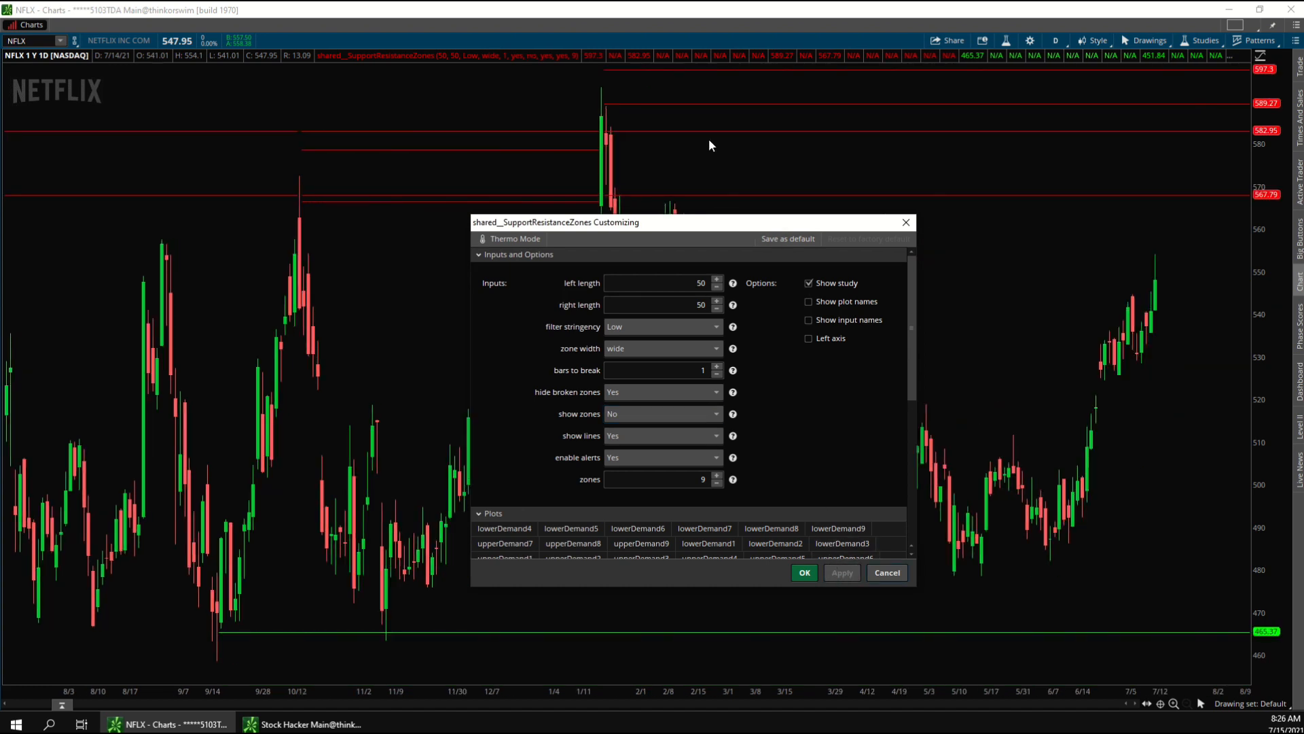
pyautogui.moveTo(694, 81)
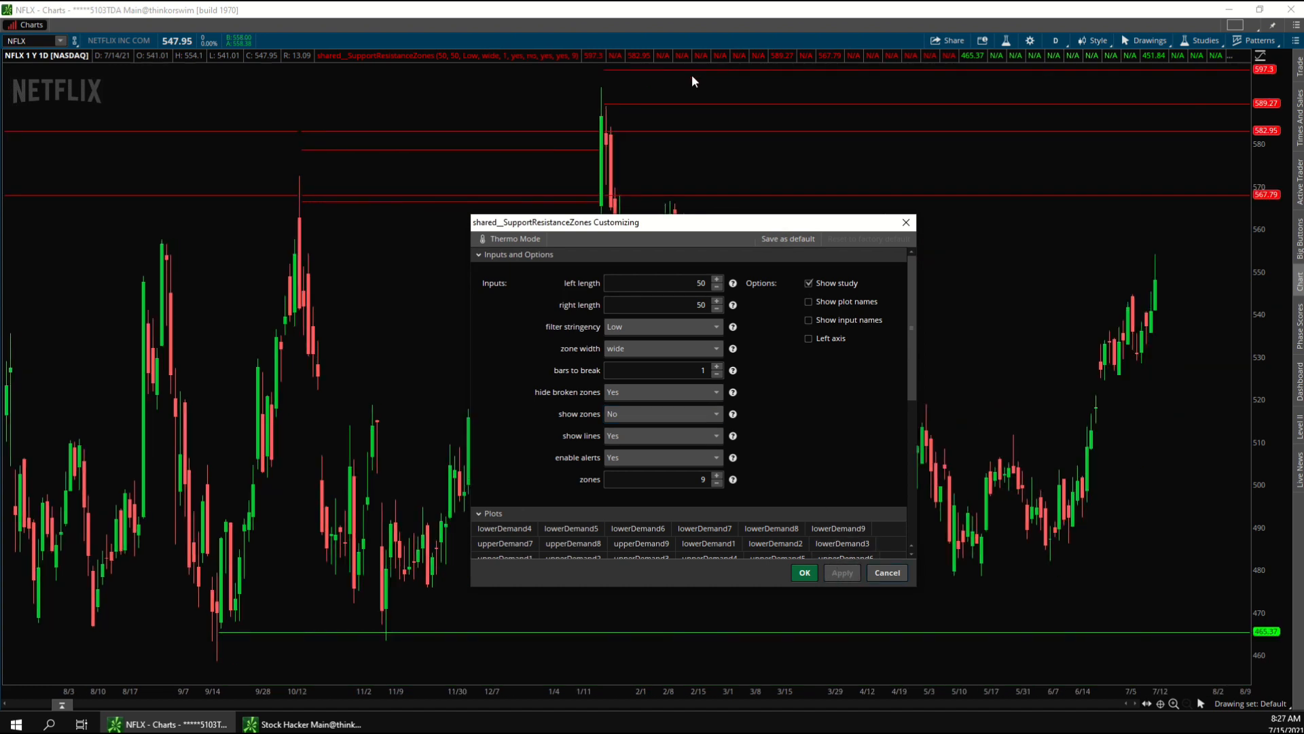
pyautogui.moveTo(717, 255)
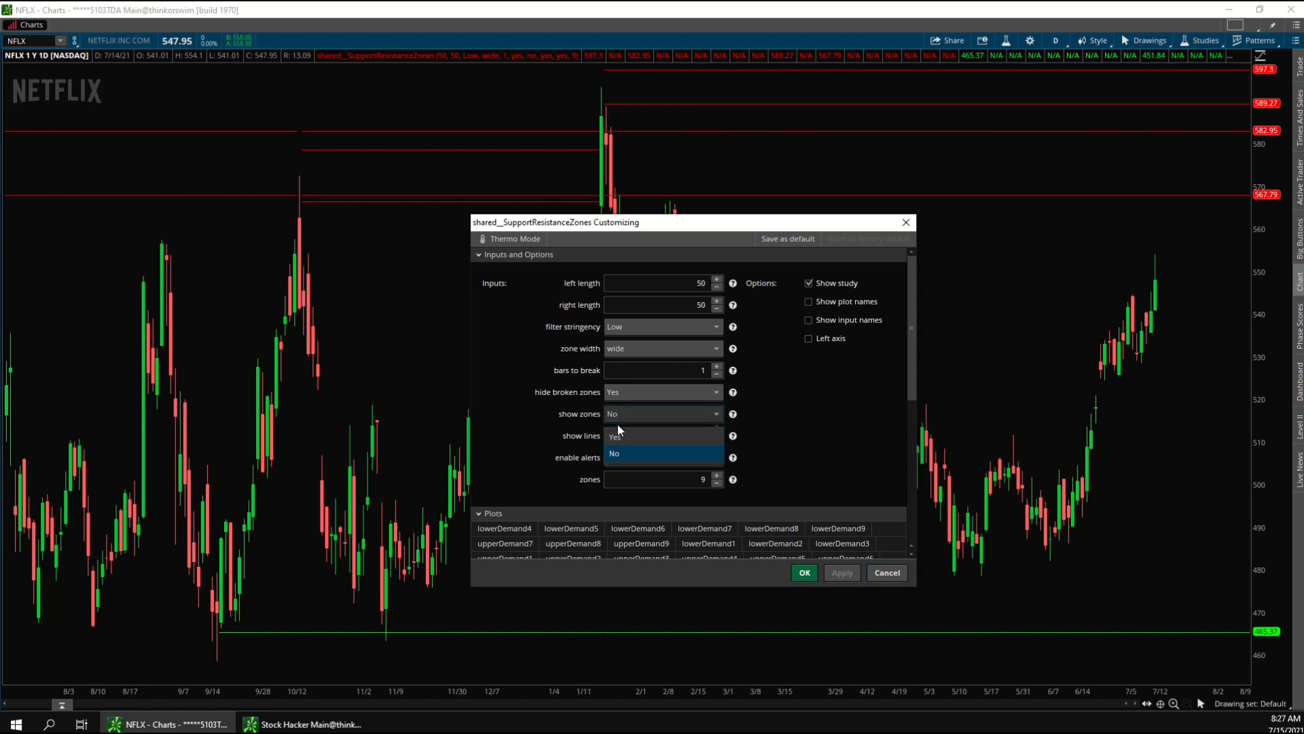
pyautogui.click(616, 435)
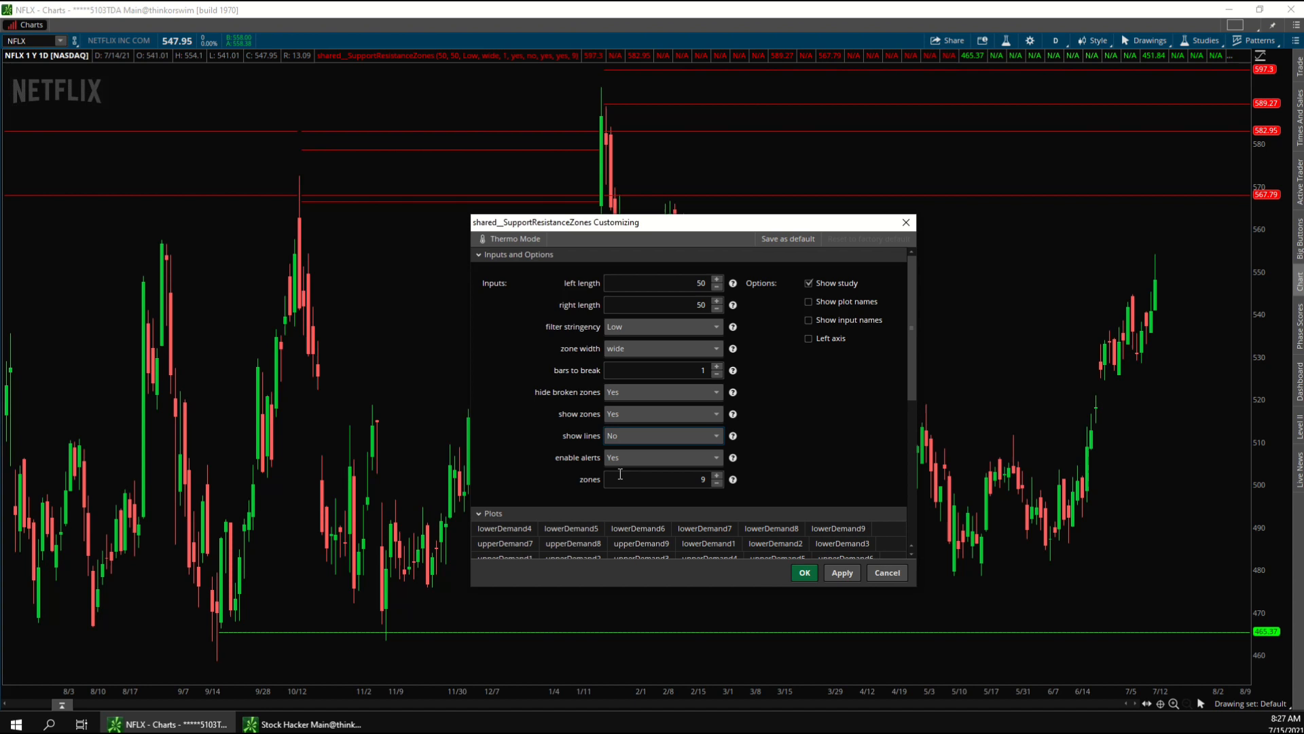
pyautogui.click(841, 572)
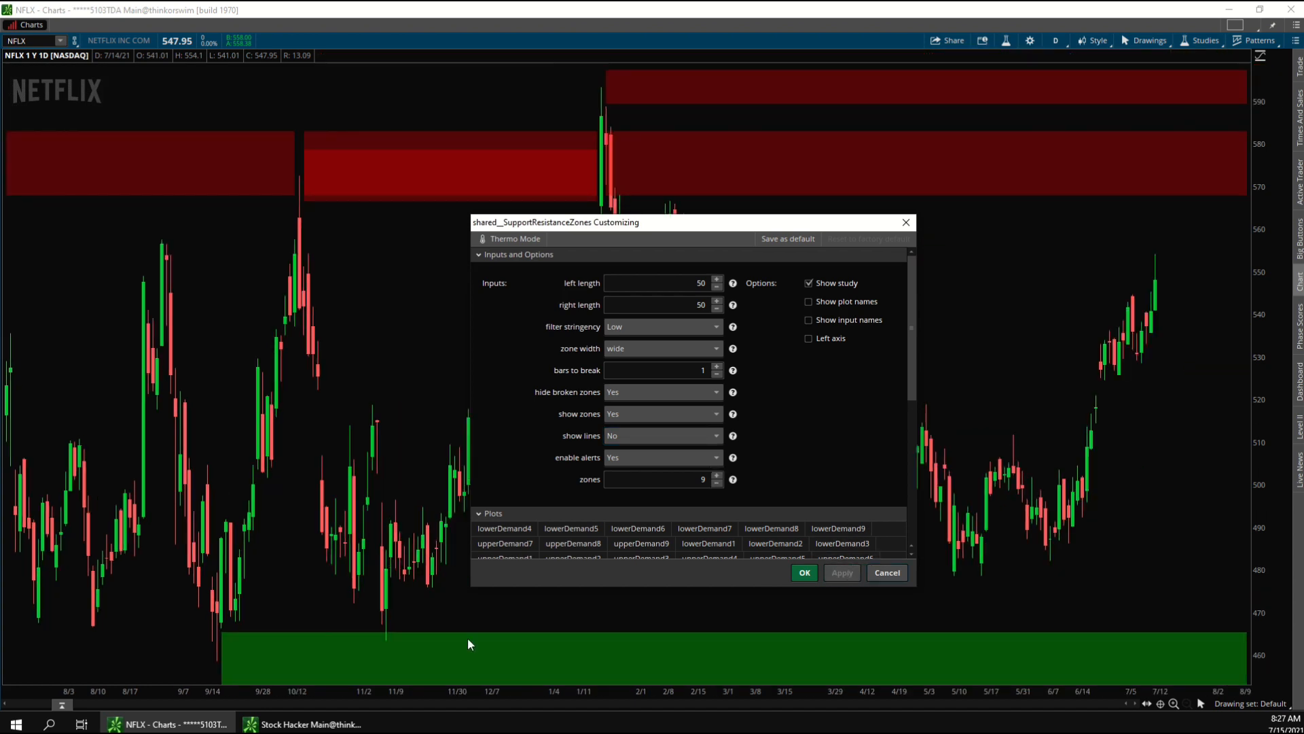
pyautogui.moveTo(586, 498)
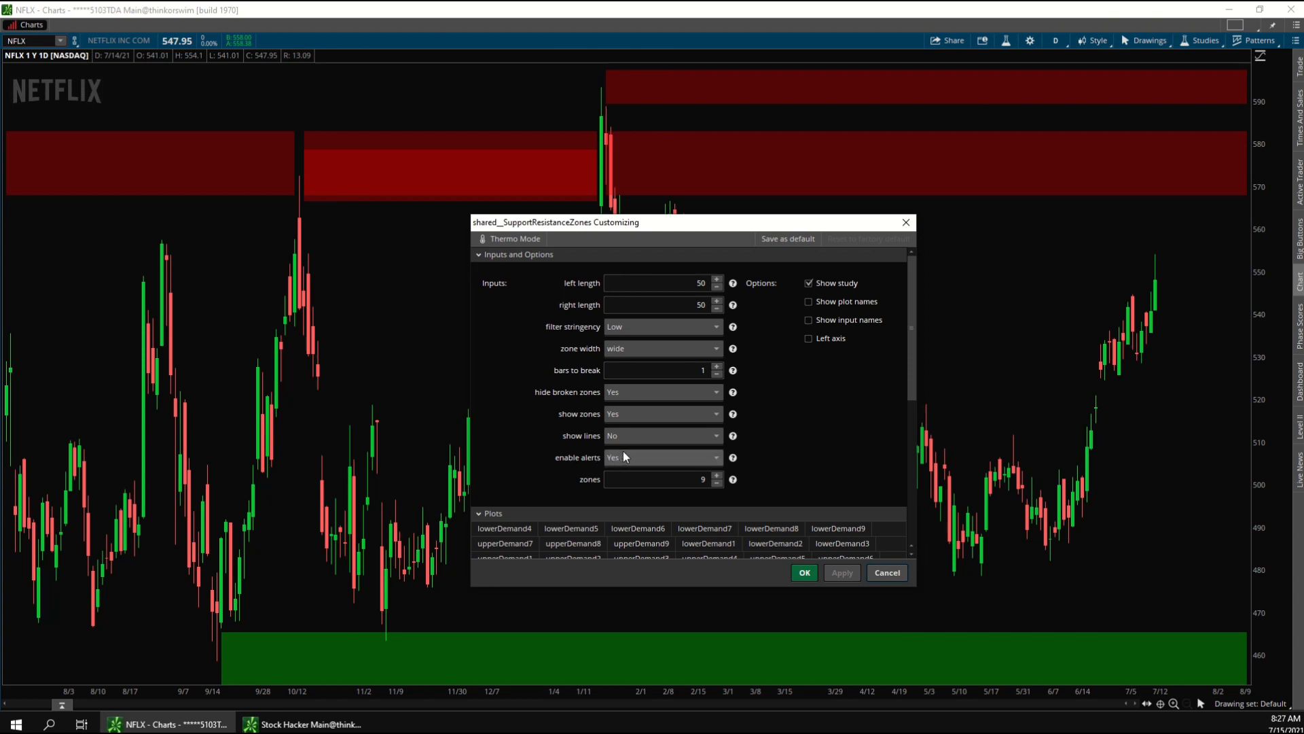
# Step: Inspect Alert 1, Alert 2 and the Ding play sound, then collapse the Alerts section
pyautogui.click(659, 479)
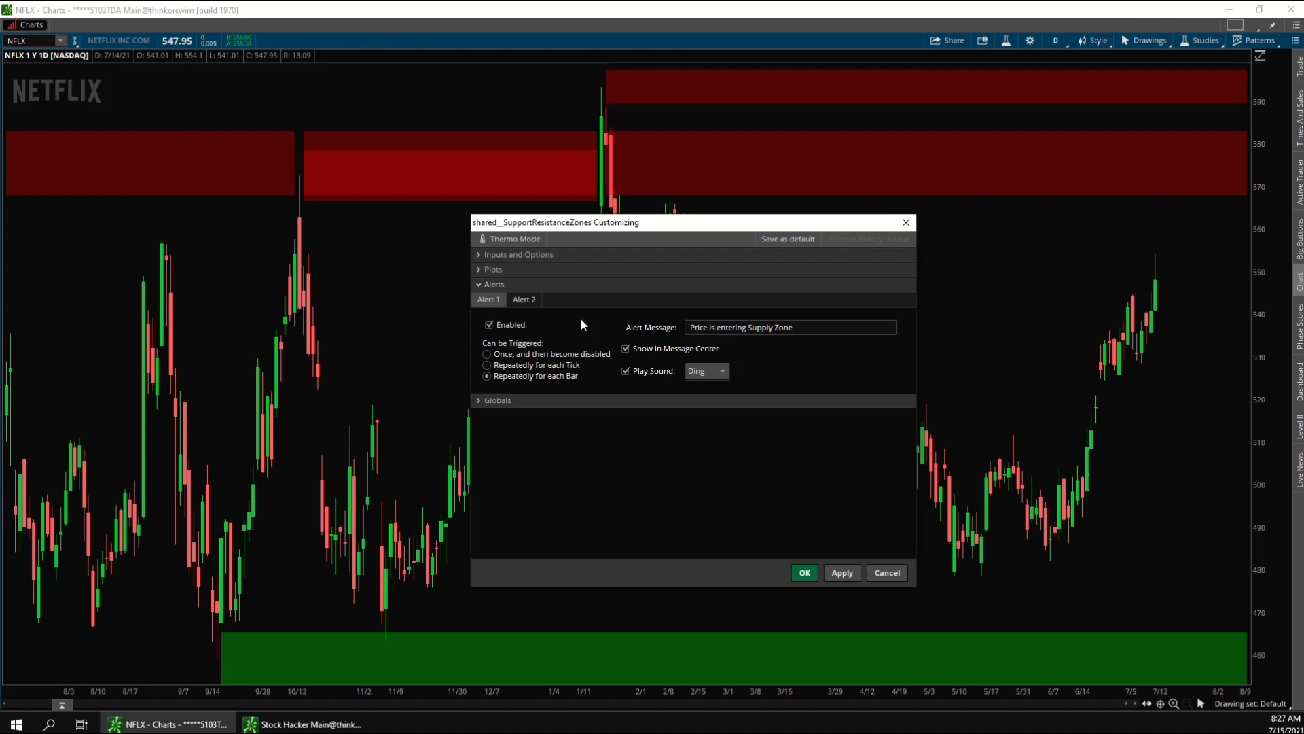
pyautogui.click(523, 299)
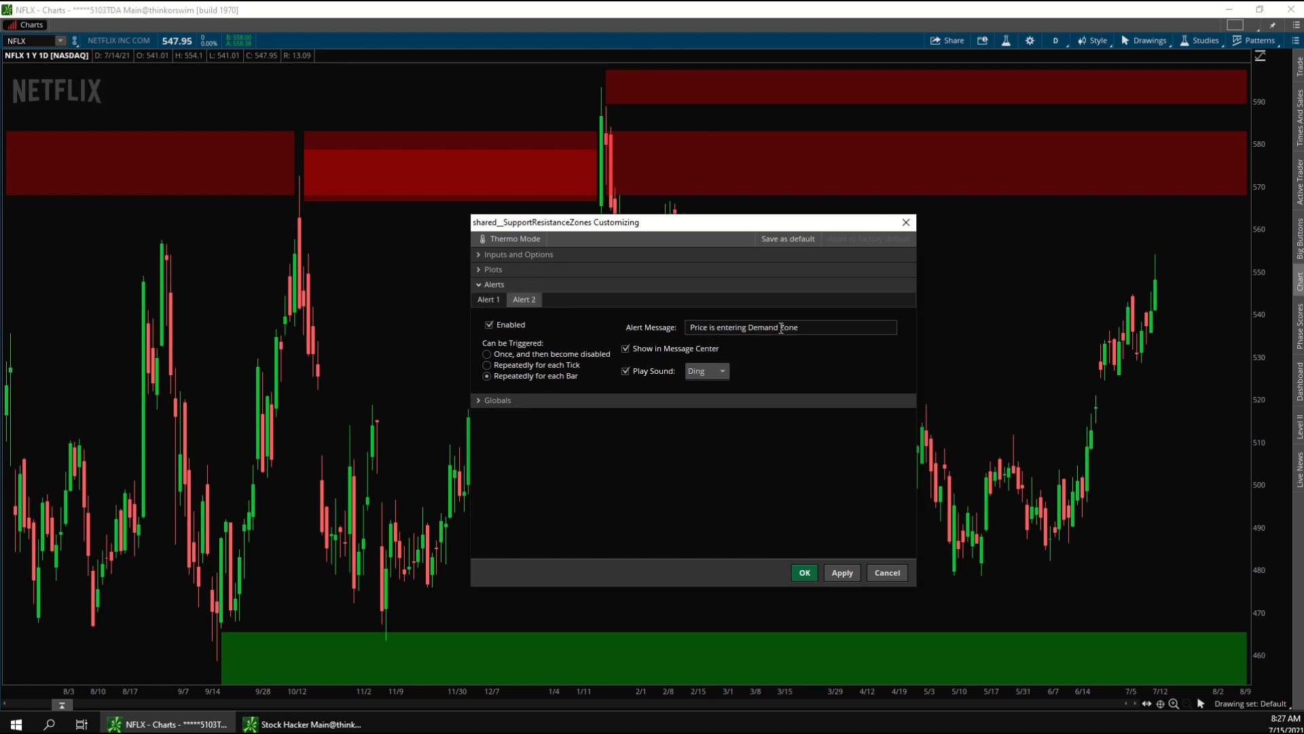
pyautogui.click(707, 370)
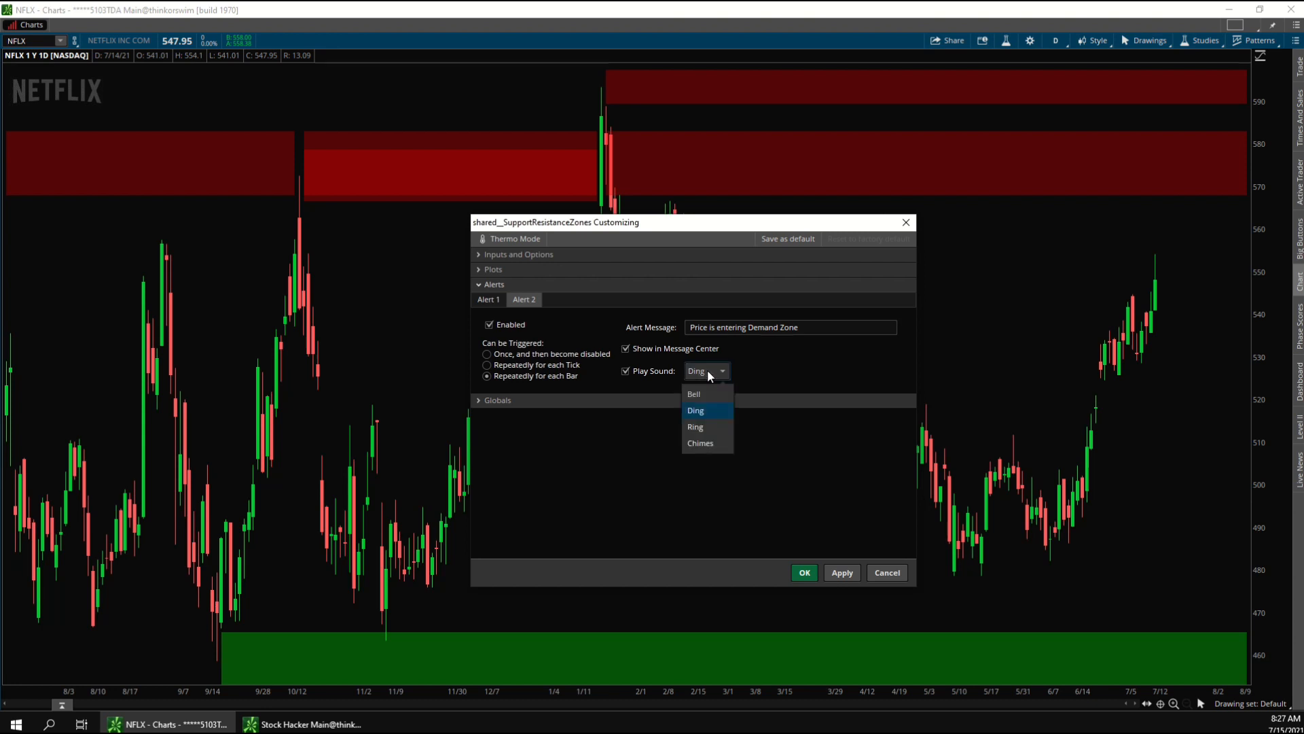
pyautogui.click(696, 409)
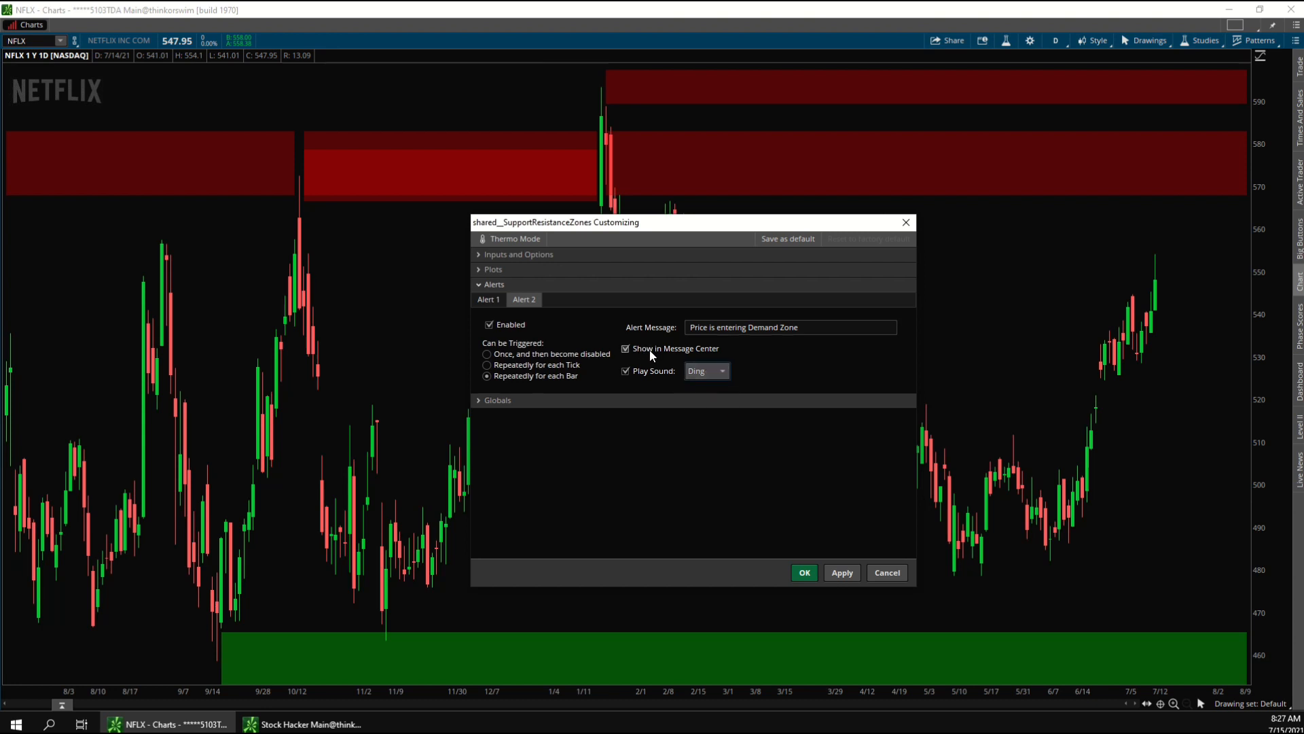
pyautogui.click(494, 284)
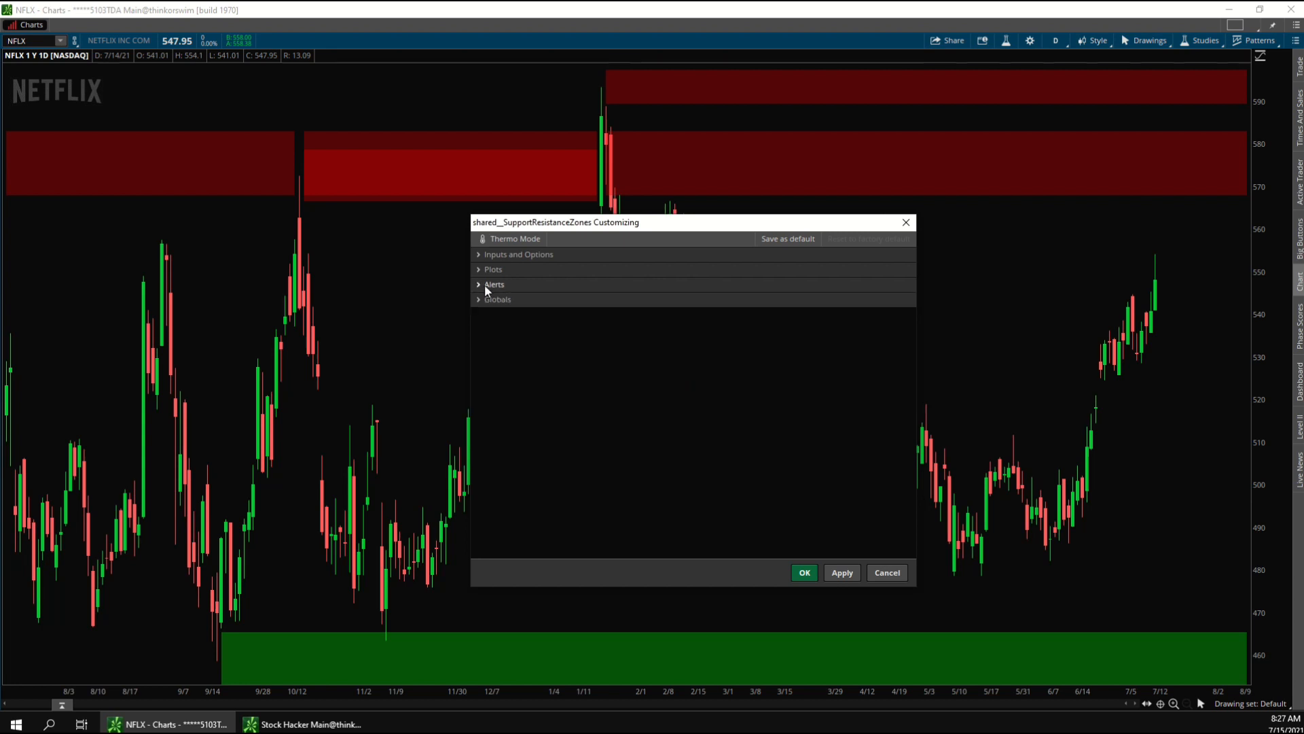
# Step: Set the Demand Zones and Supply Zones colours to pink, apply, and close with OK
pyautogui.click(497, 300)
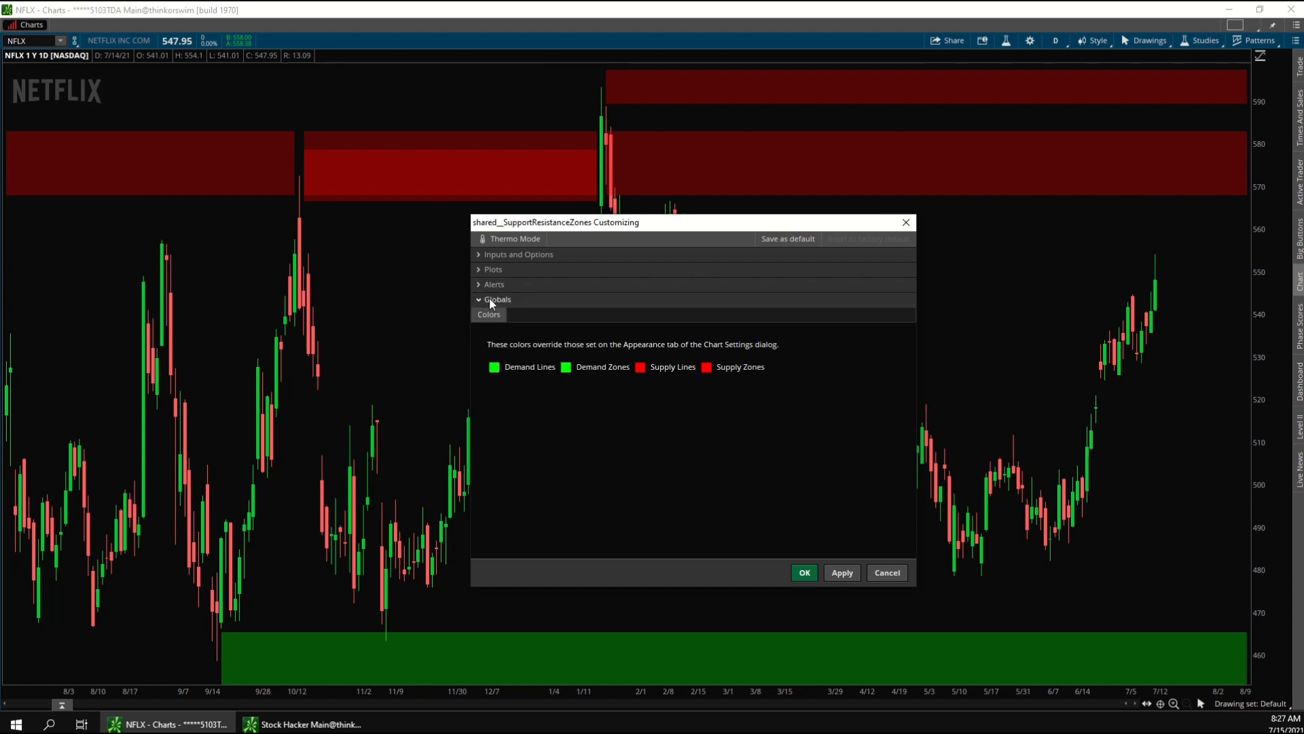
pyautogui.moveTo(546, 387)
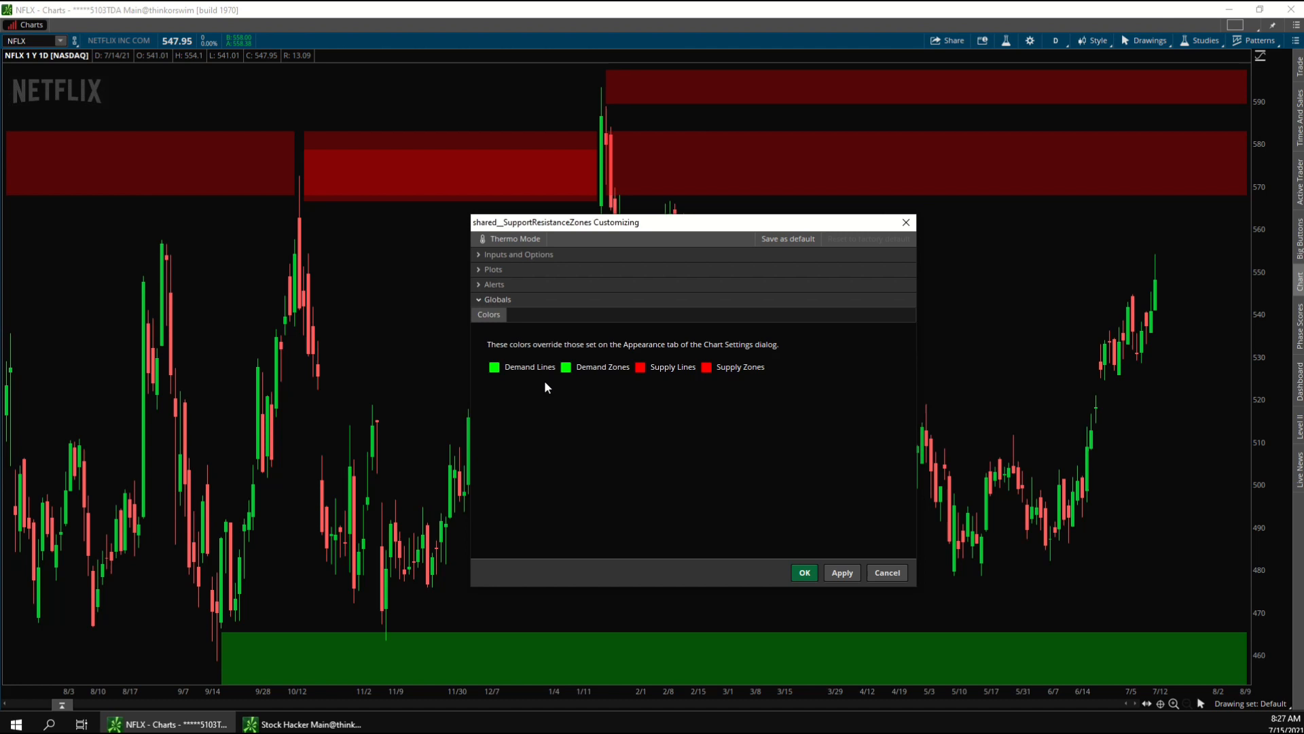
pyautogui.moveTo(515, 379)
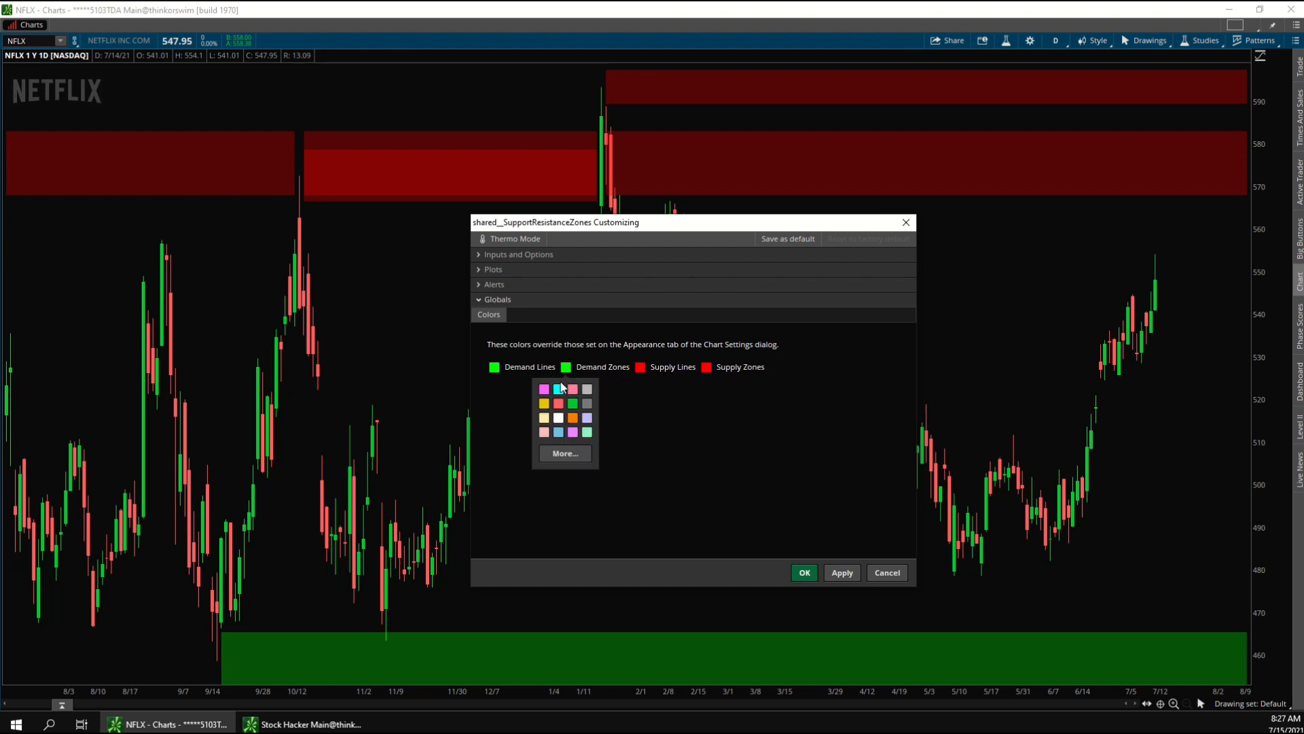
pyautogui.click(544, 389)
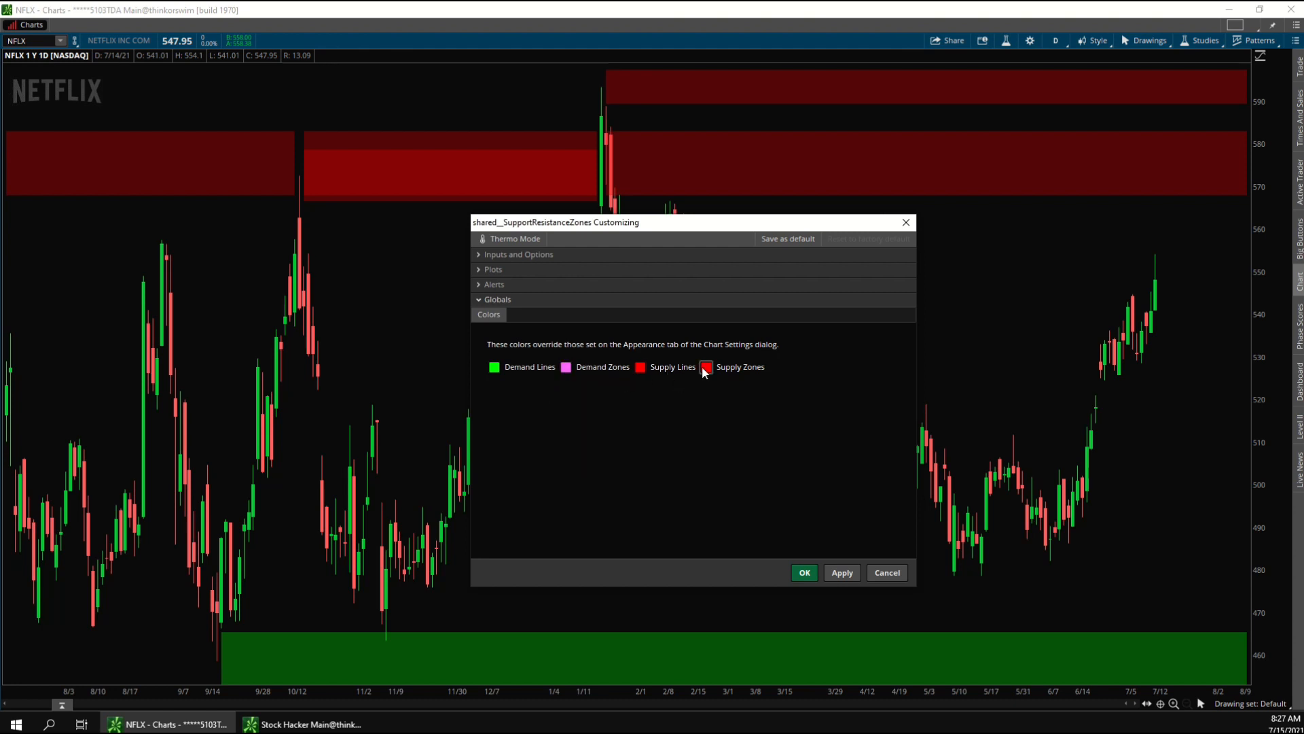
pyautogui.click(707, 367)
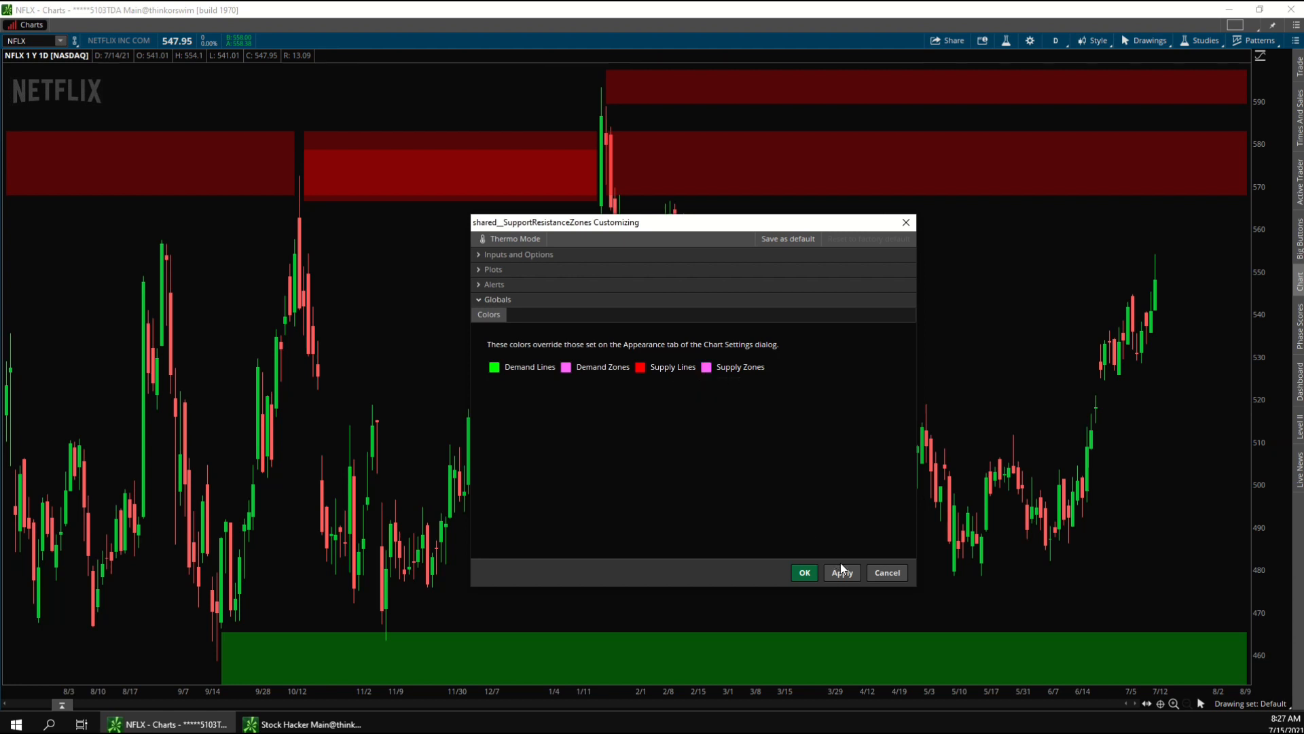
pyautogui.click(841, 572)
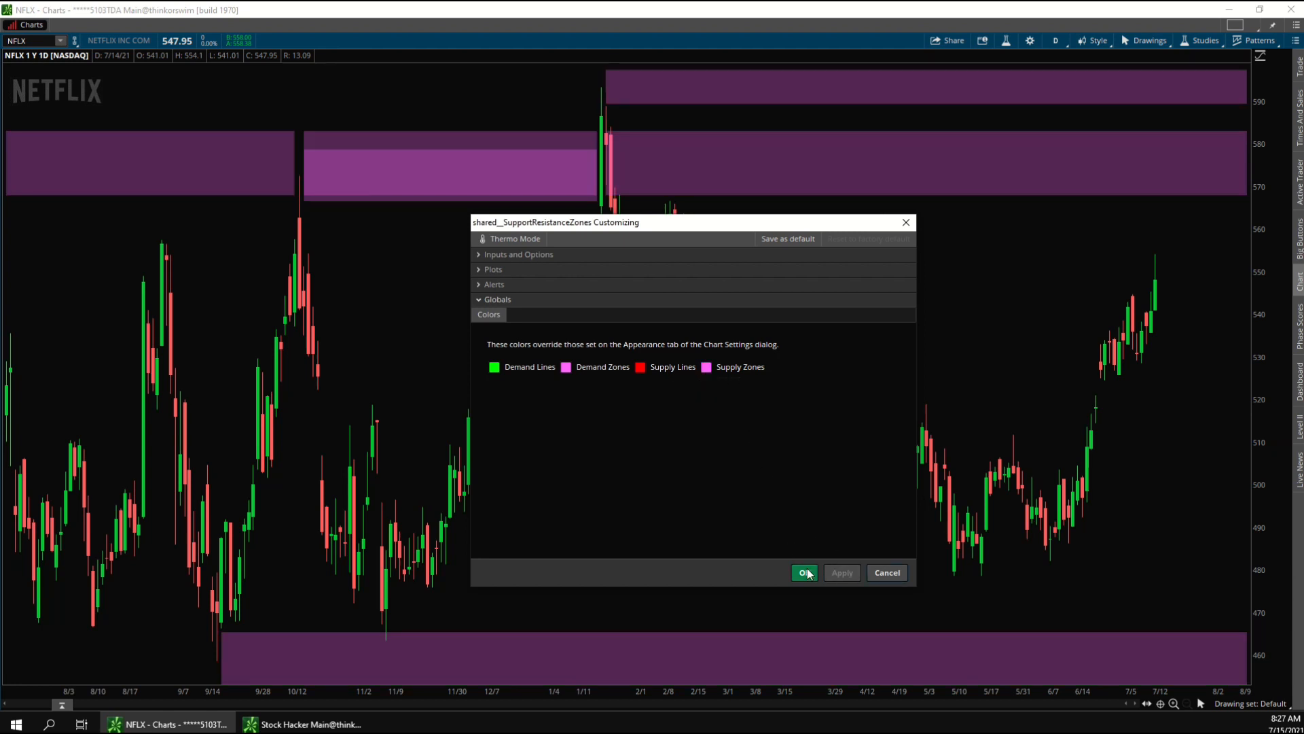
pyautogui.click(804, 572)
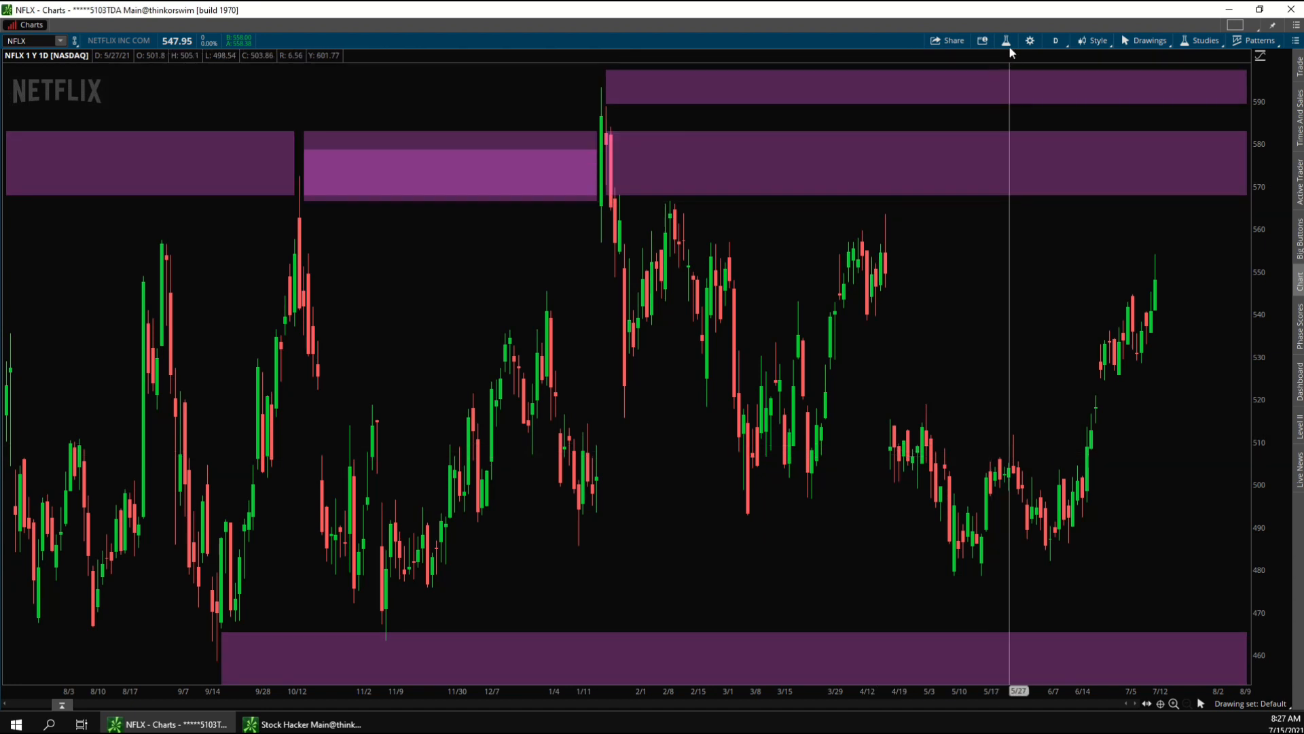
# Step: In Edit Studies, uncheck Show study for SupportResistanceZones
pyautogui.click(1029, 40)
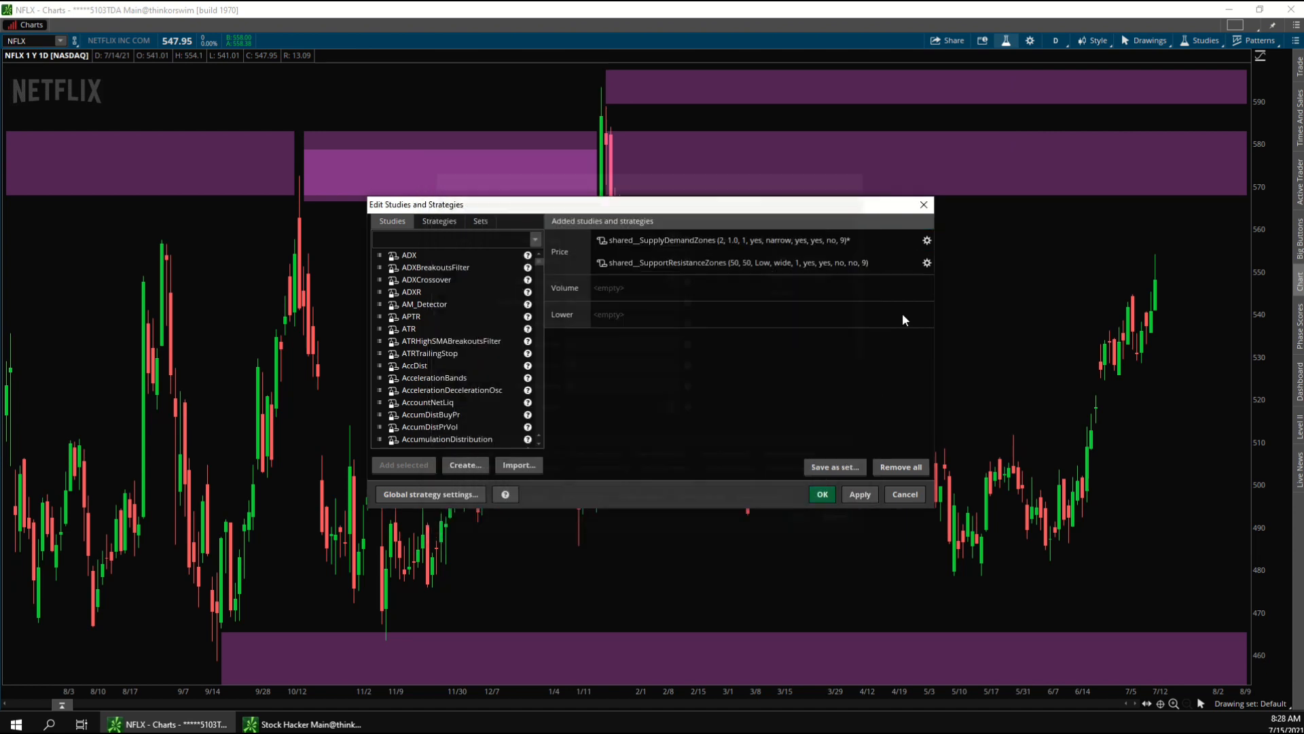
pyautogui.click(927, 263)
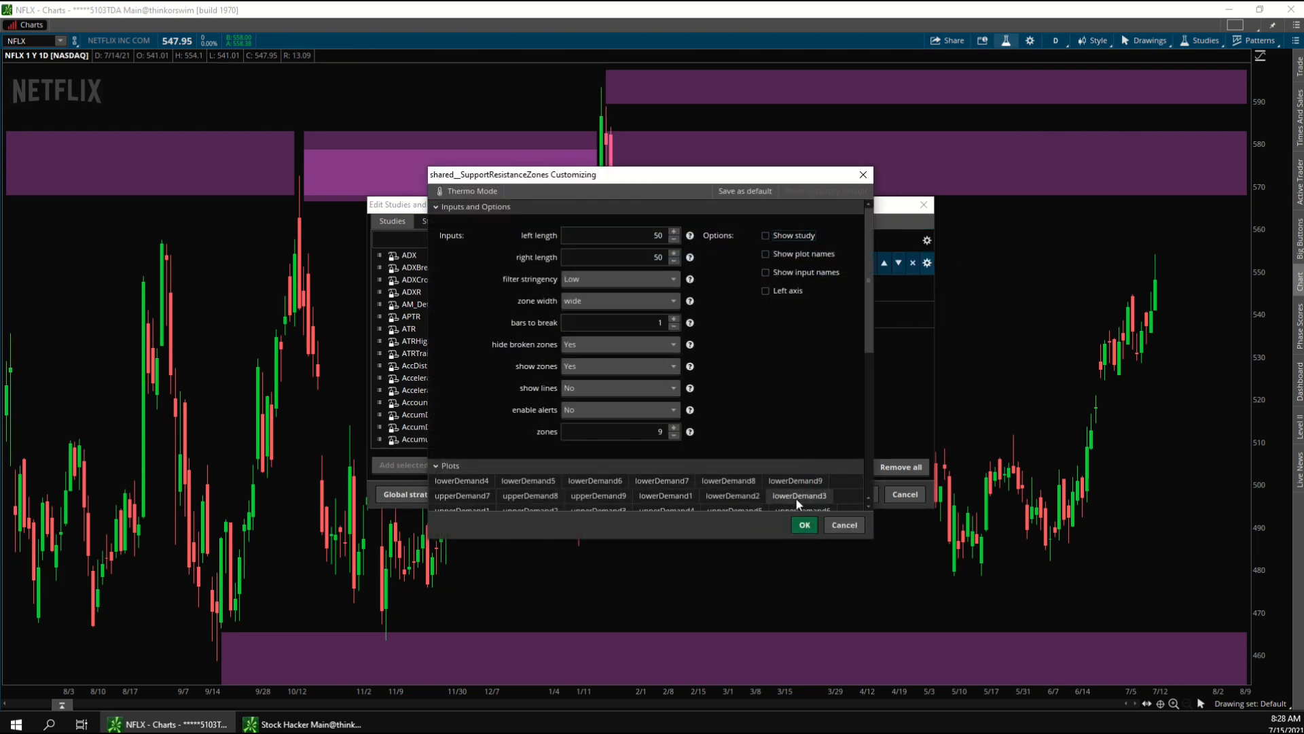
pyautogui.click(803, 523)
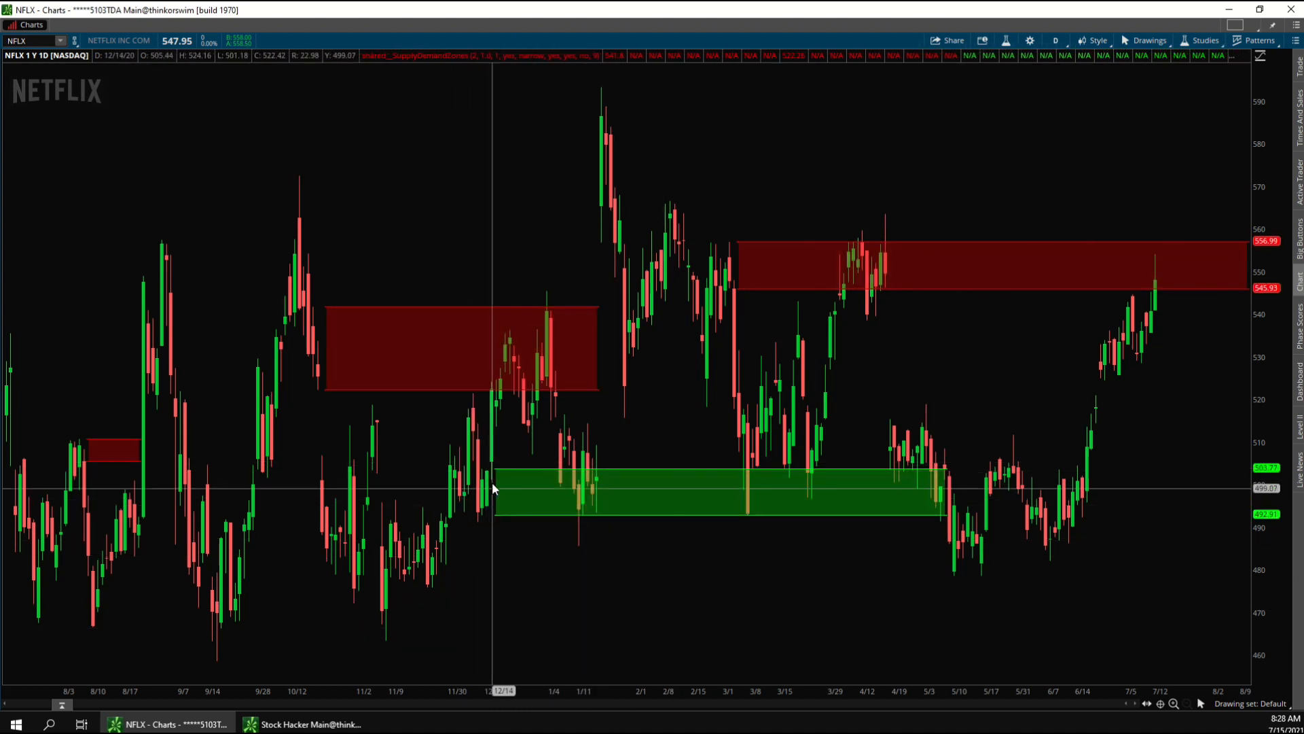
pyautogui.moveTo(487, 497)
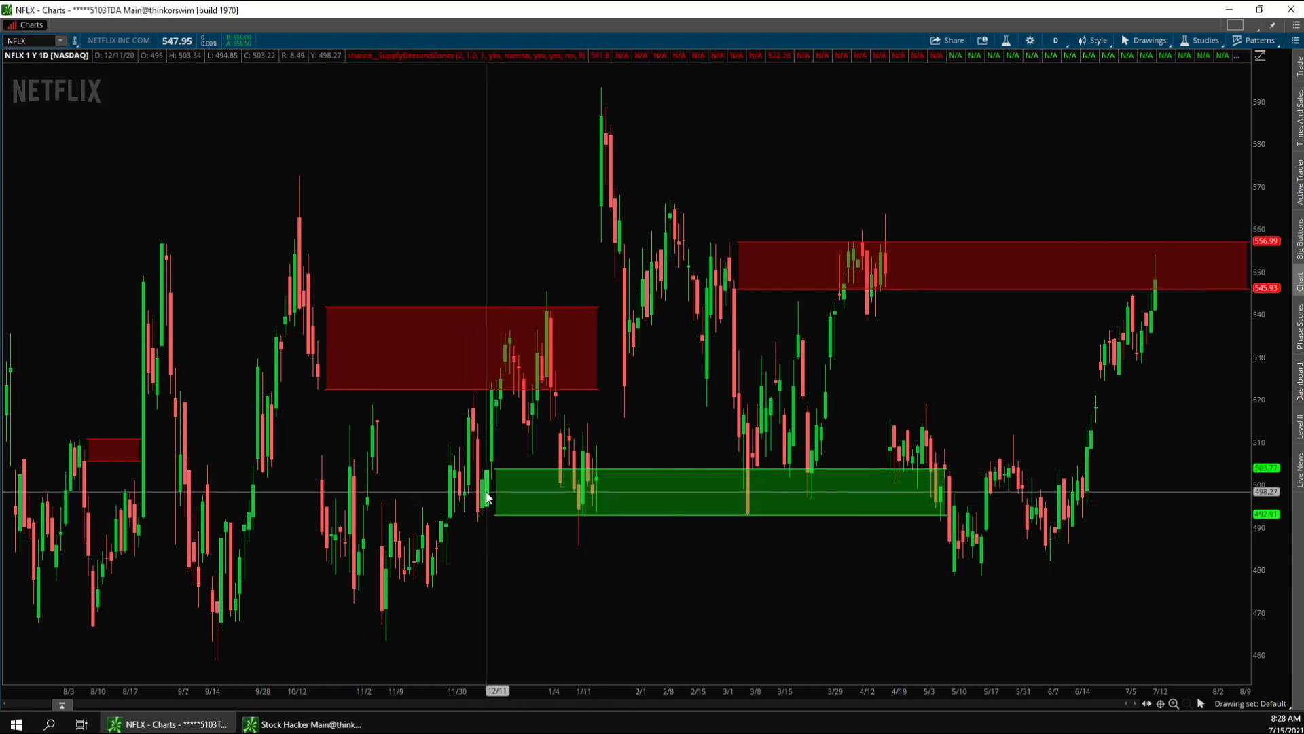
pyautogui.moveTo(493, 437)
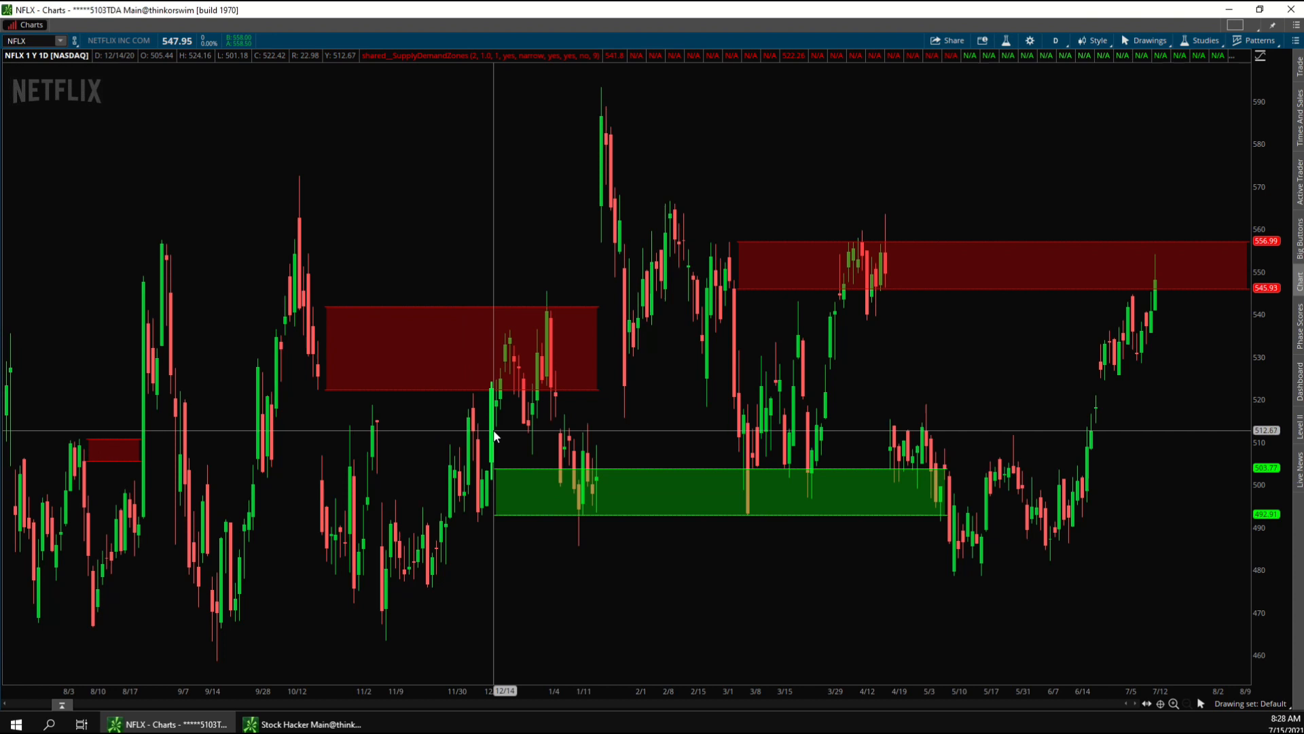
pyautogui.moveTo(625, 488)
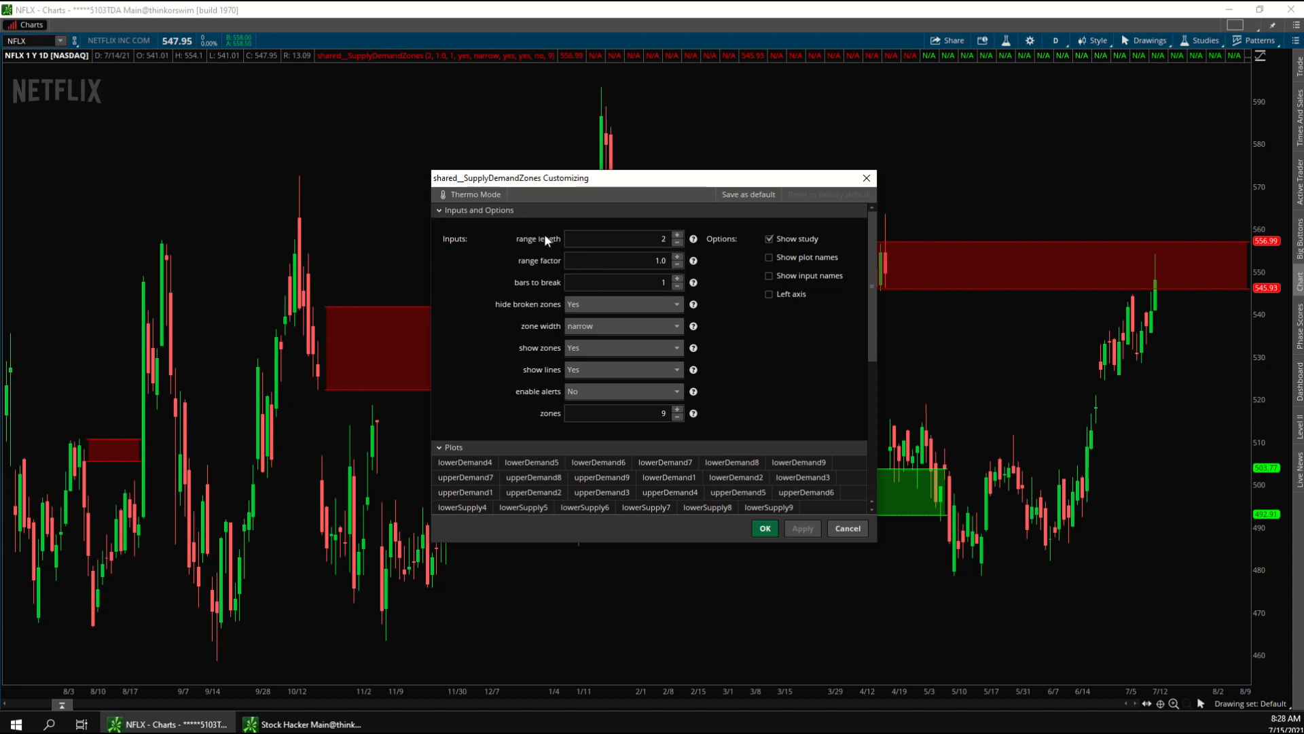
pyautogui.moveTo(545, 260)
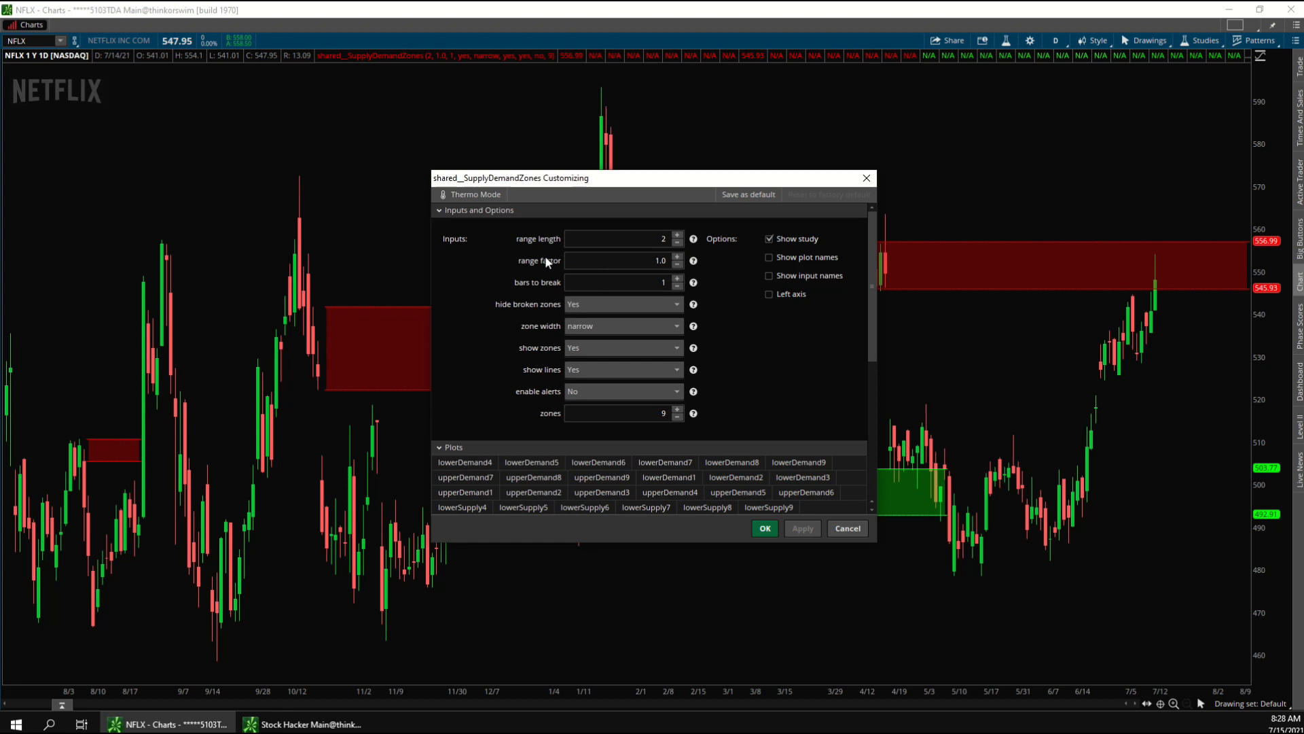
# Step: Scroll the shared_SupplyDemandZones inputs toward the bars to break field
pyautogui.scroll(-3)
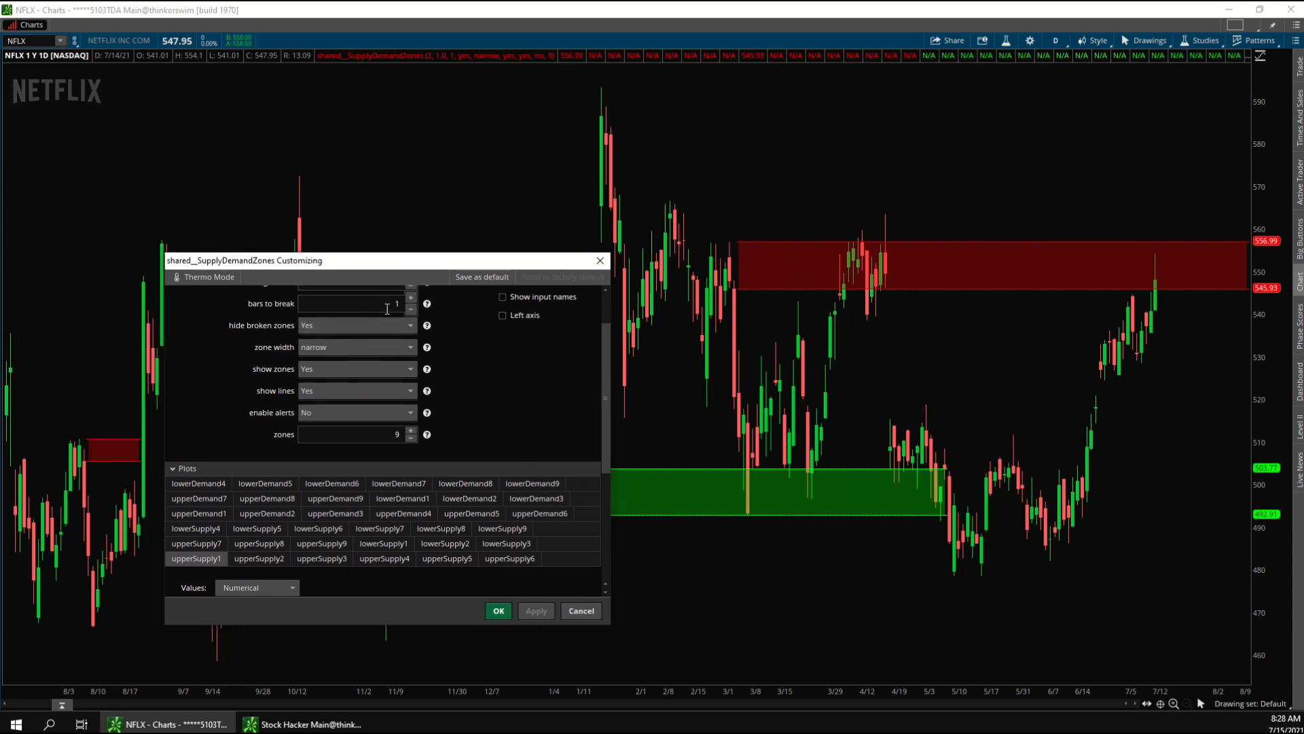
pyautogui.moveTo(938, 462)
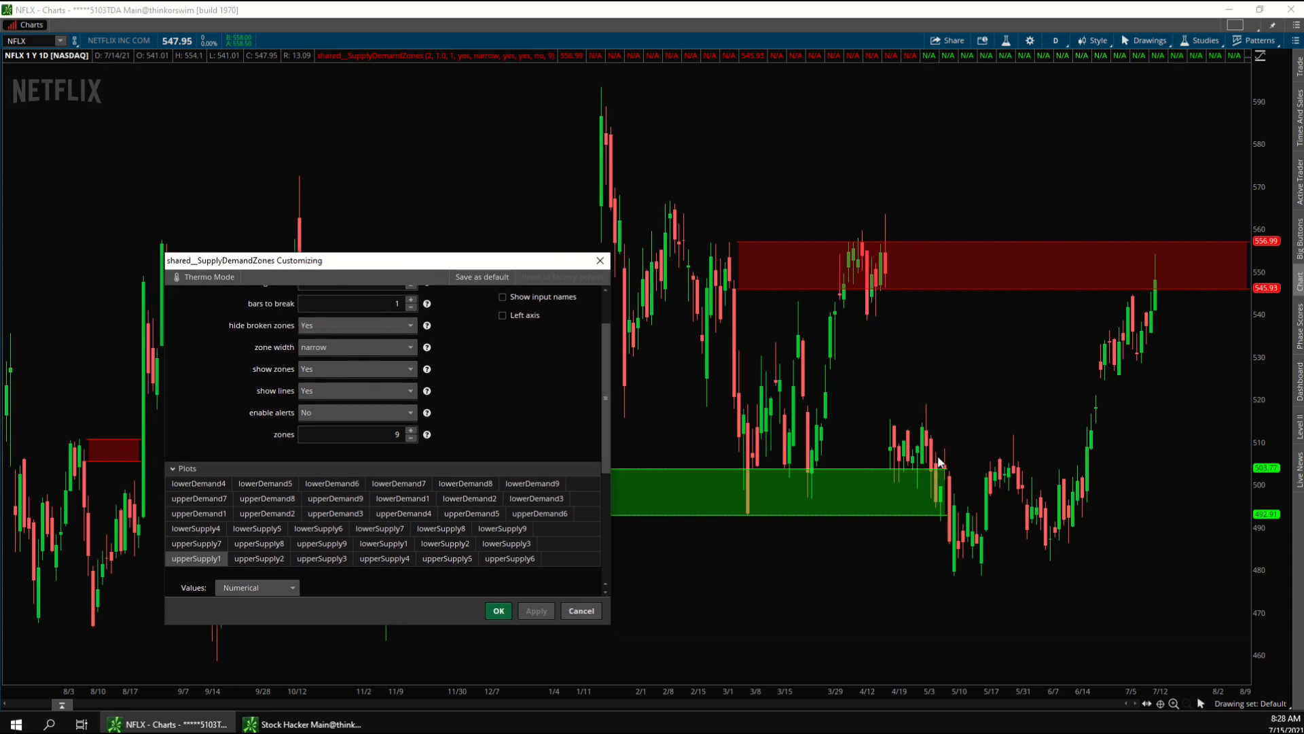
pyautogui.moveTo(951, 528)
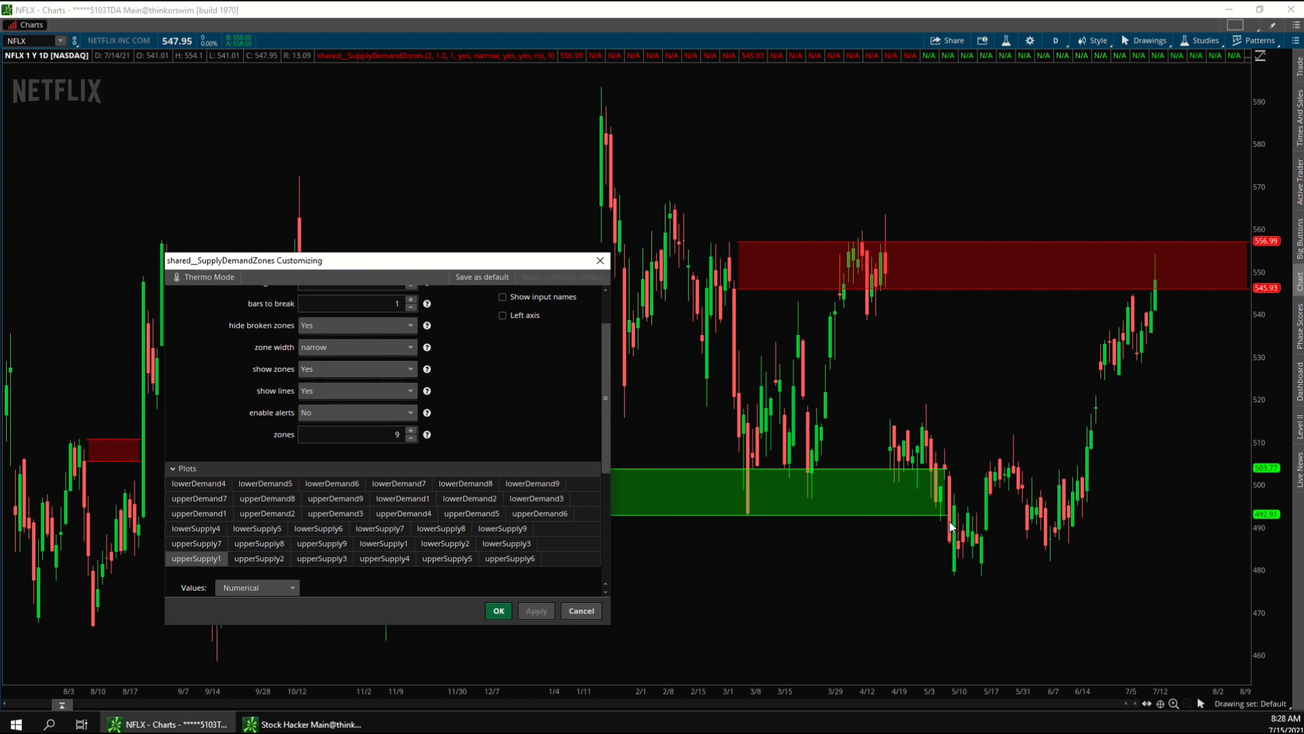
pyautogui.moveTo(951, 486)
pyautogui.write('3')
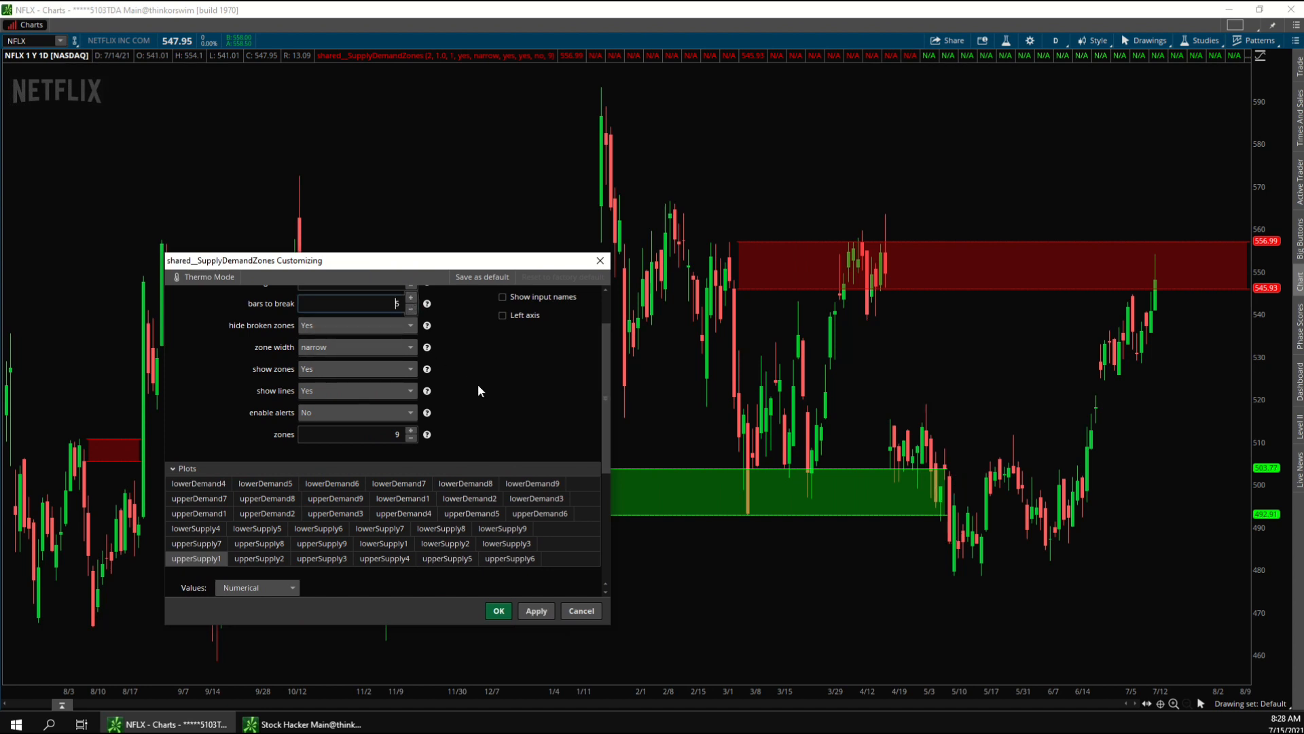
pyautogui.moveTo(954, 486)
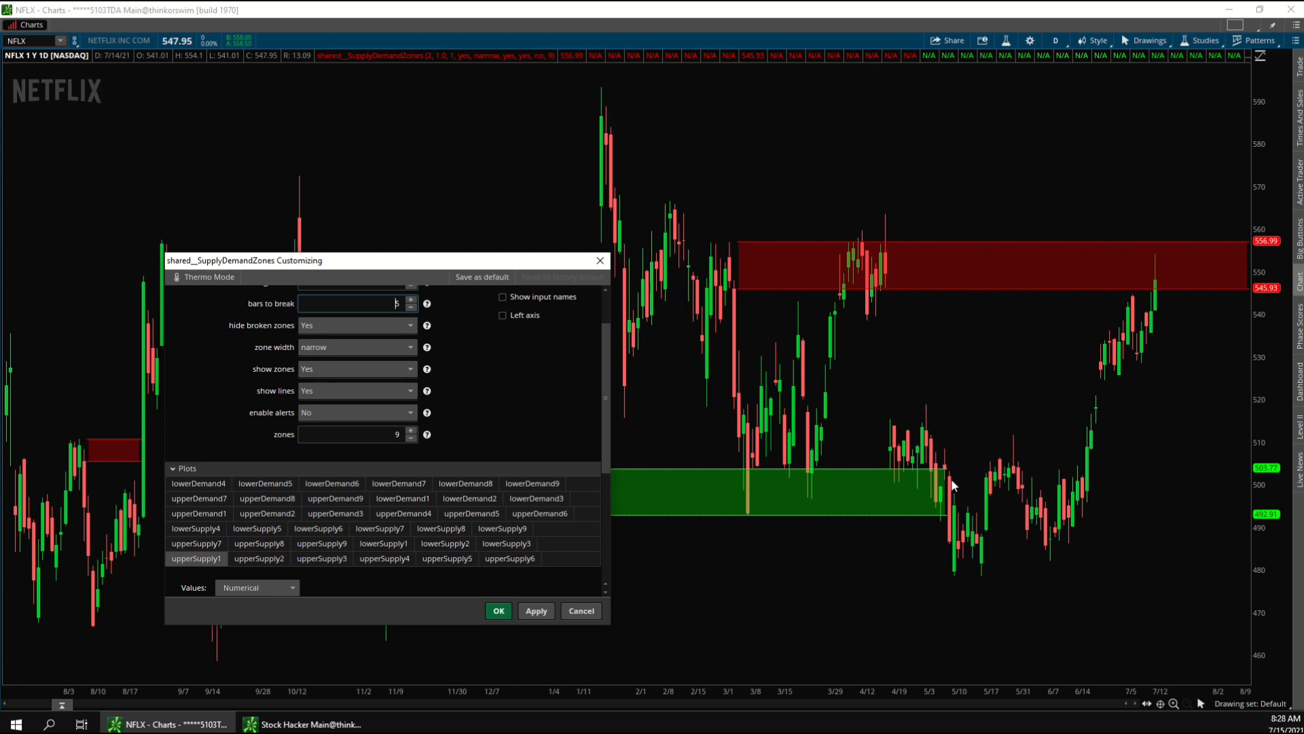
# Step: Apply bars to break 5 and set hide broken zones to No
pyautogui.click(536, 610)
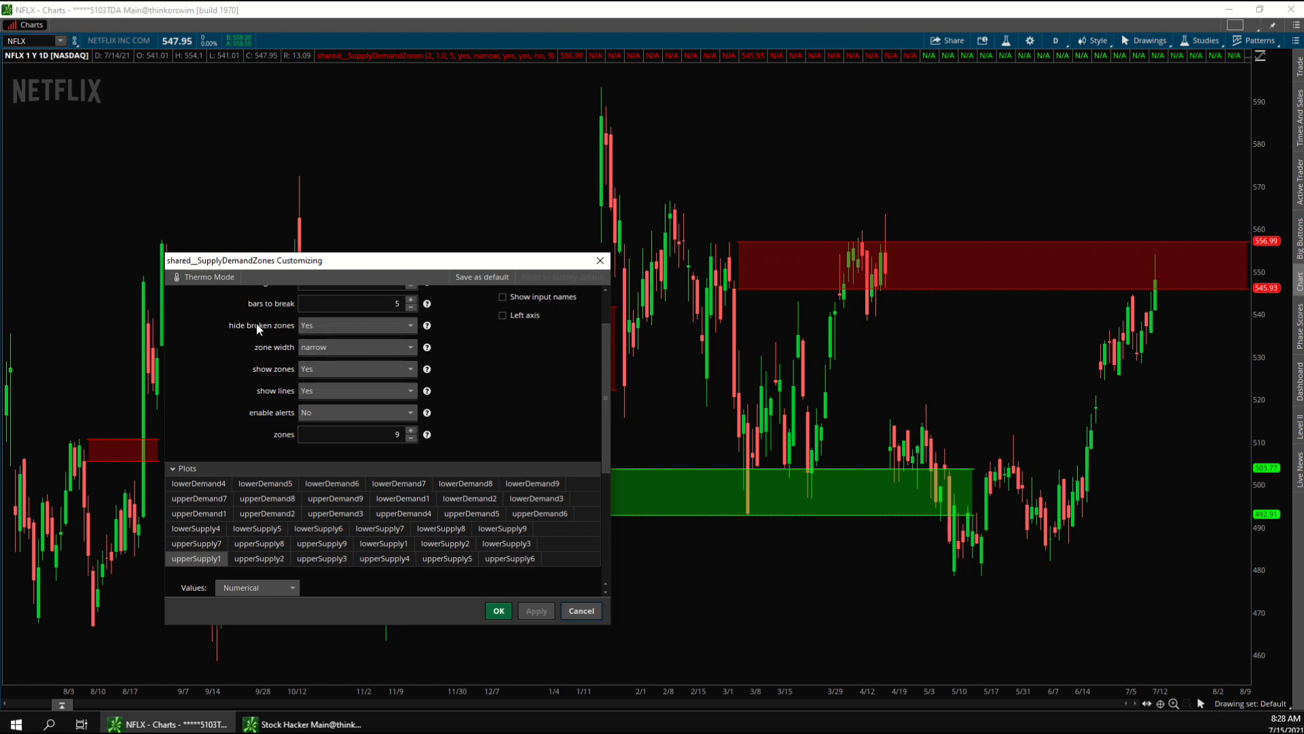
pyautogui.click(355, 325)
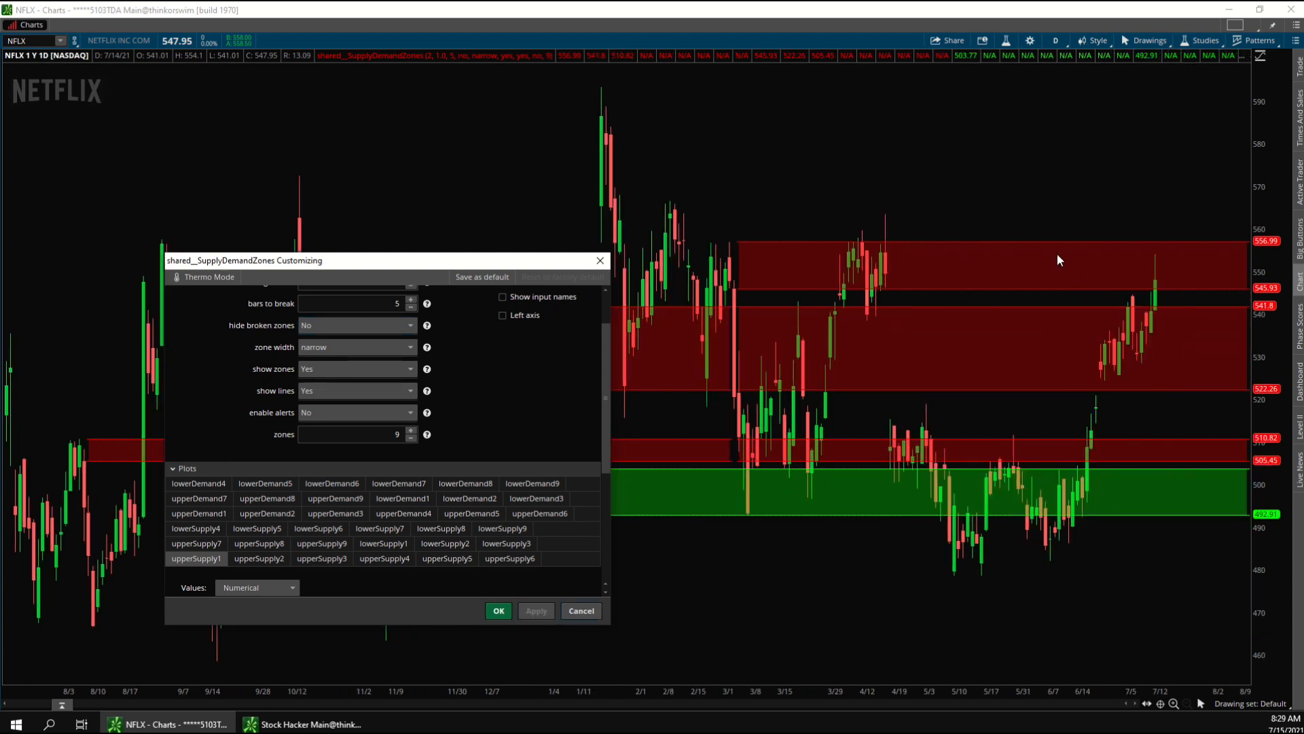
pyautogui.moveTo(1187, 441)
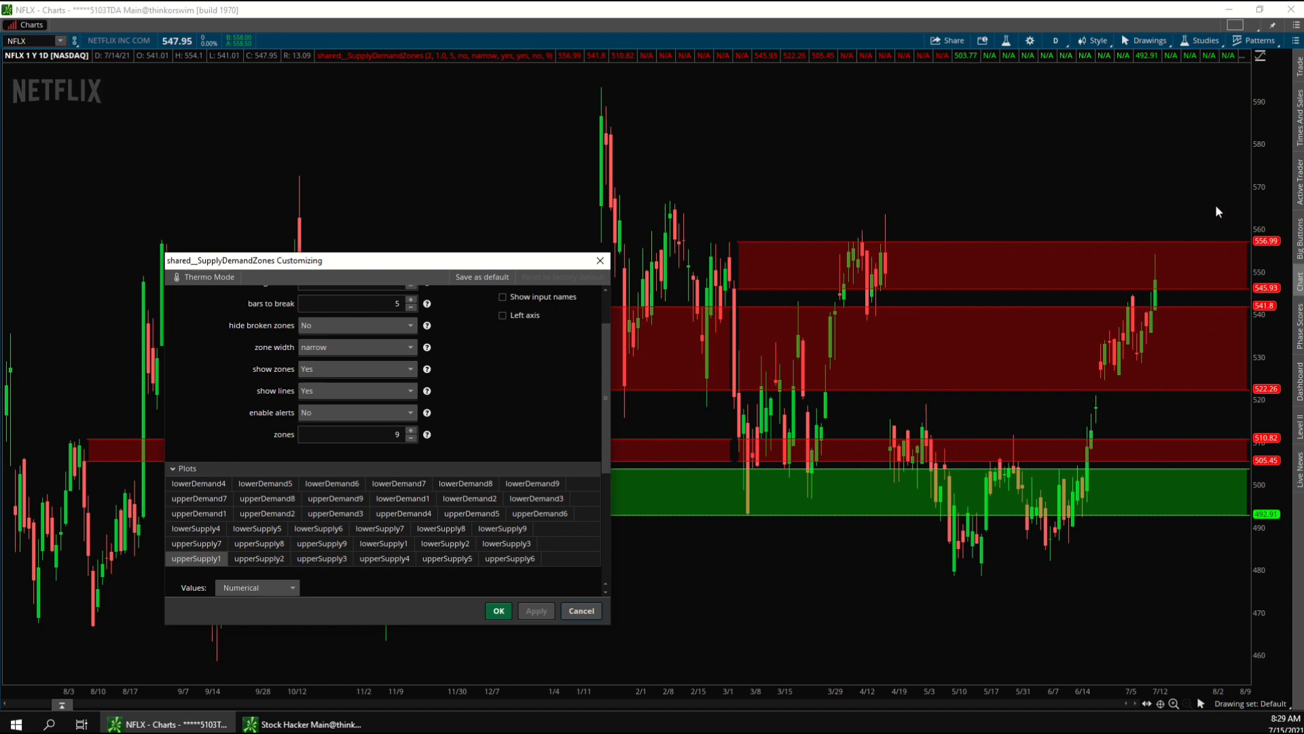
pyautogui.moveTo(1183, 423)
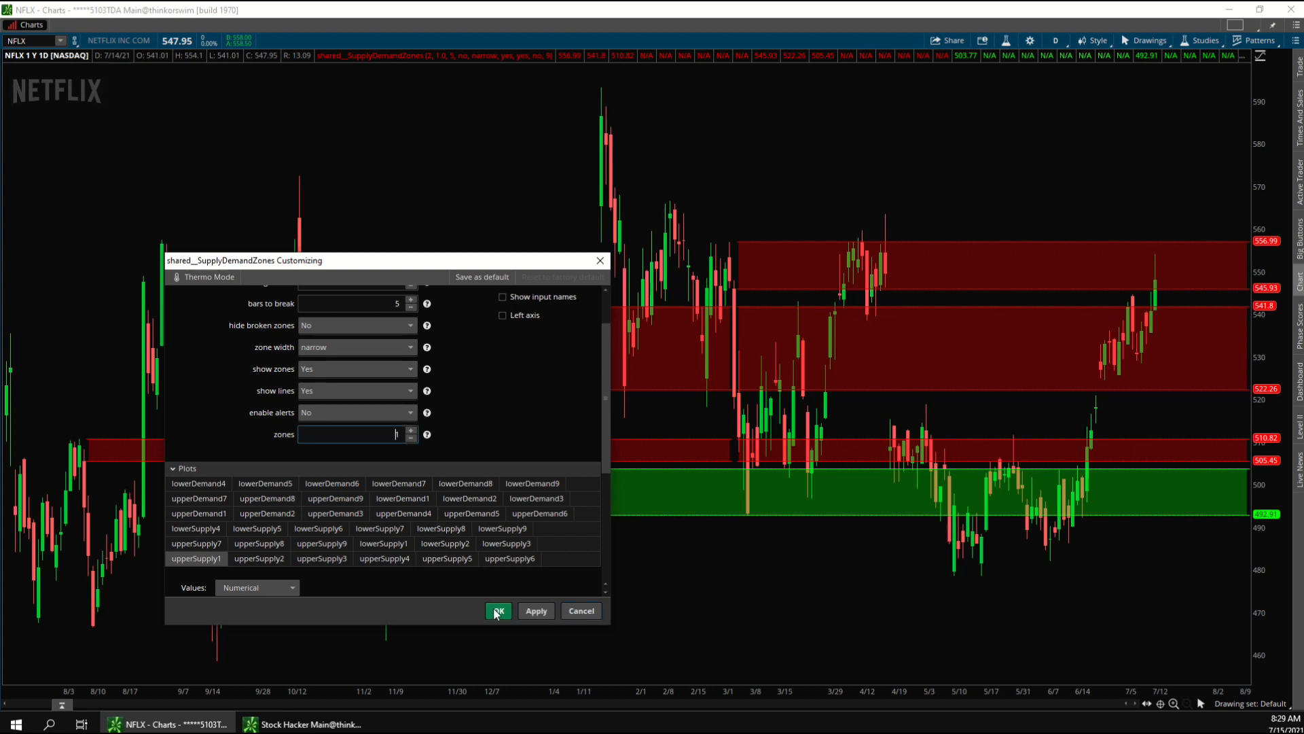
# Step: Raise the zone count, then reset to defaults: 9 zones, bars to break 1, broken zones hidden
pyautogui.click(497, 610)
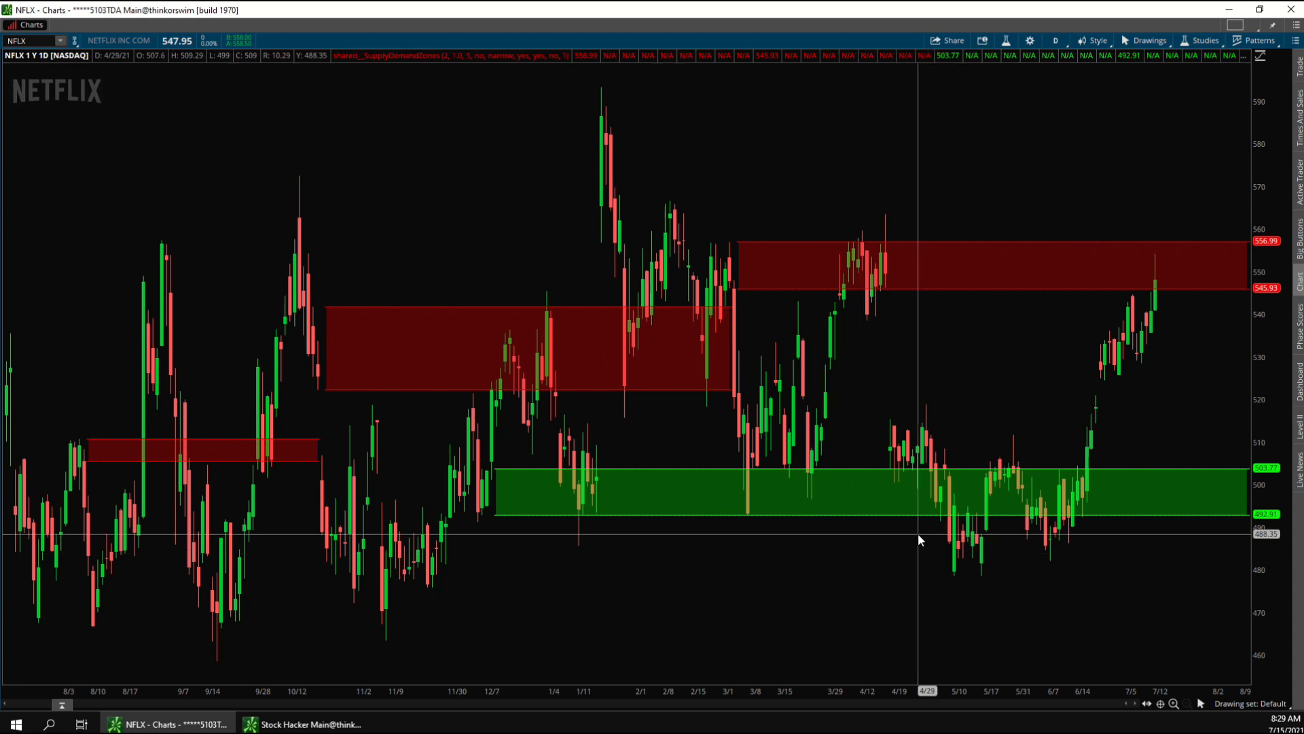
pyautogui.moveTo(928, 281)
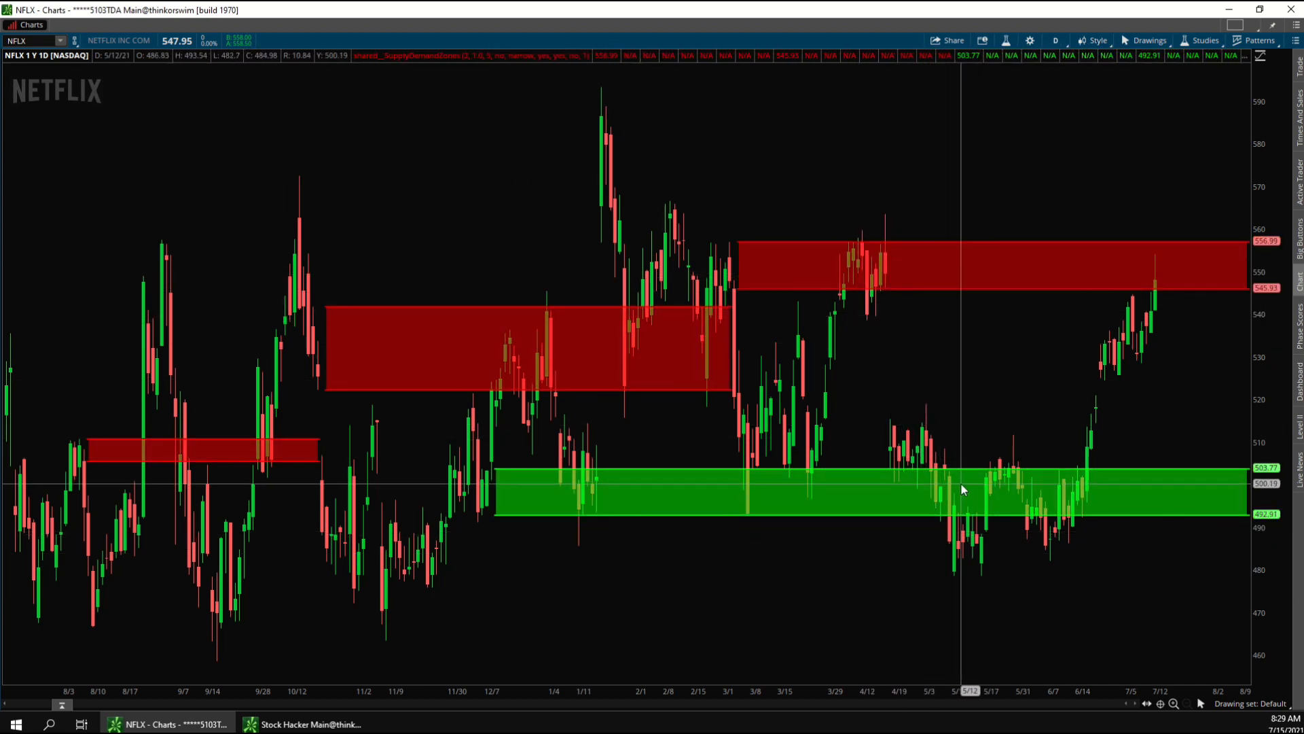
pyautogui.moveTo(749, 291)
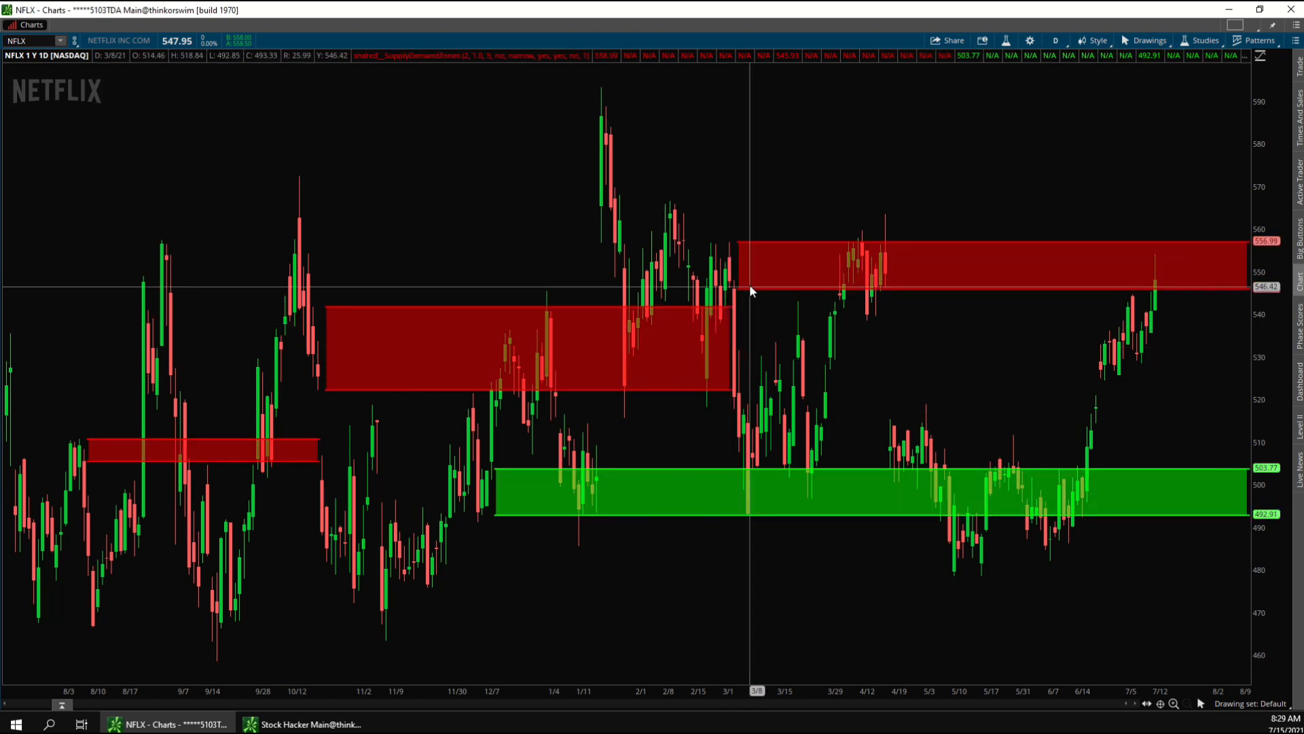
pyautogui.moveTo(715, 337)
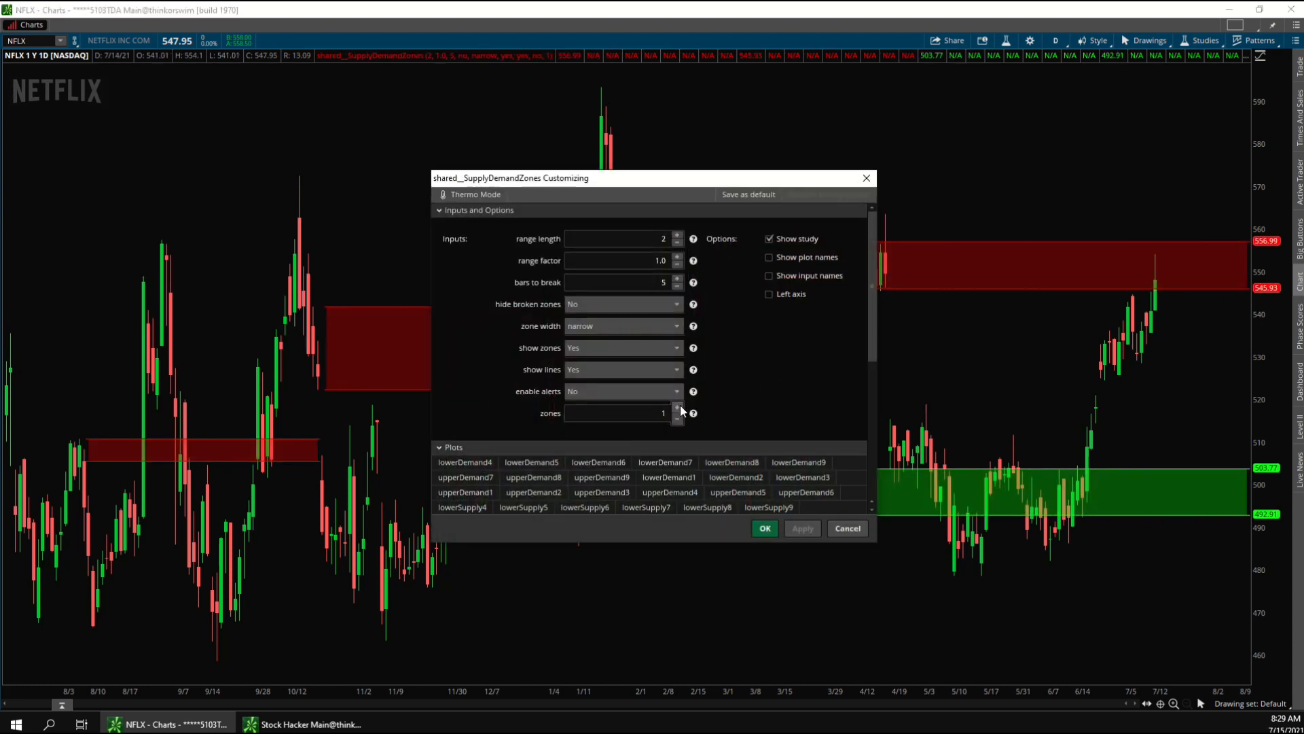
pyautogui.click(763, 529)
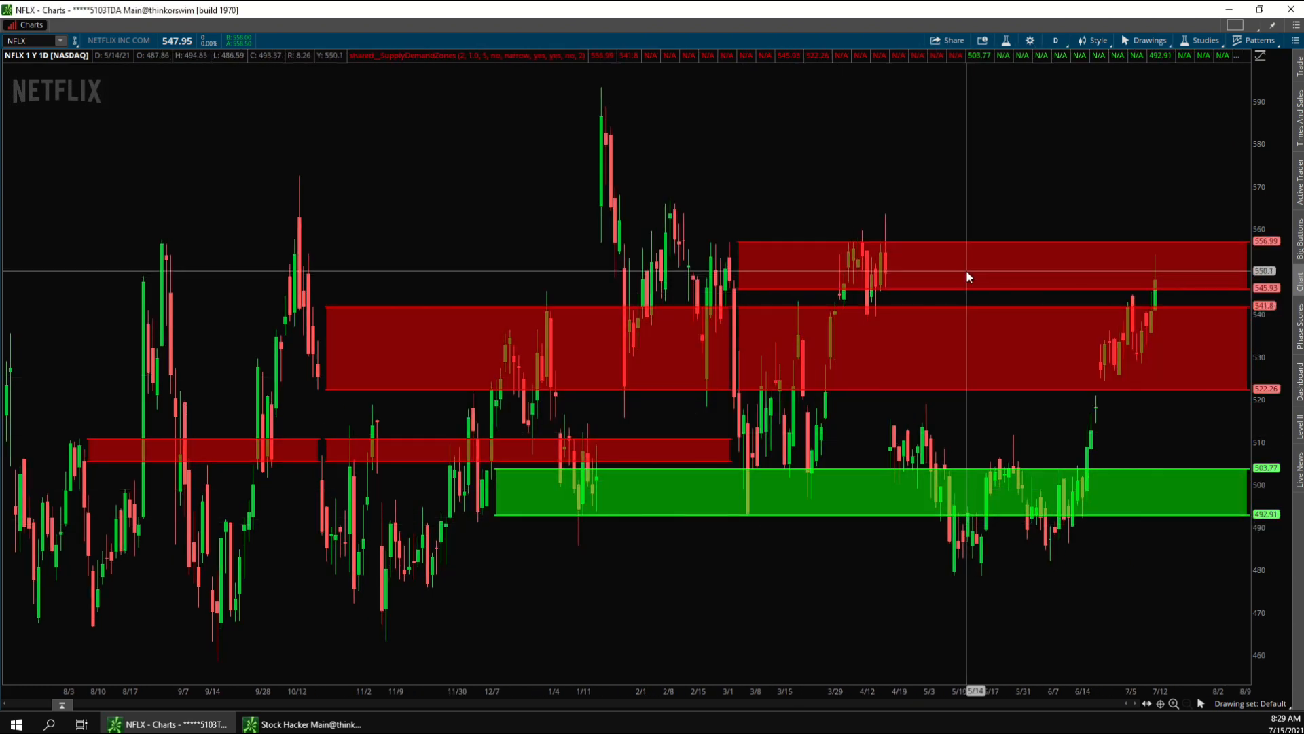
pyautogui.moveTo(679, 453)
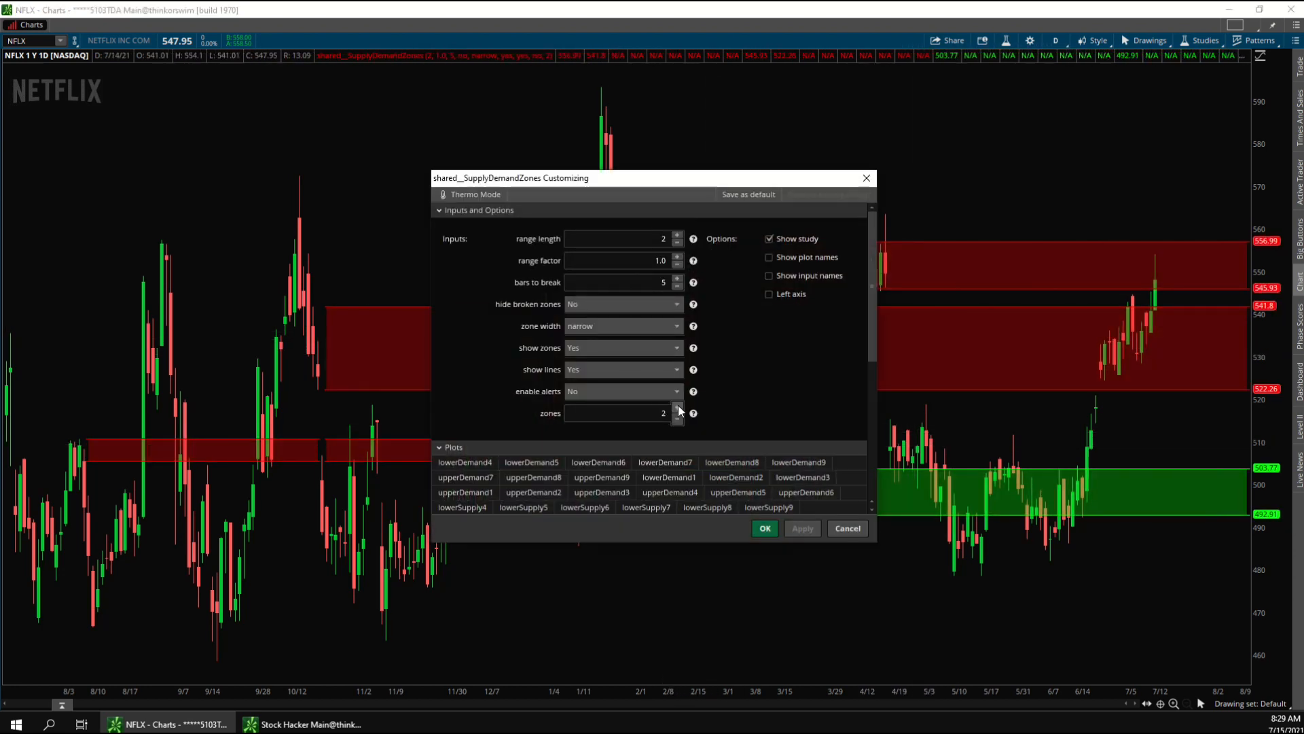
pyautogui.click(677, 409)
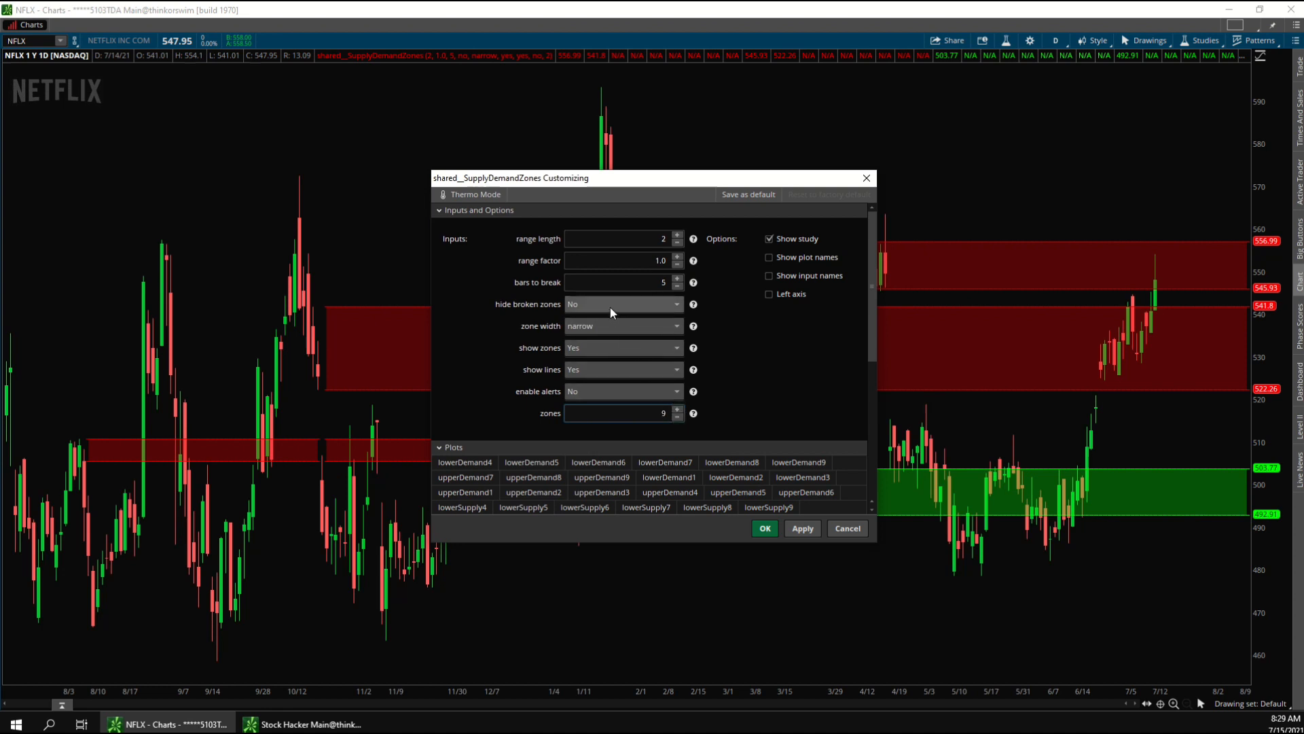
pyautogui.click(620, 304)
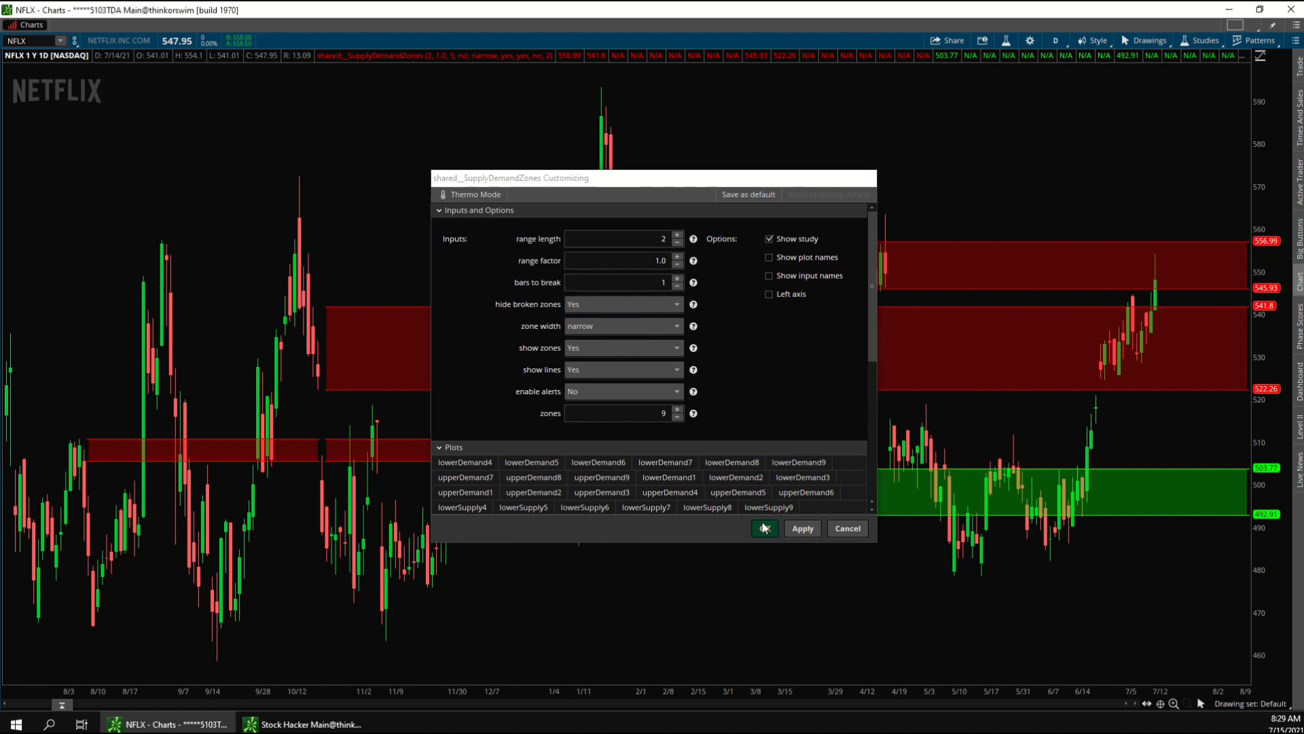
pyautogui.click(763, 528)
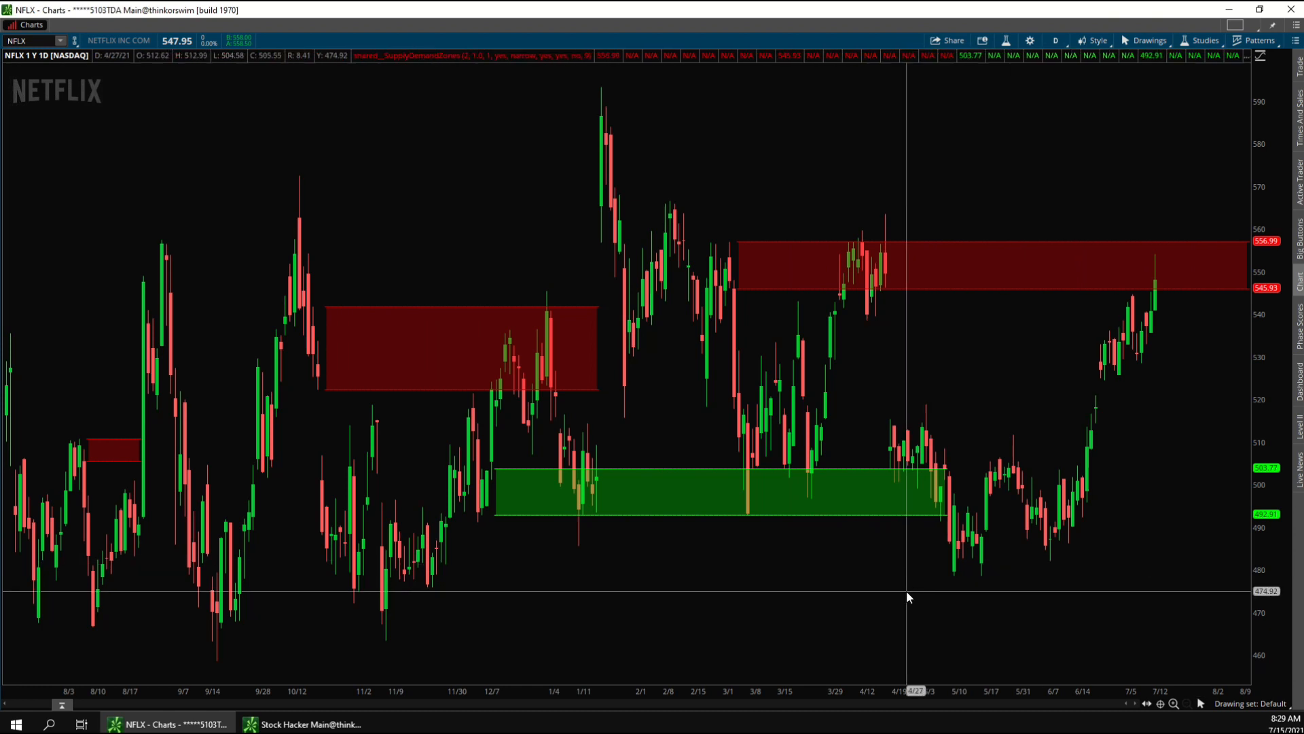
# Step: Delete both supportResistanceZones conditions, leaving the two SupplyDemandZones conditions
pyautogui.click(309, 723)
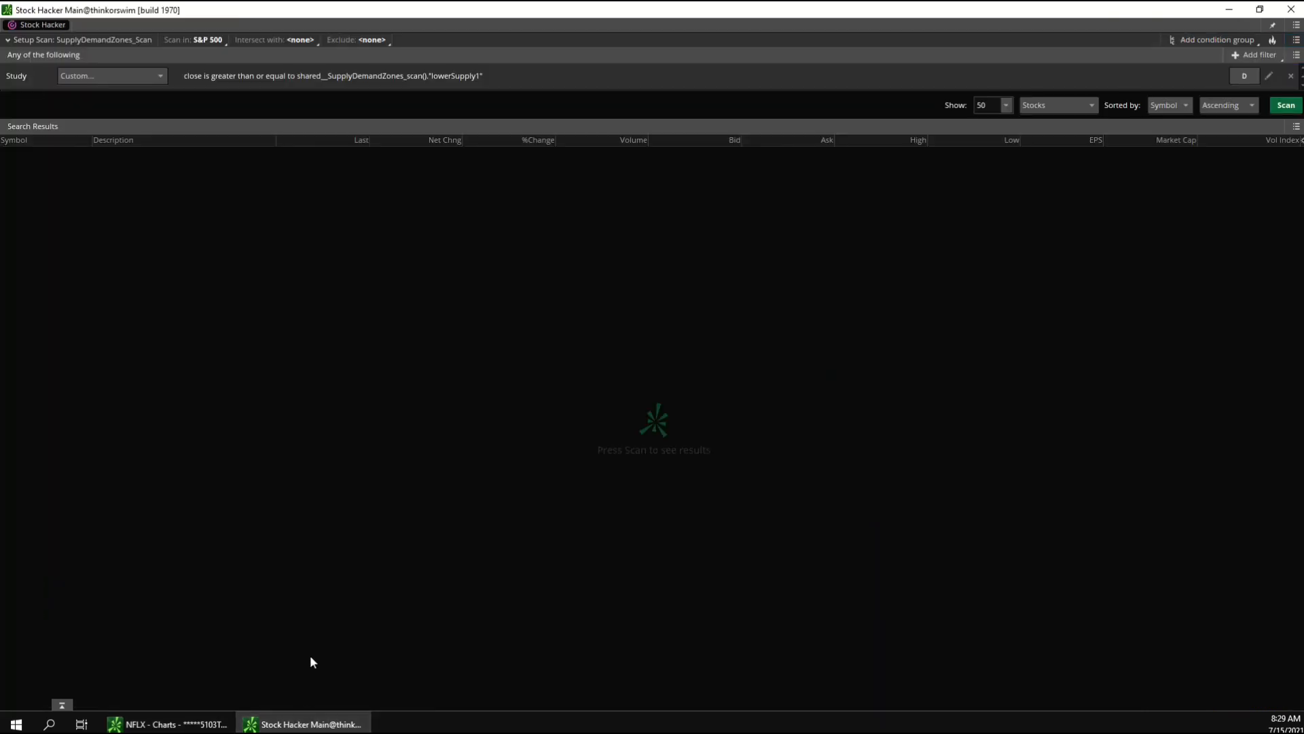
pyautogui.moveTo(416, 160)
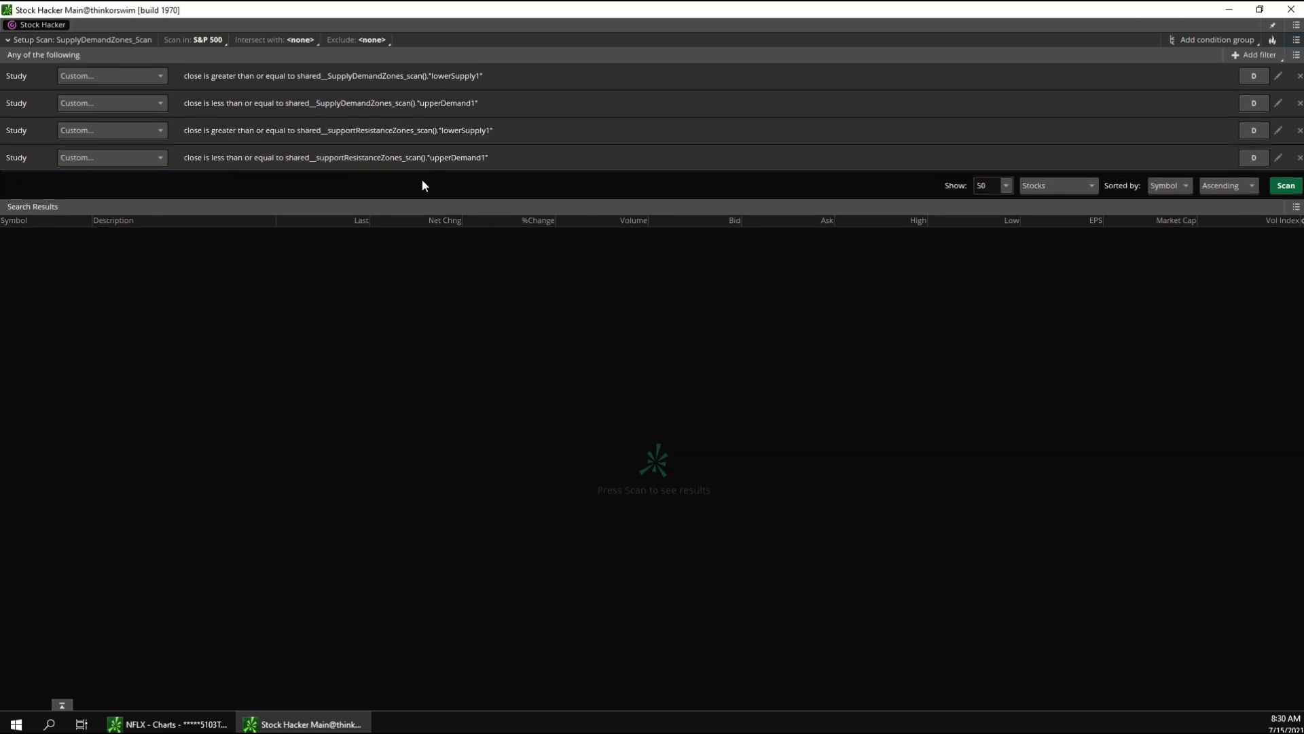
pyautogui.moveTo(409, 80)
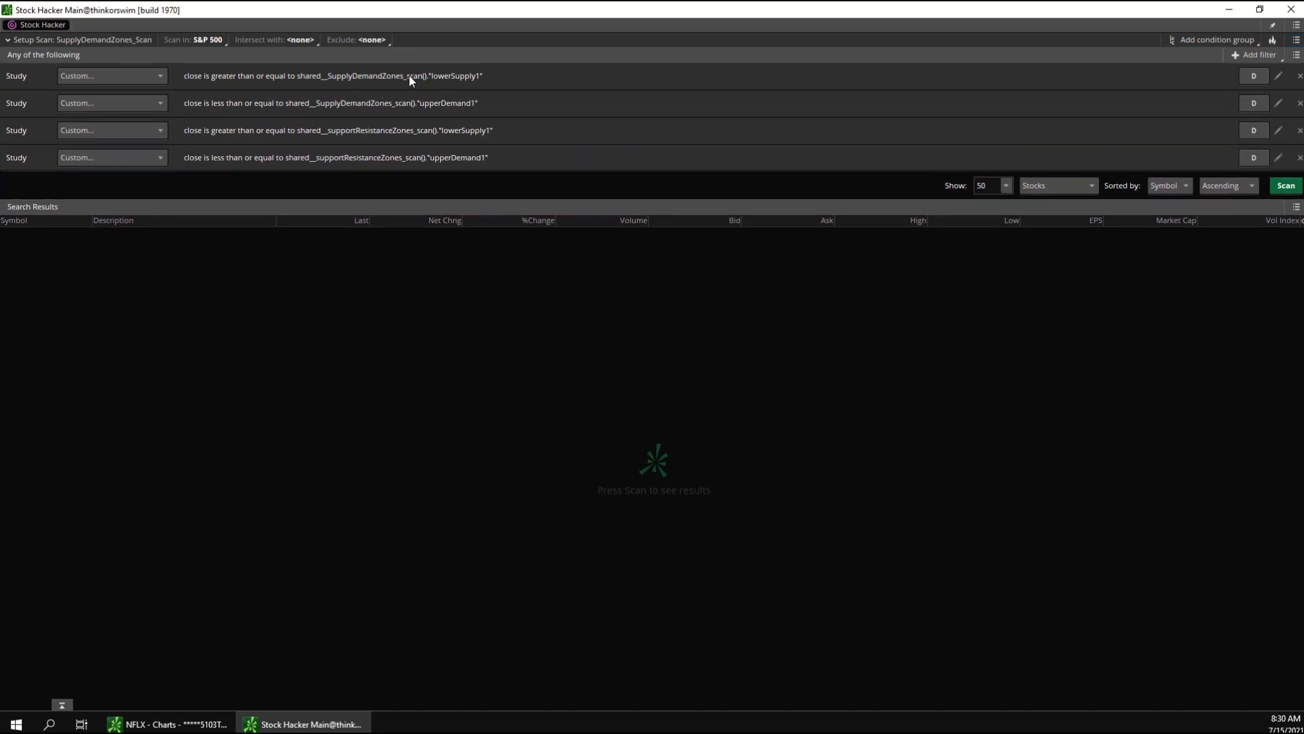
pyautogui.moveTo(444, 108)
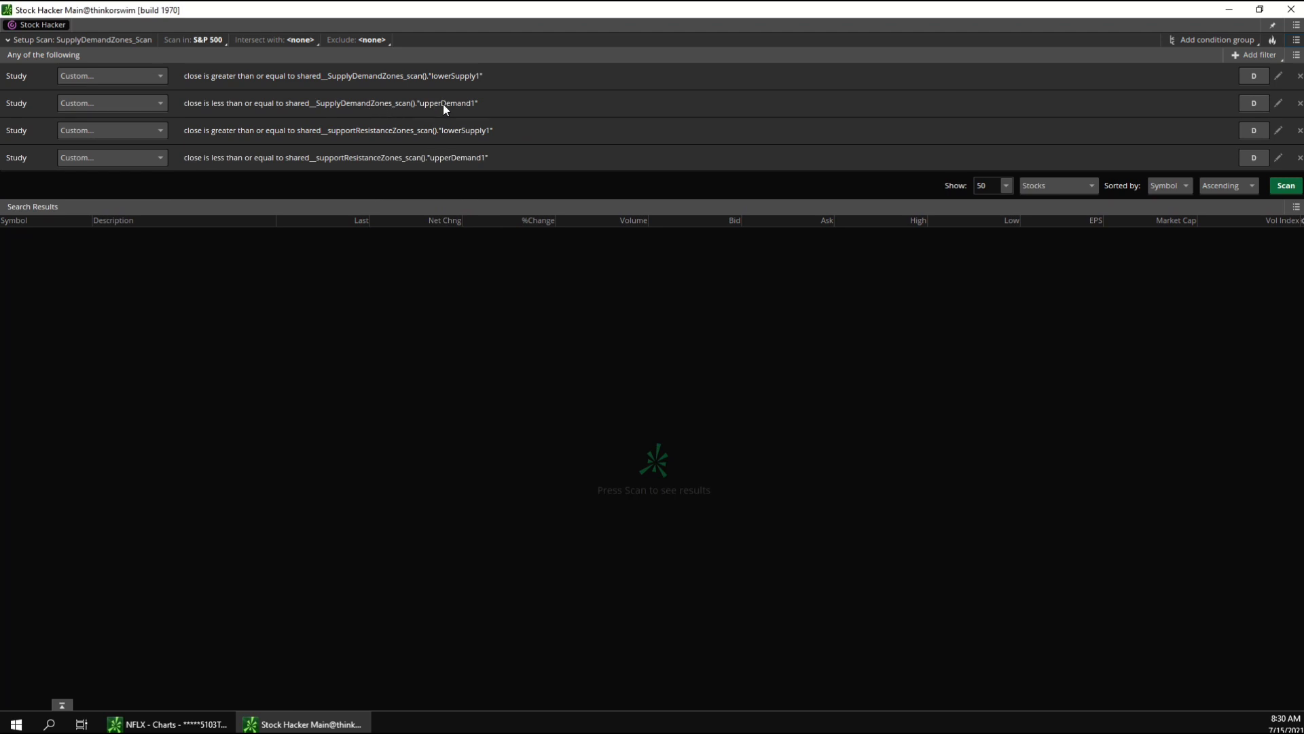
pyautogui.moveTo(388, 136)
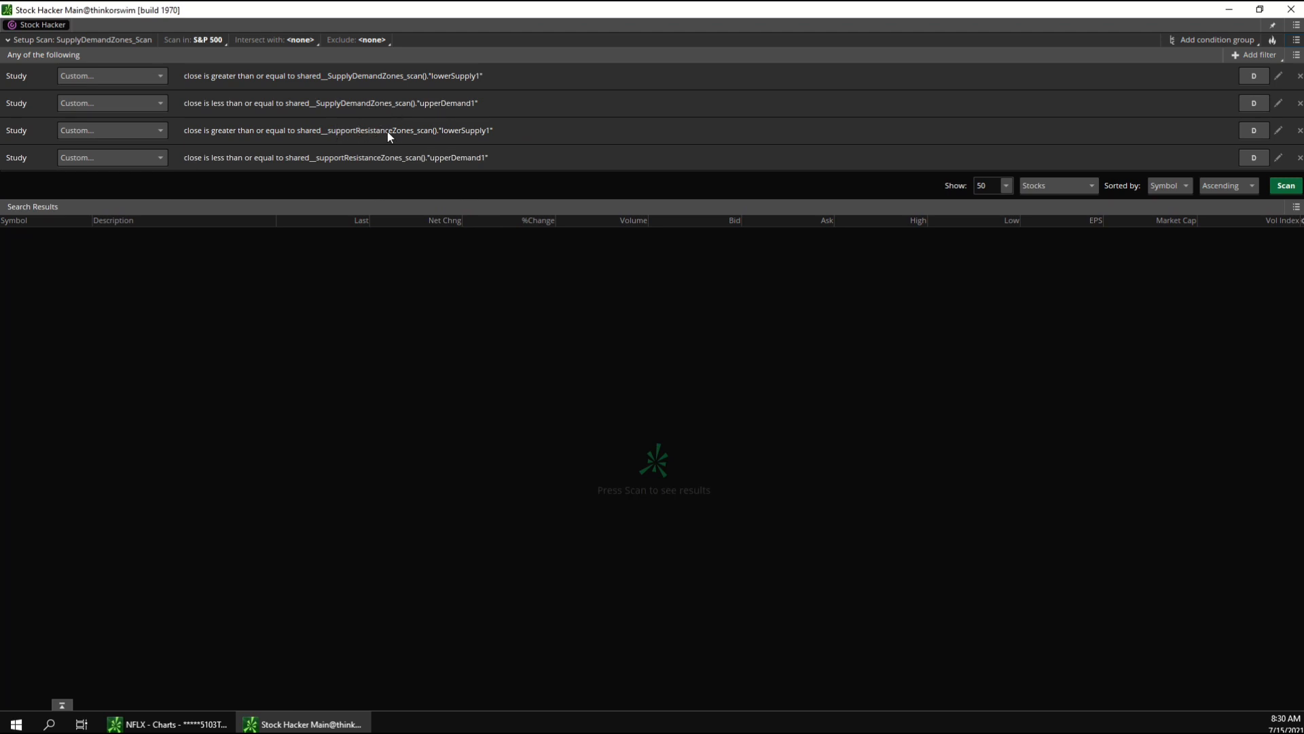
pyautogui.moveTo(382, 166)
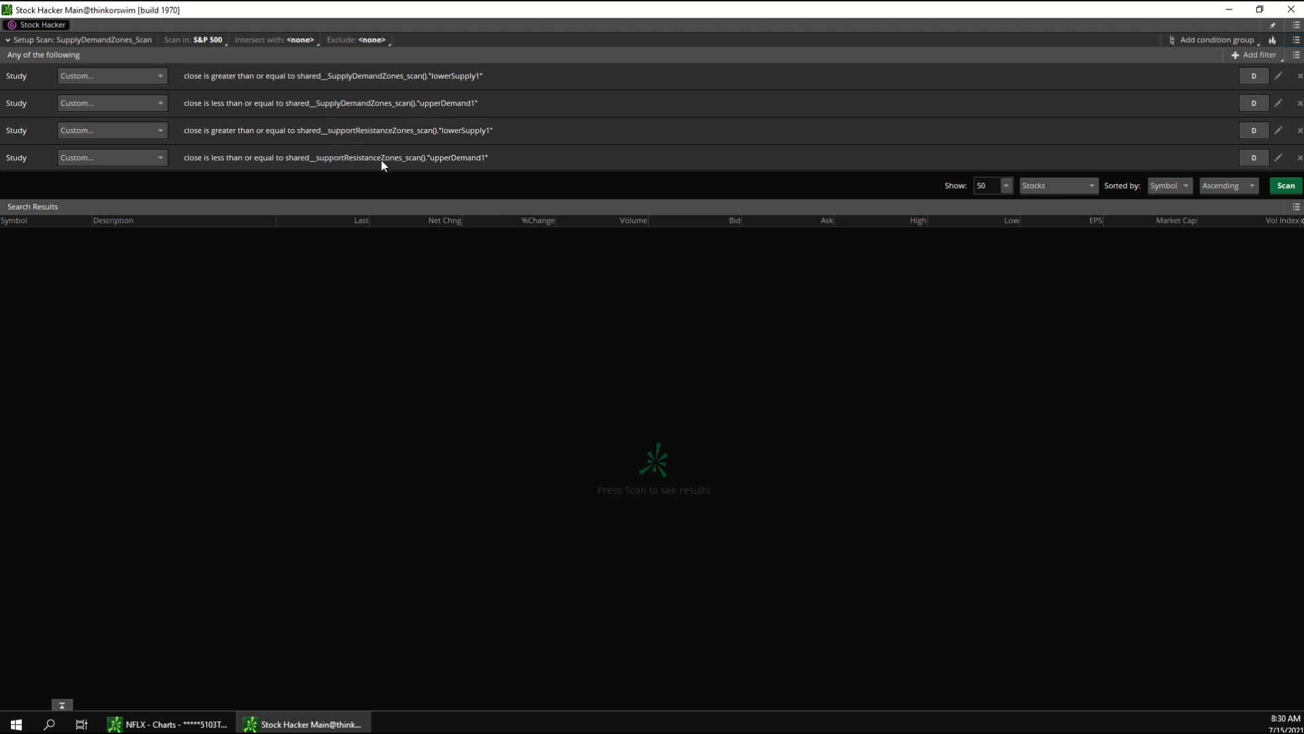
pyautogui.moveTo(455, 164)
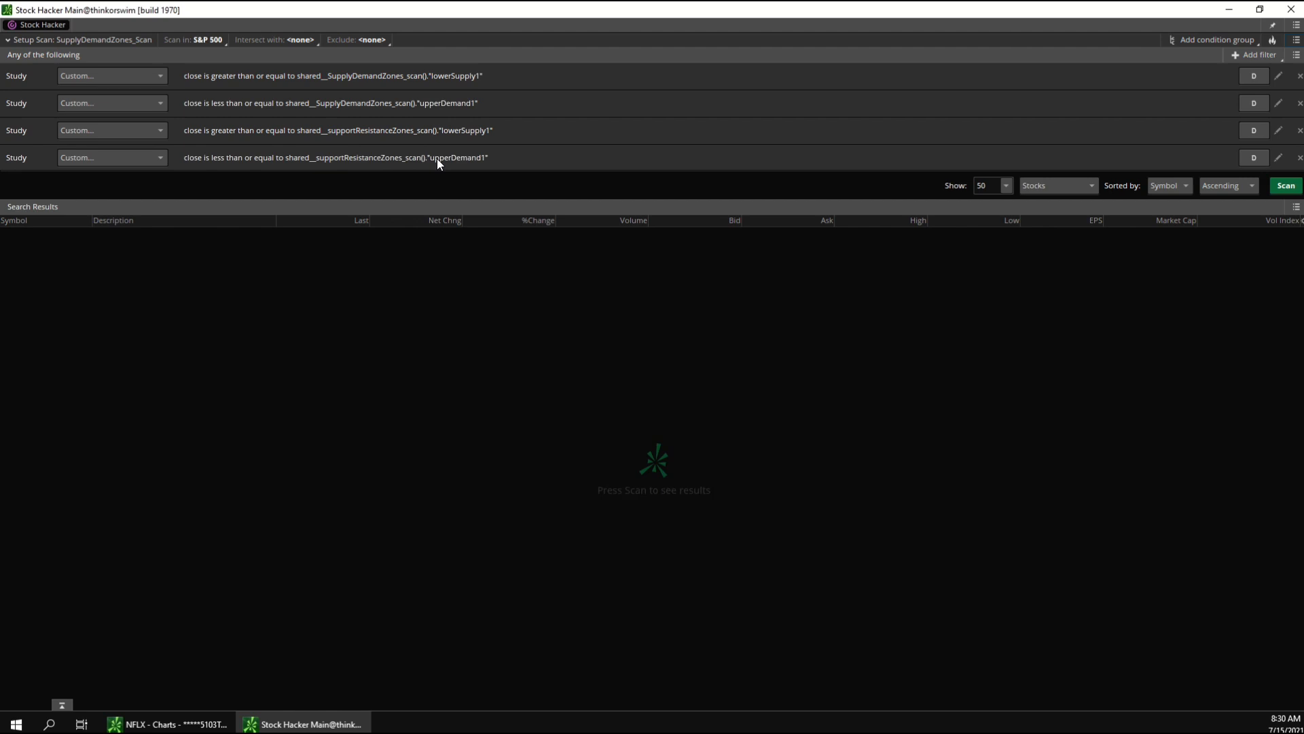
pyautogui.moveTo(463, 152)
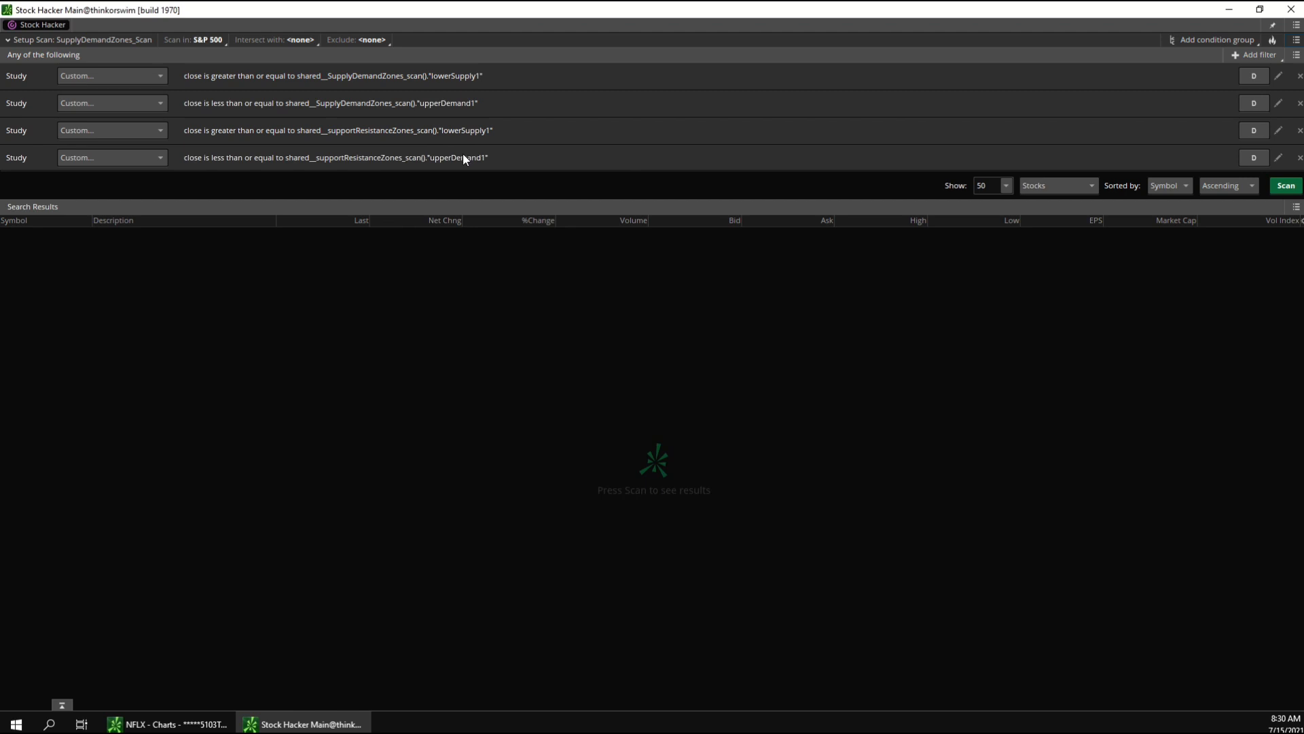
pyautogui.click(1297, 130)
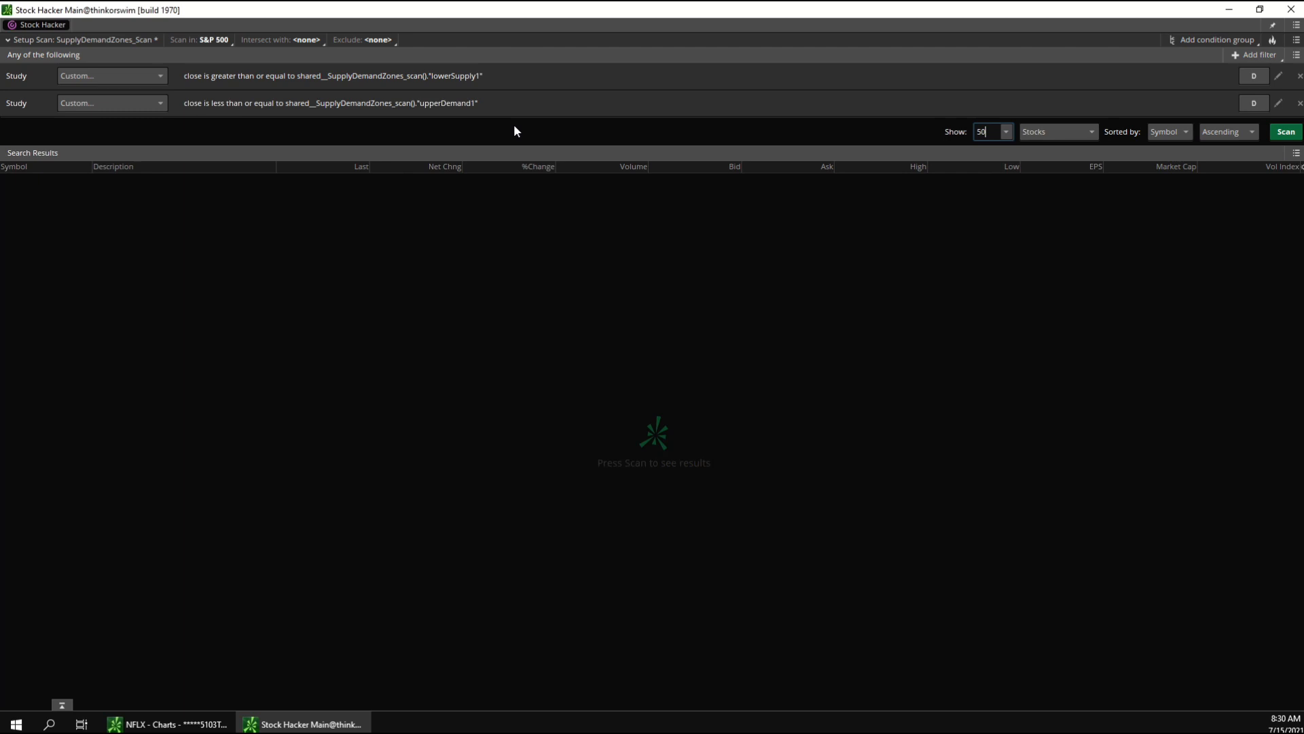
# Step: Check the D aggregation choices and browse the Scan in: S&P 500 symbol-set categories
pyautogui.click(1253, 76)
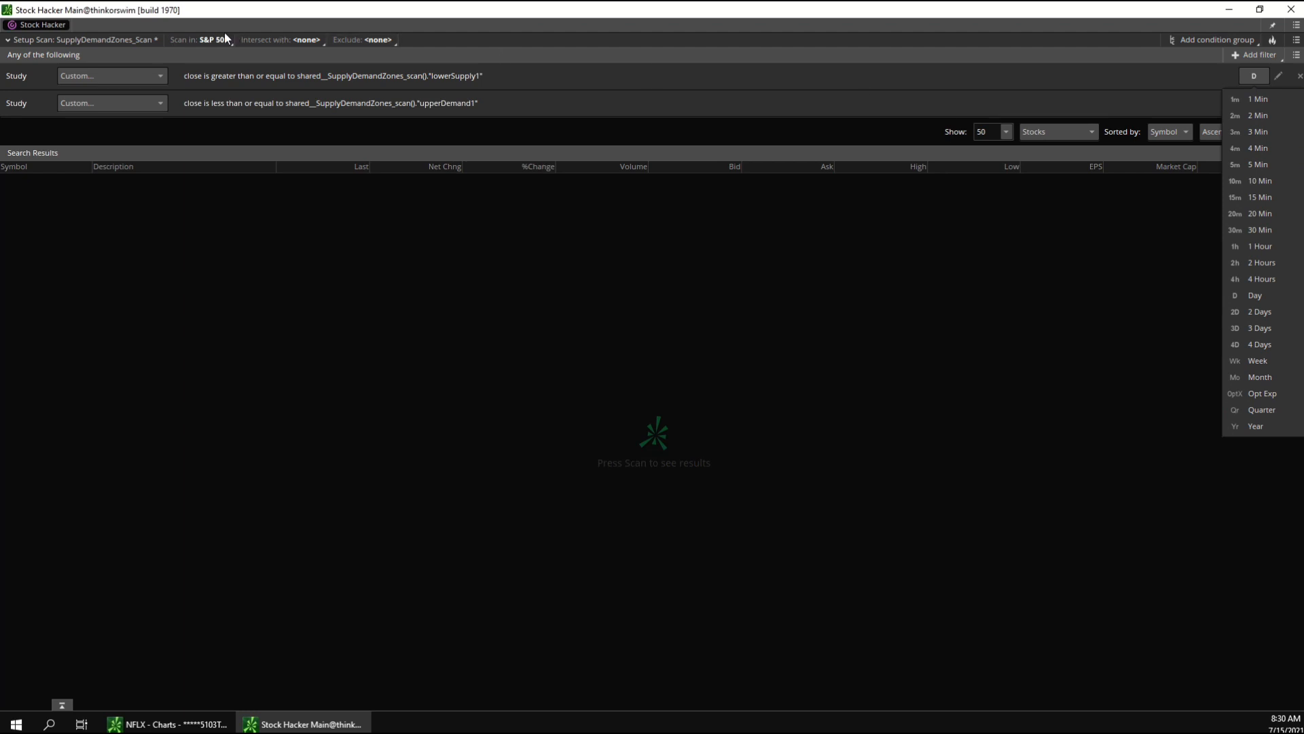
pyautogui.click(197, 39)
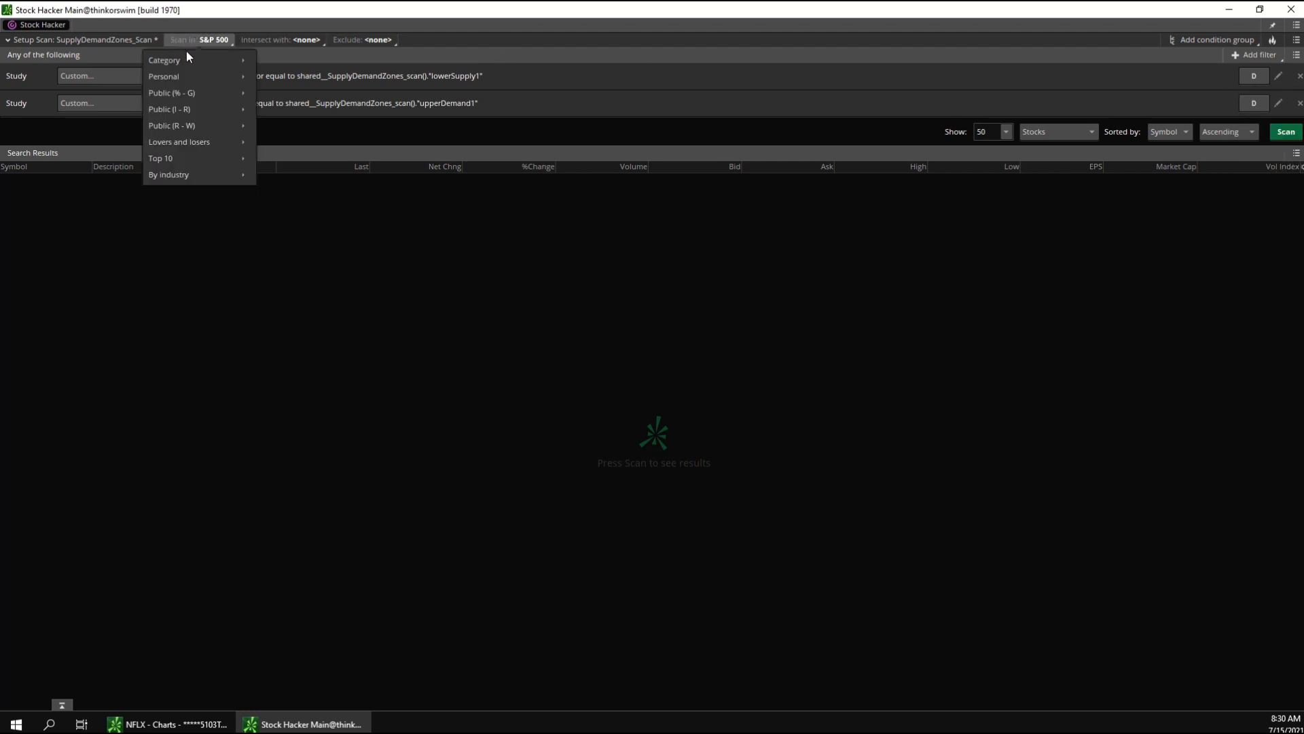
pyautogui.moveTo(163, 60)
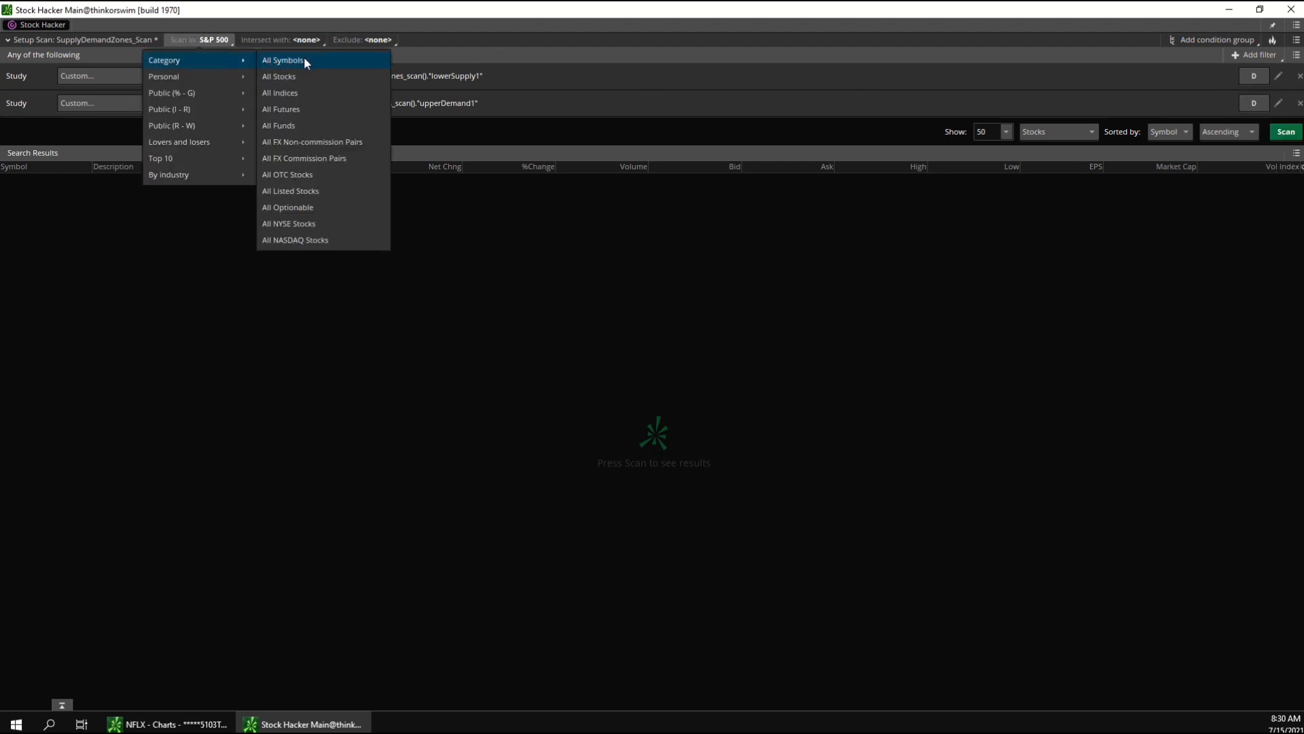
pyautogui.moveTo(171, 92)
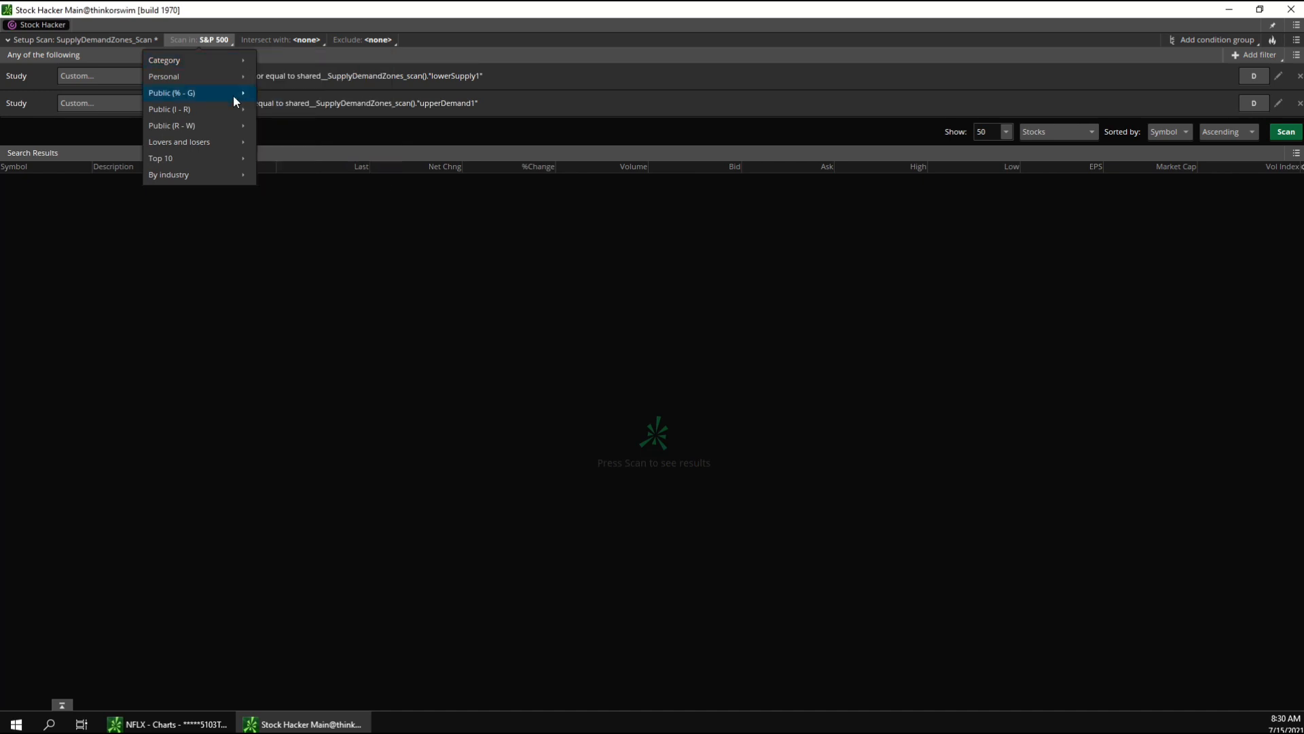
pyautogui.moveTo(170, 109)
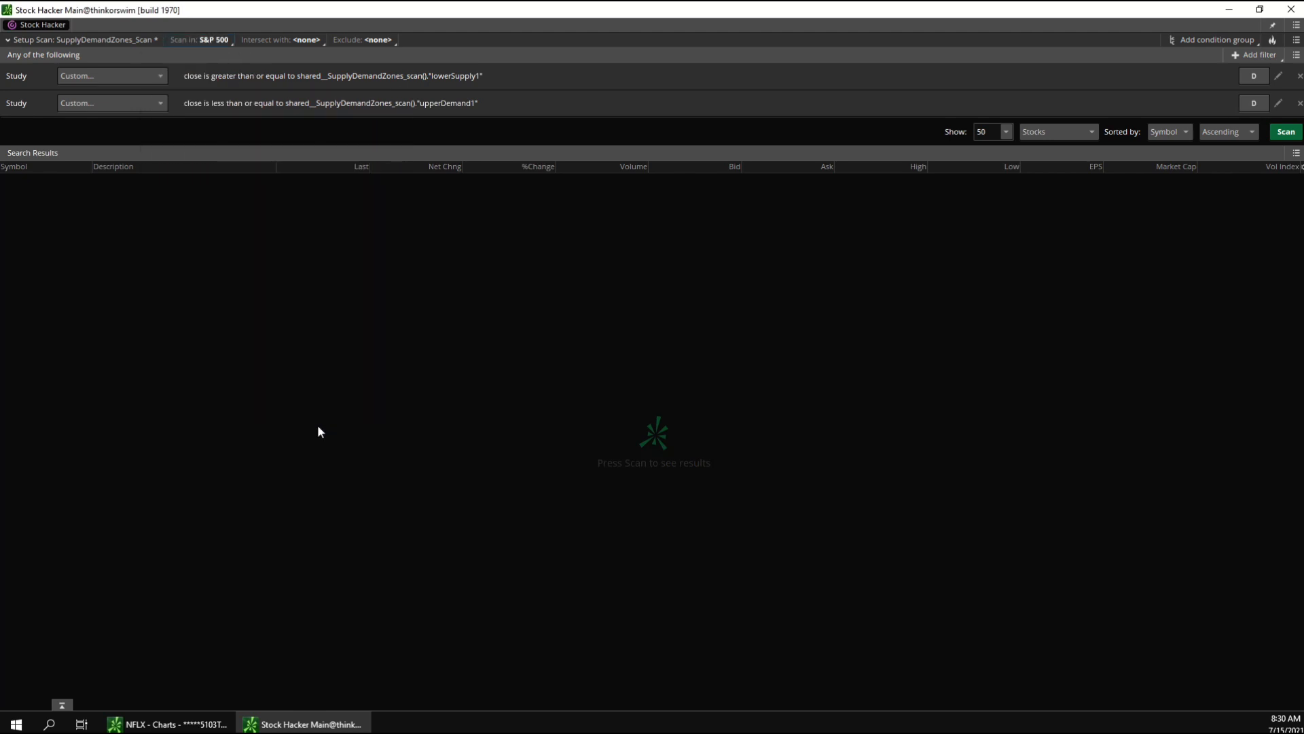
pyautogui.moveTo(338, 395)
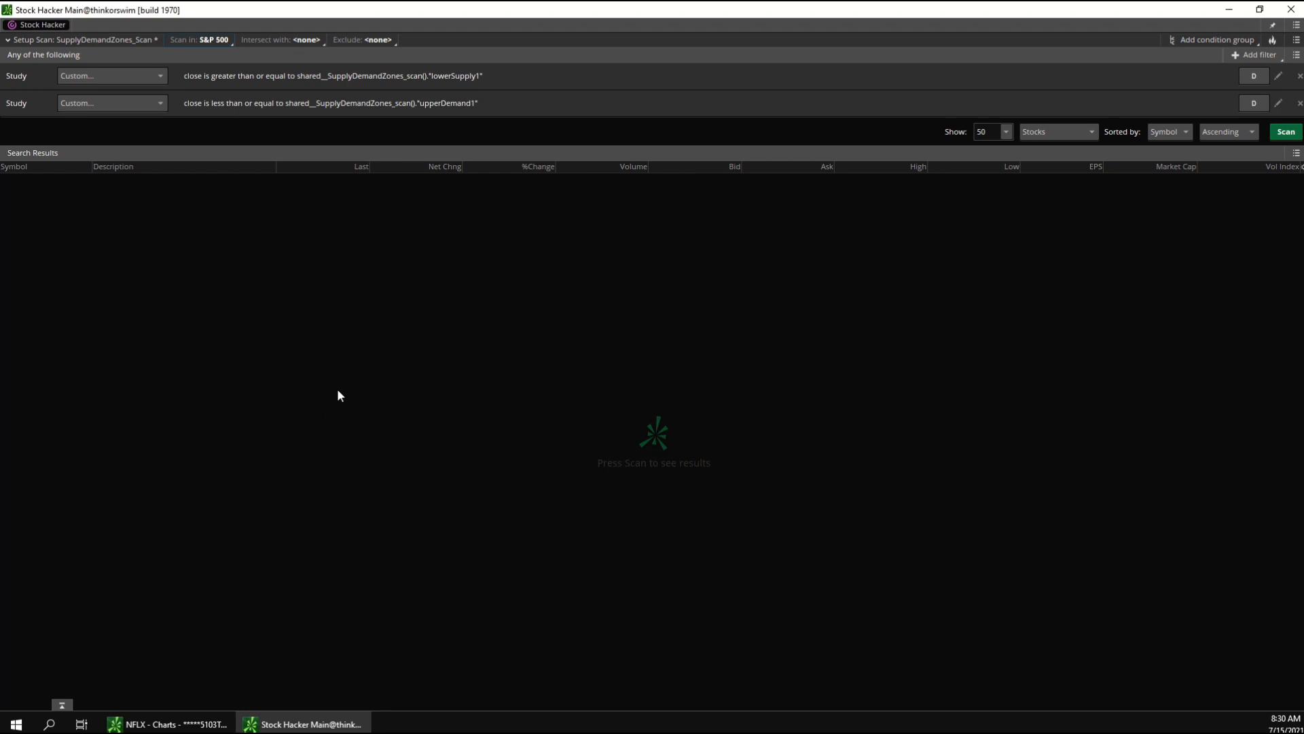
pyautogui.moveTo(1174, 116)
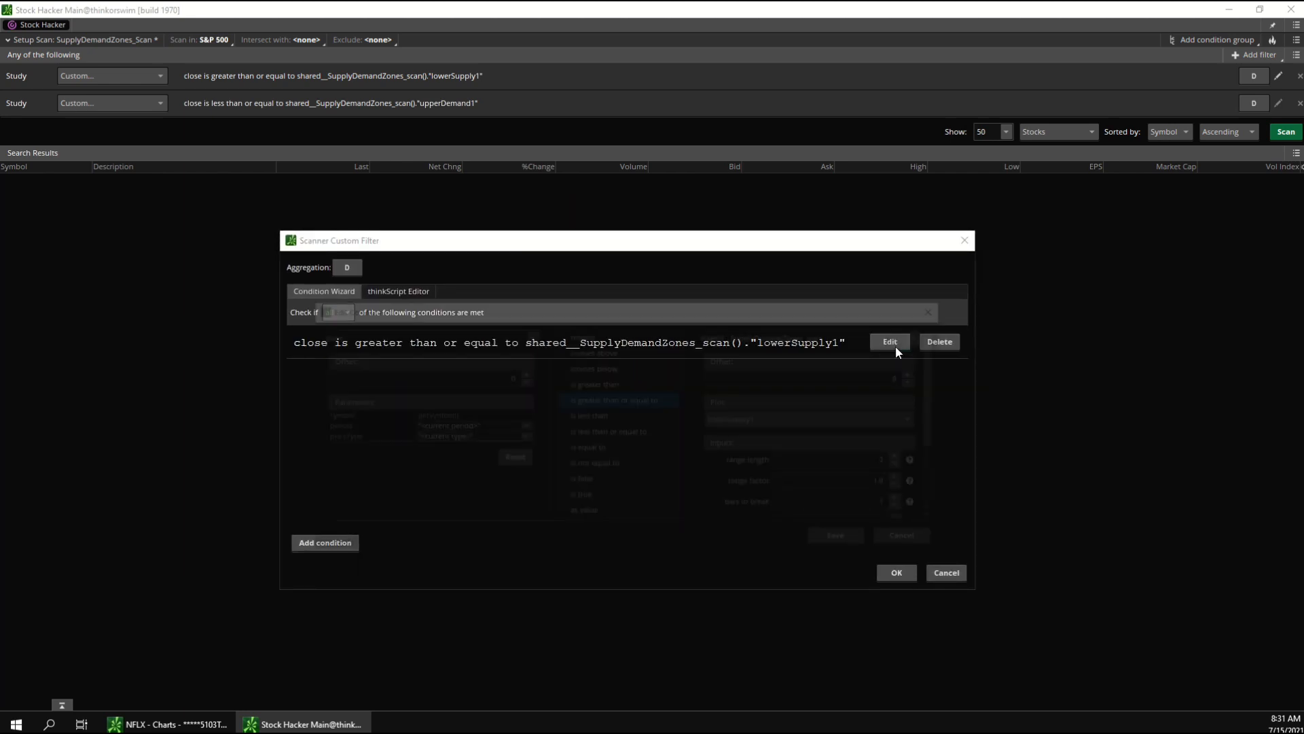
# Step: Review the lowerSupply1 condition's study inputs and cancel without changes
pyautogui.click(889, 342)
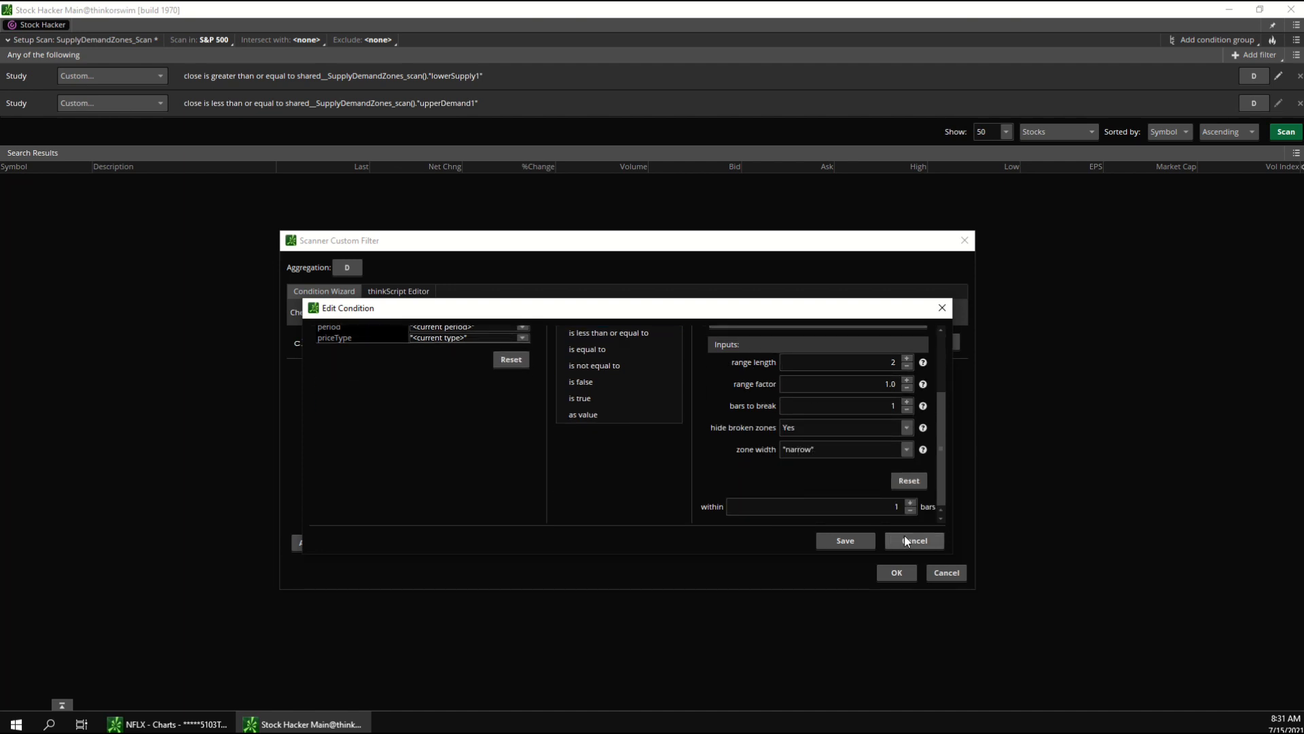
pyautogui.click(912, 541)
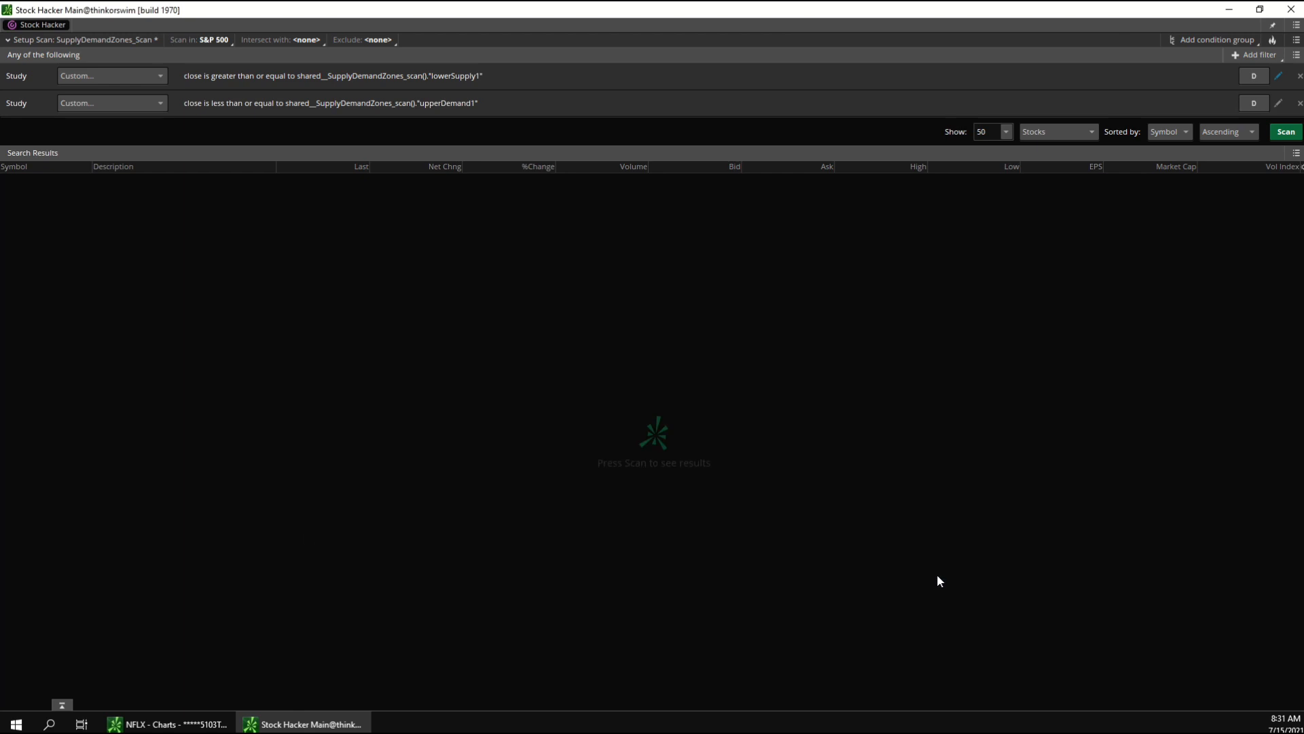
pyautogui.moveTo(1034, 319)
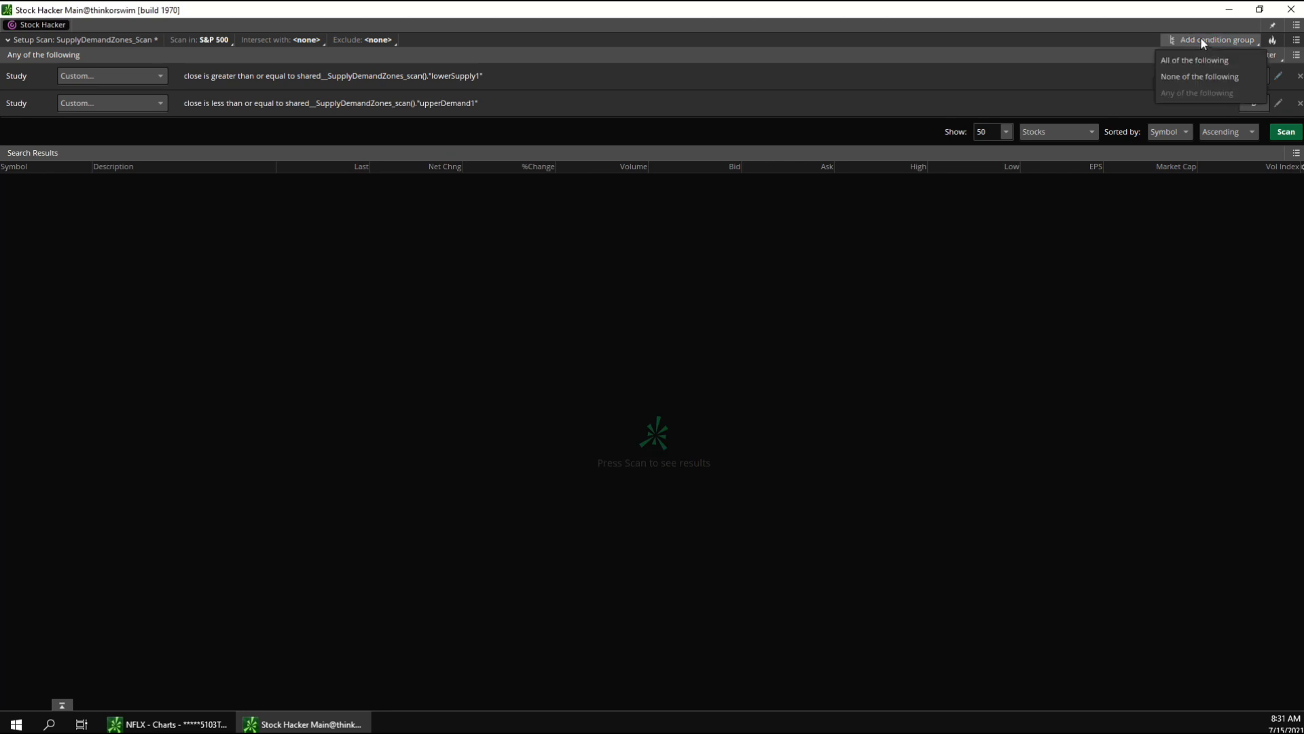
# Step: Add an All of the following group with a Stock Ask filter from 10 to 10000
pyautogui.click(1193, 60)
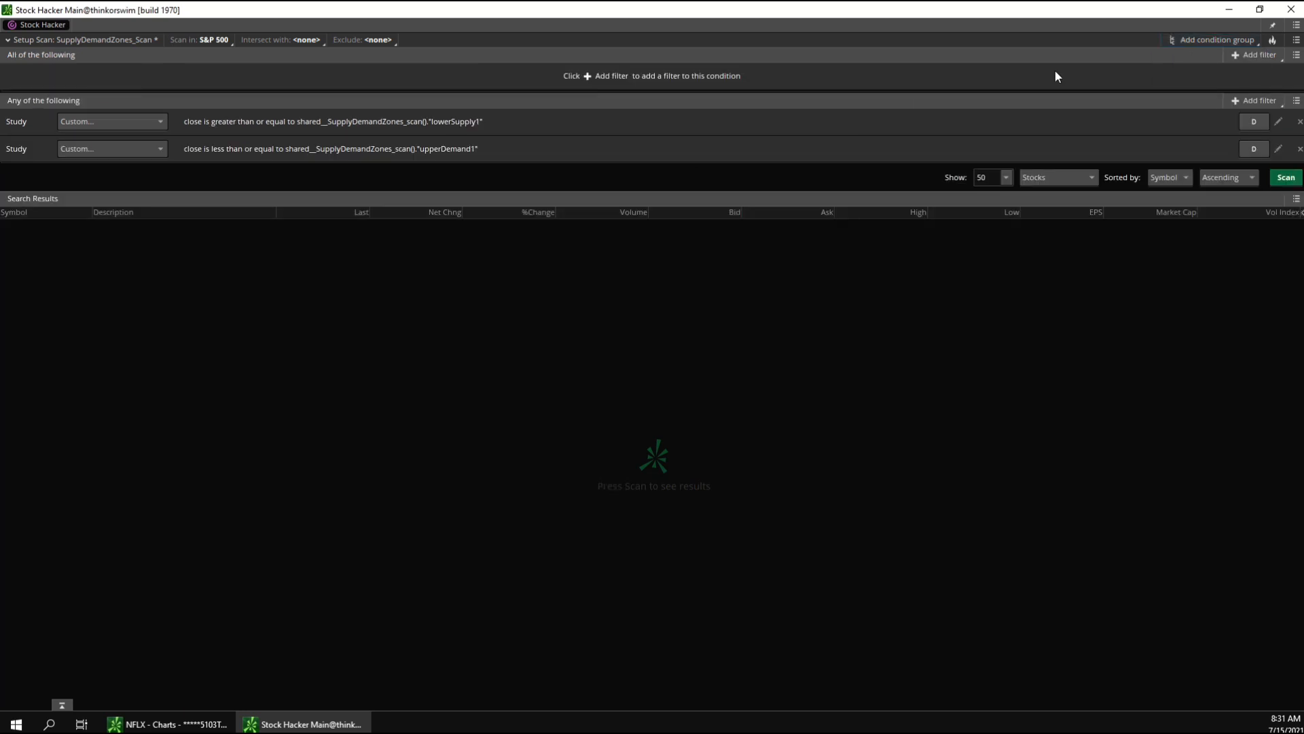
pyautogui.click(1258, 55)
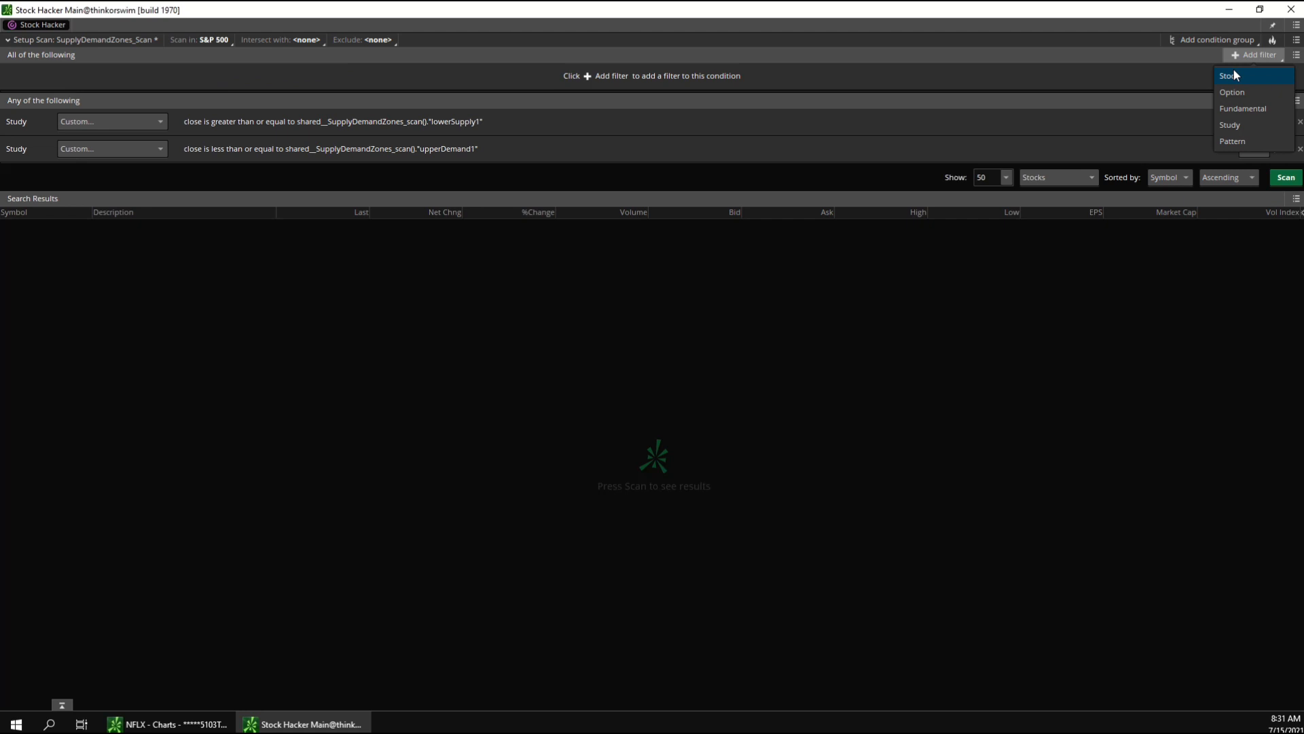
pyautogui.click(1226, 76)
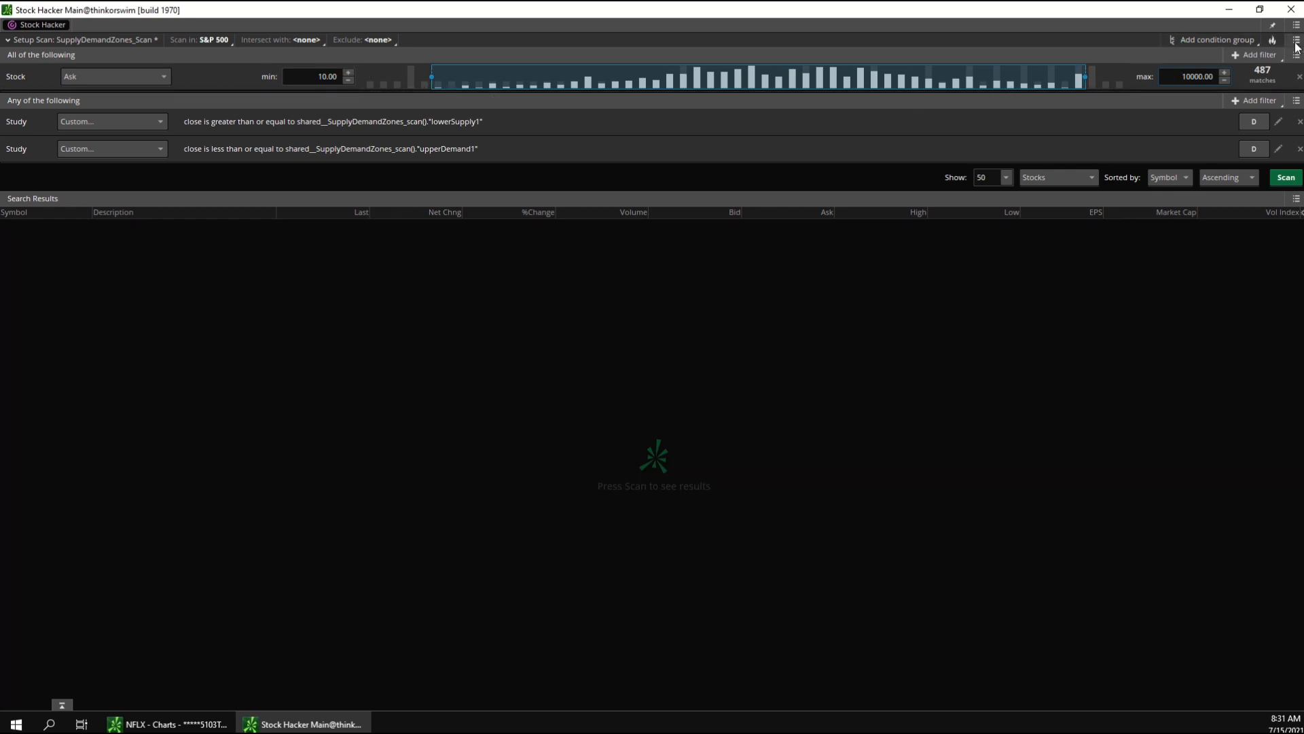
pyautogui.click(1296, 40)
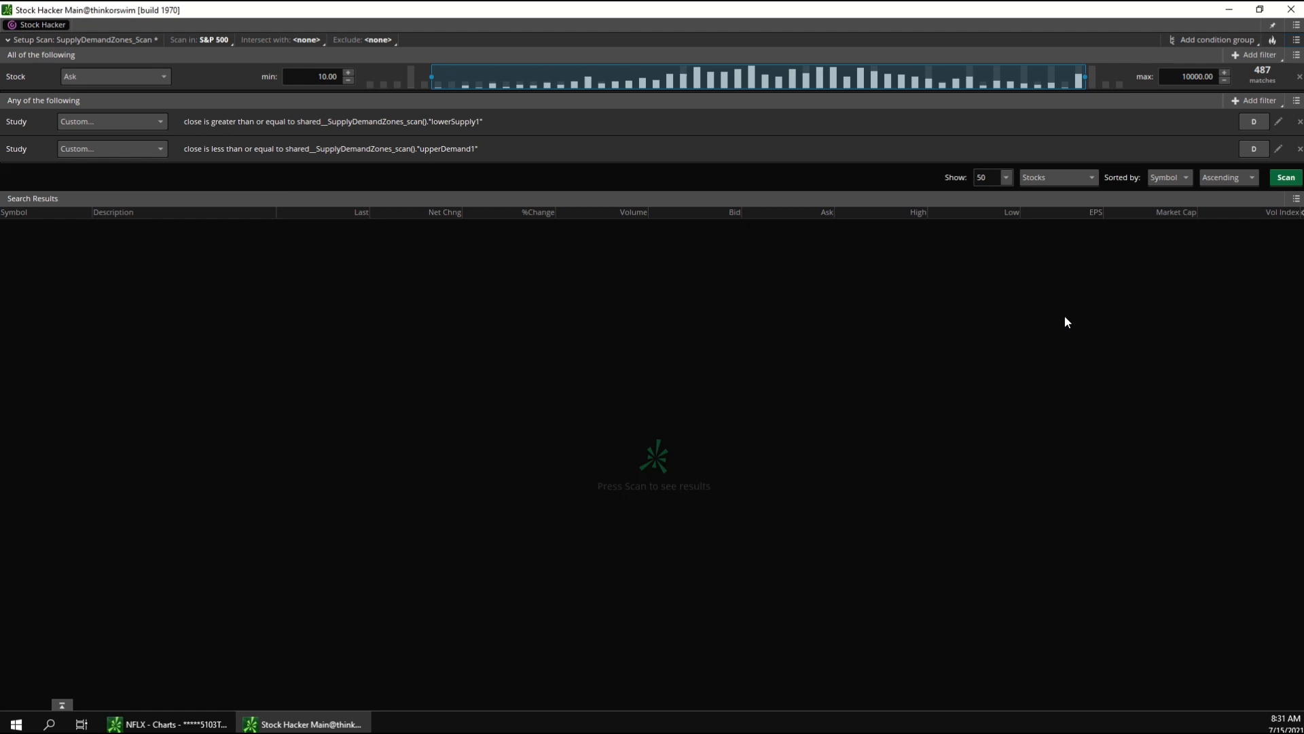
pyautogui.moveTo(1126, 333)
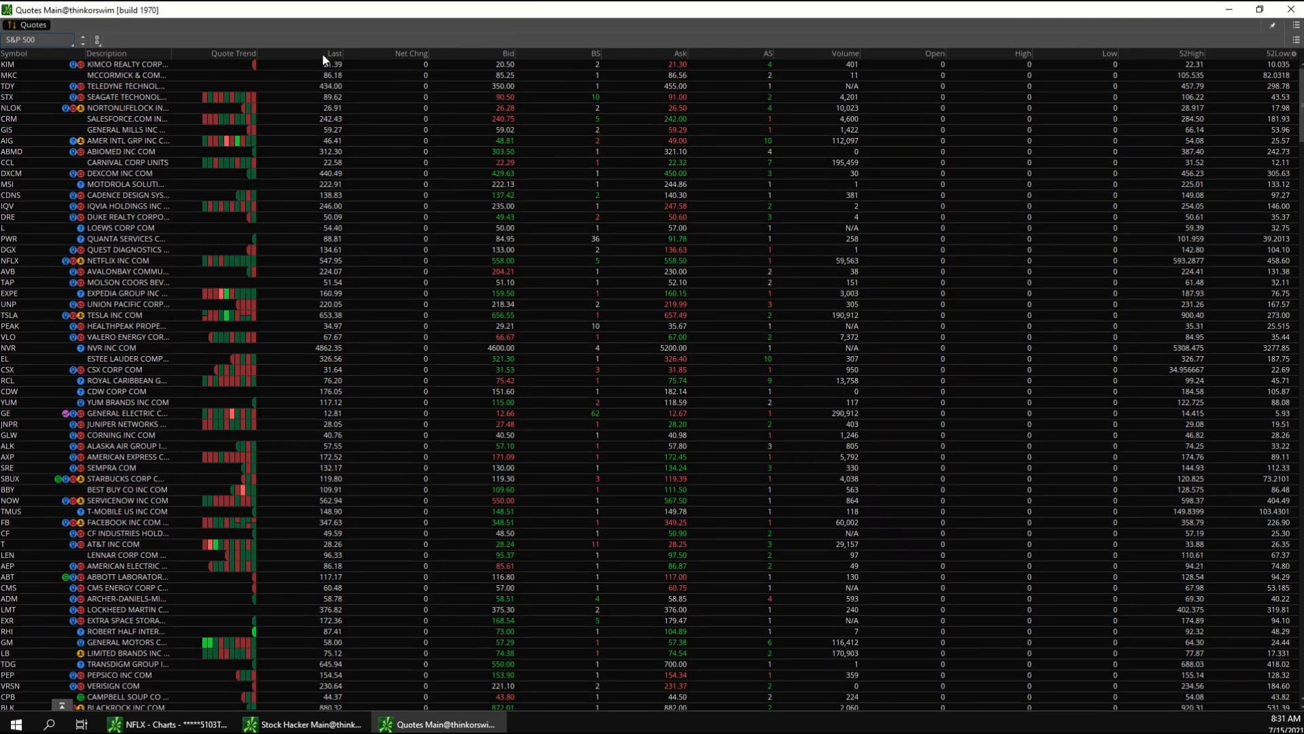
# Step: Load Personal > SupplyDemandZones_Scan into the Quotes watchlist and link it to Red
pyautogui.click(38, 40)
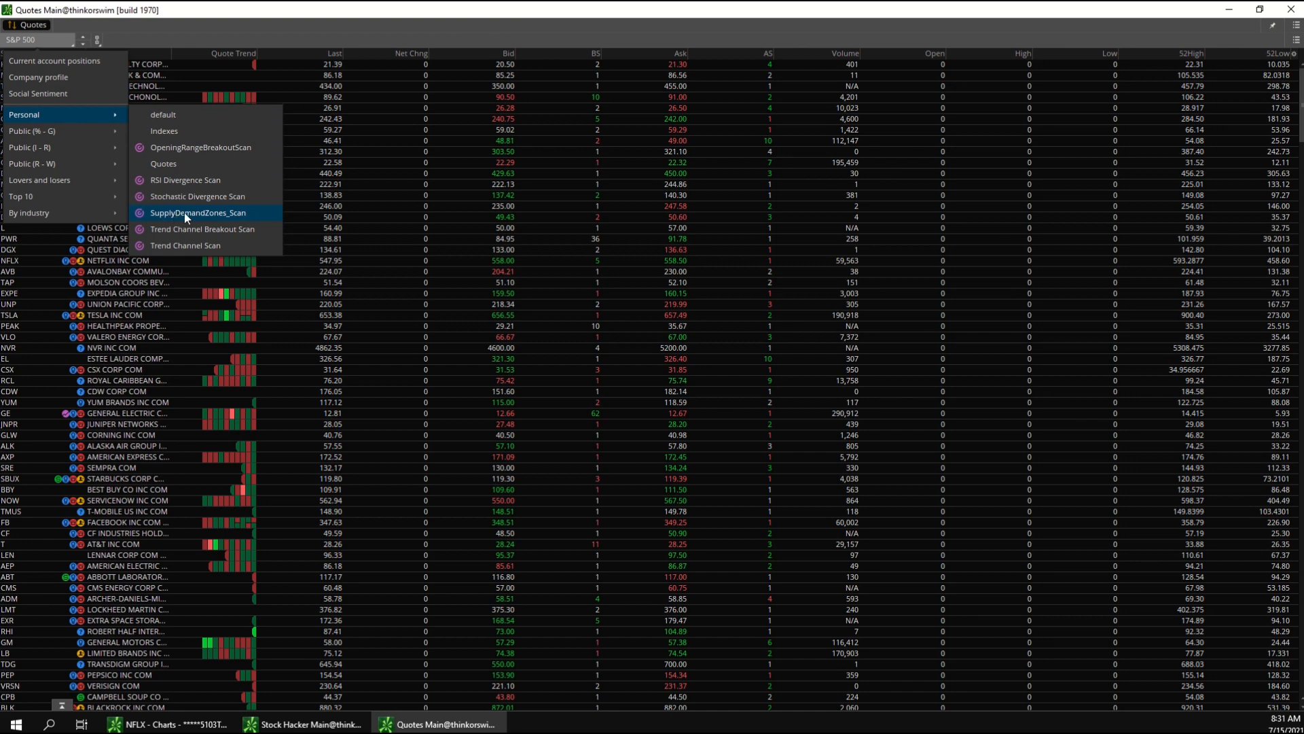
pyautogui.click(198, 213)
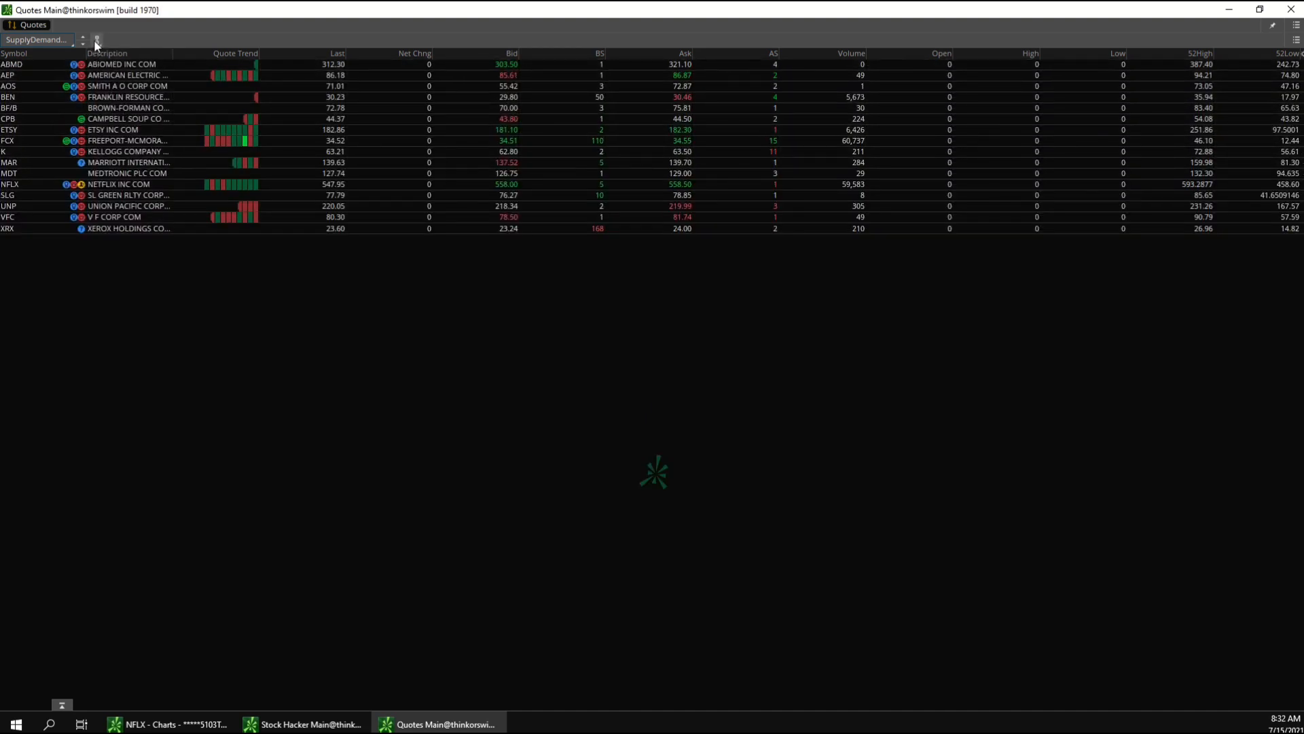
pyautogui.click(96, 40)
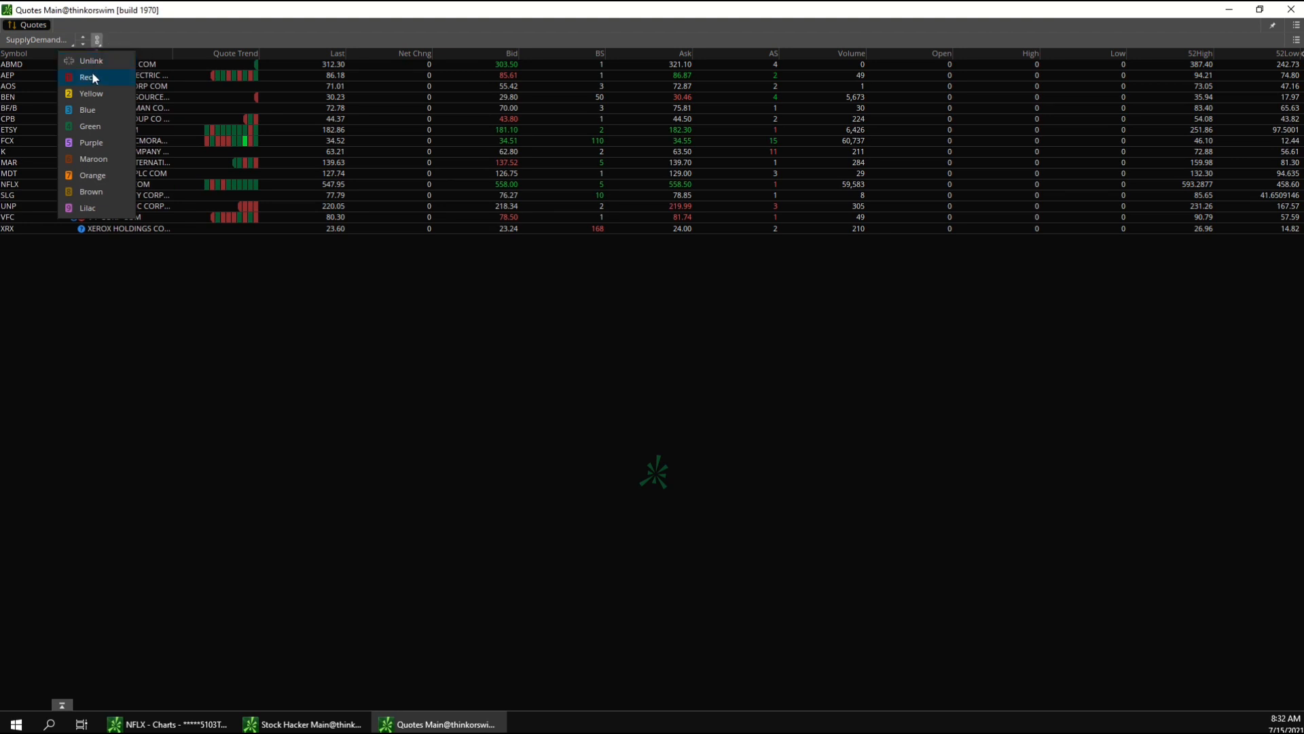
pyautogui.click(86, 75)
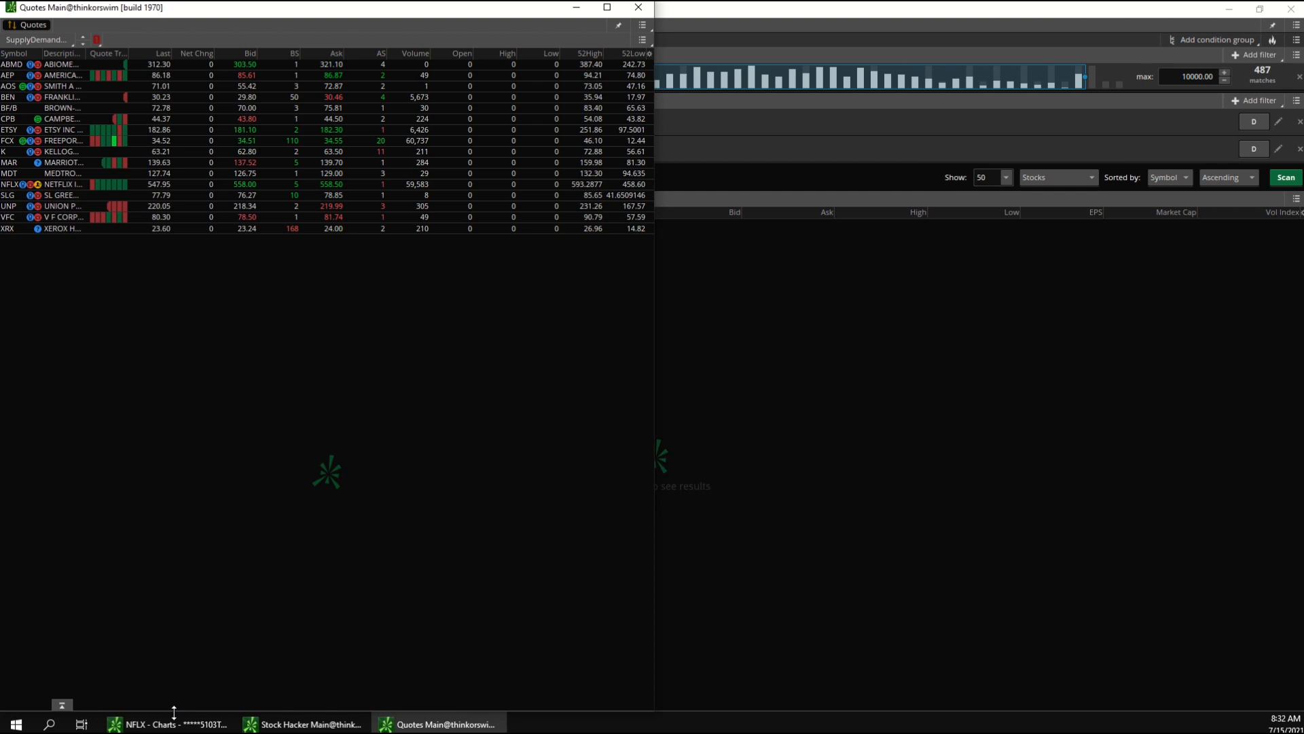
# Step: Return to the Charts window and maximize the BEN daily chart with its zones
pyautogui.click(166, 723)
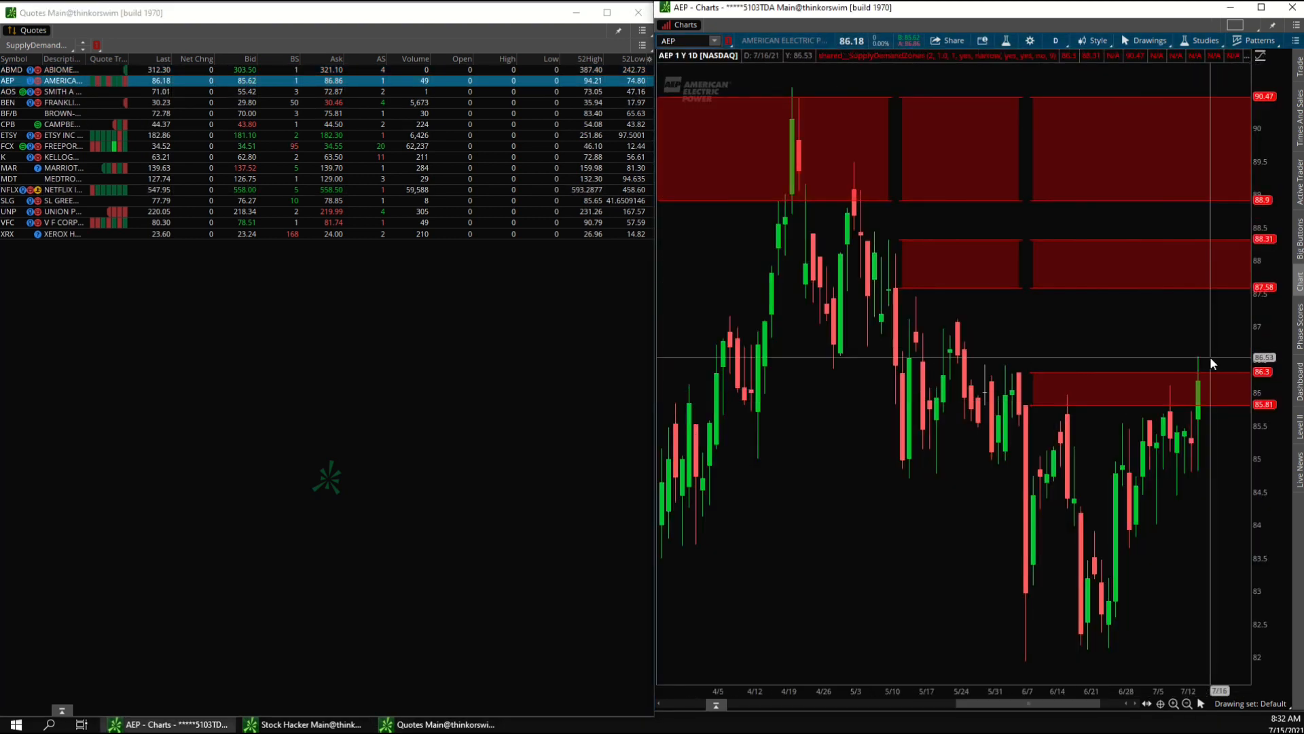
pyautogui.moveTo(715, 324)
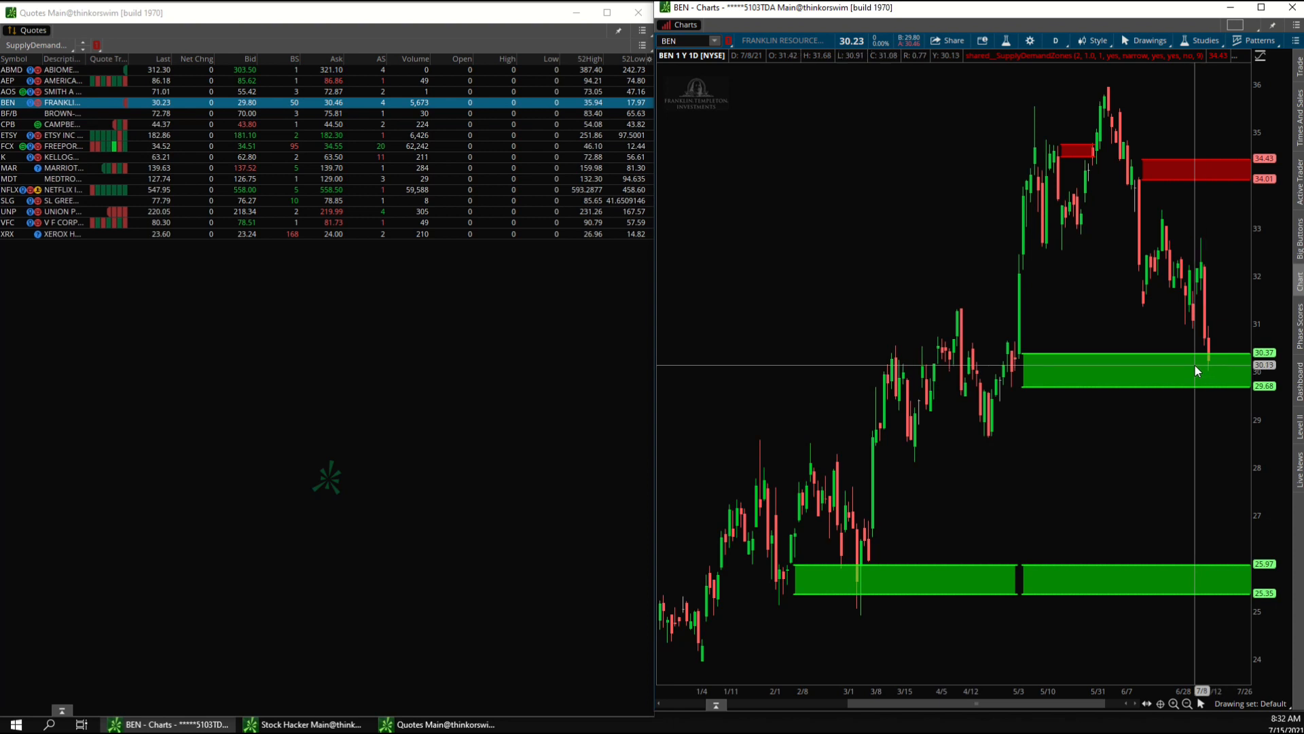
pyautogui.click(1260, 8)
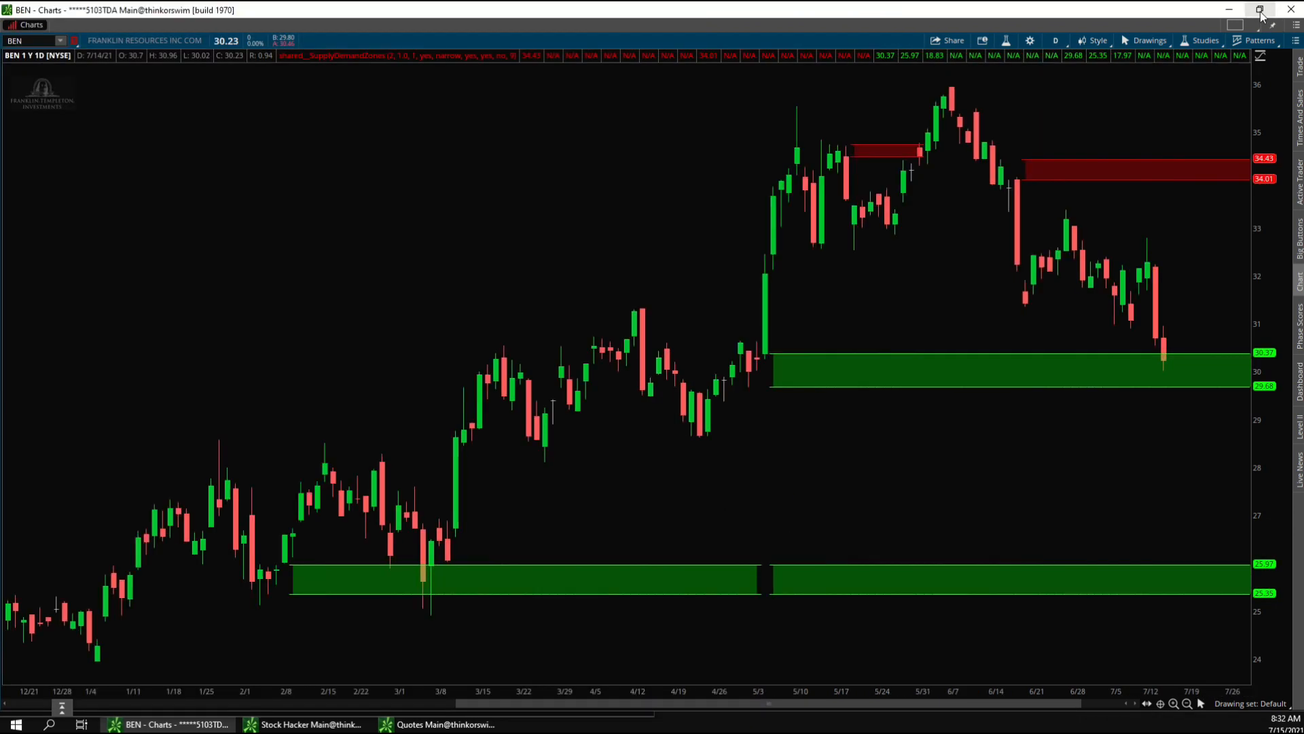